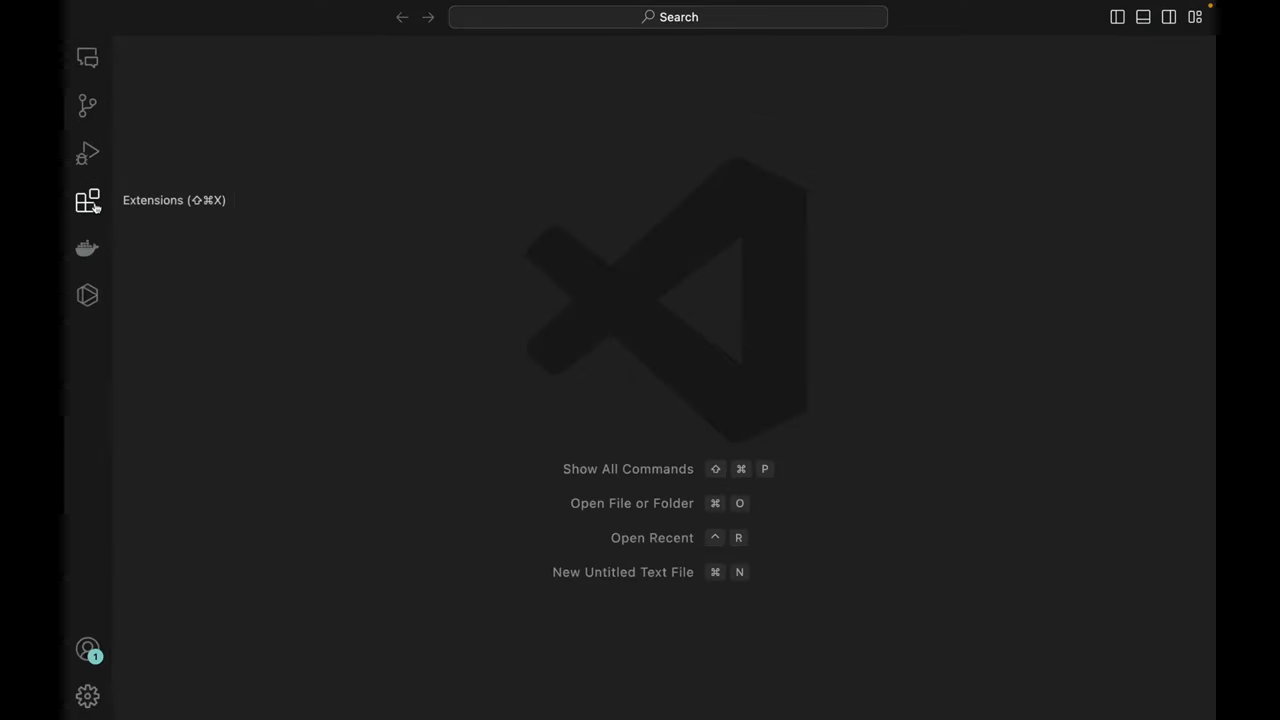
Show the installed extensions and view Auto Import's details, then Auto Rename Tag's details page.
click(88, 200)
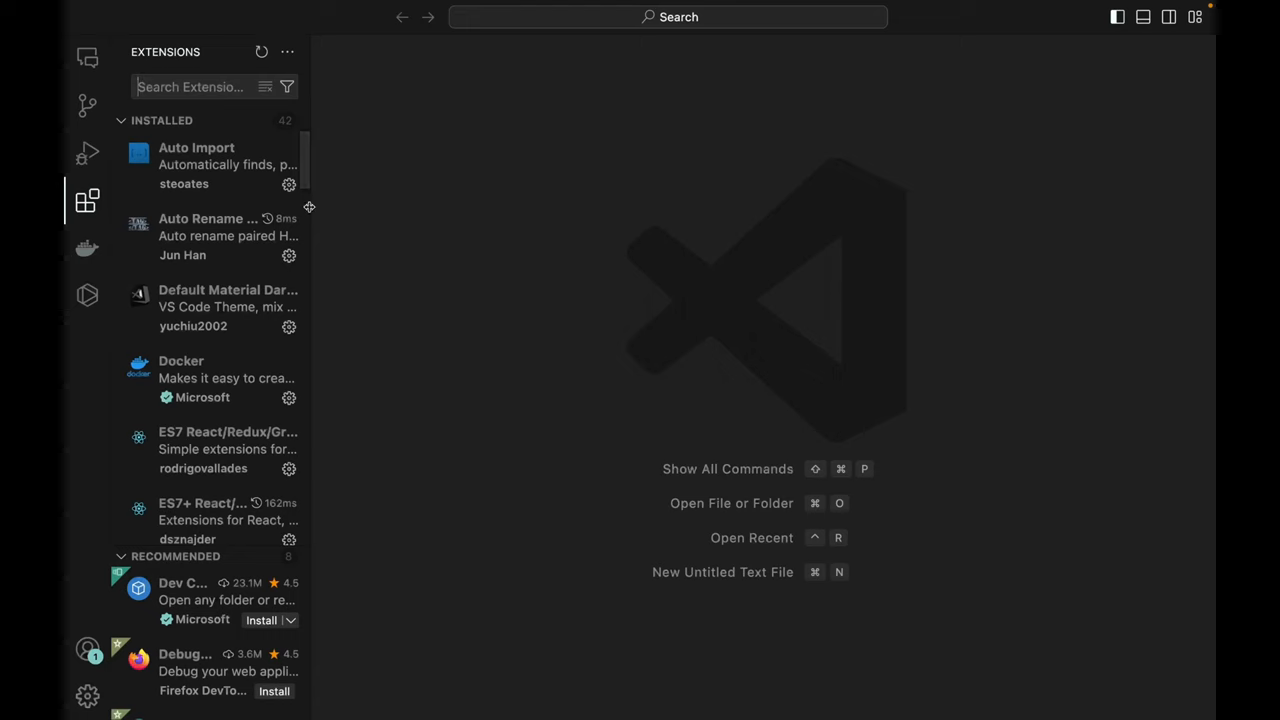
click(196, 164)
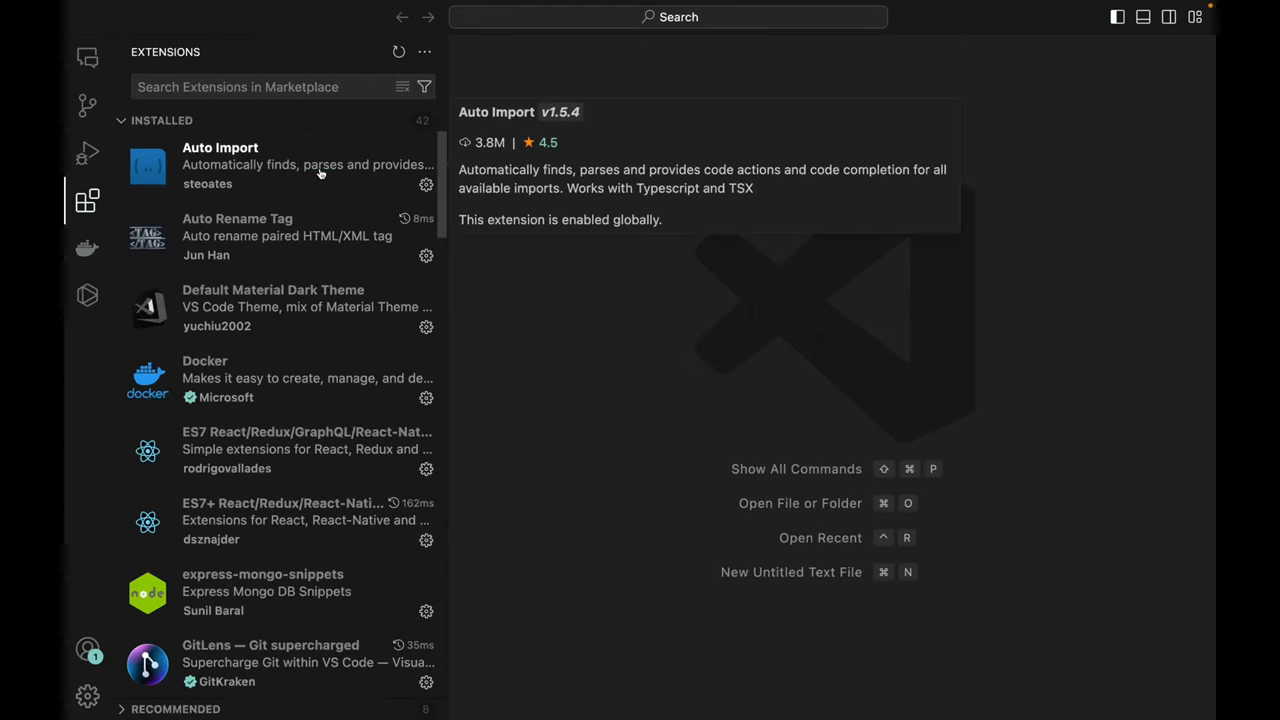
click(220, 164)
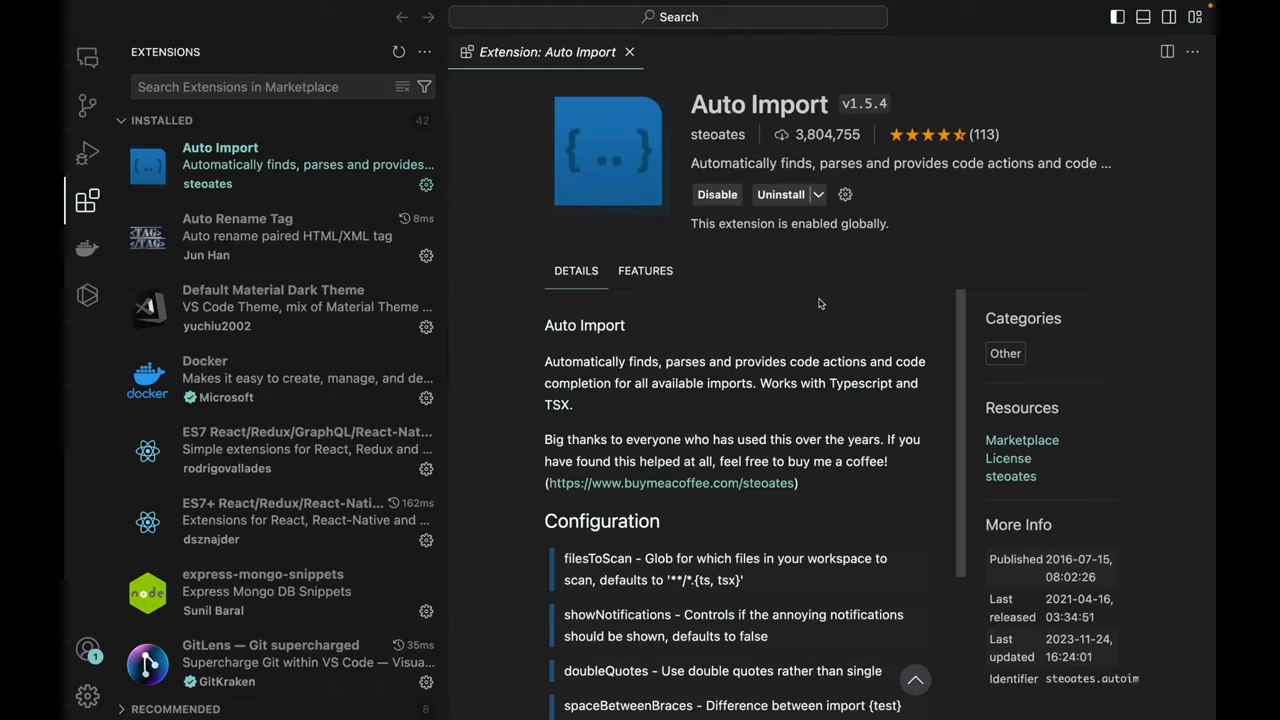
mouse_move(824, 376)
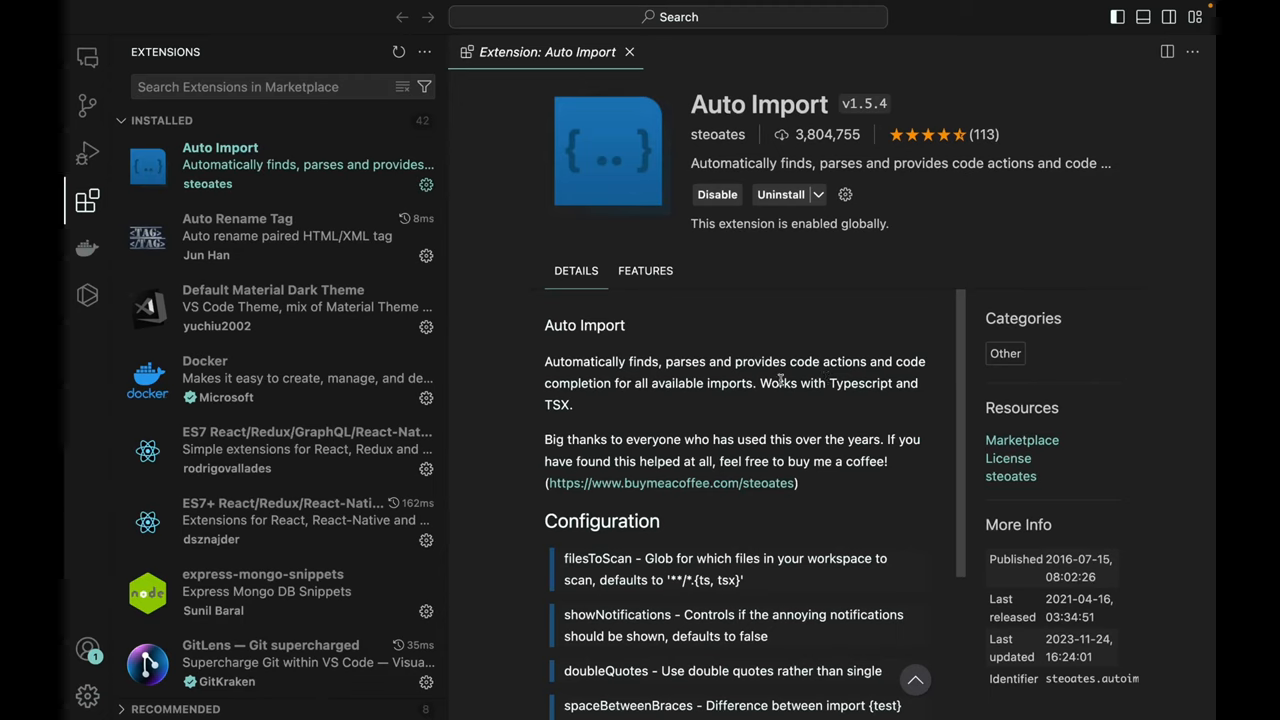
click(236, 236)
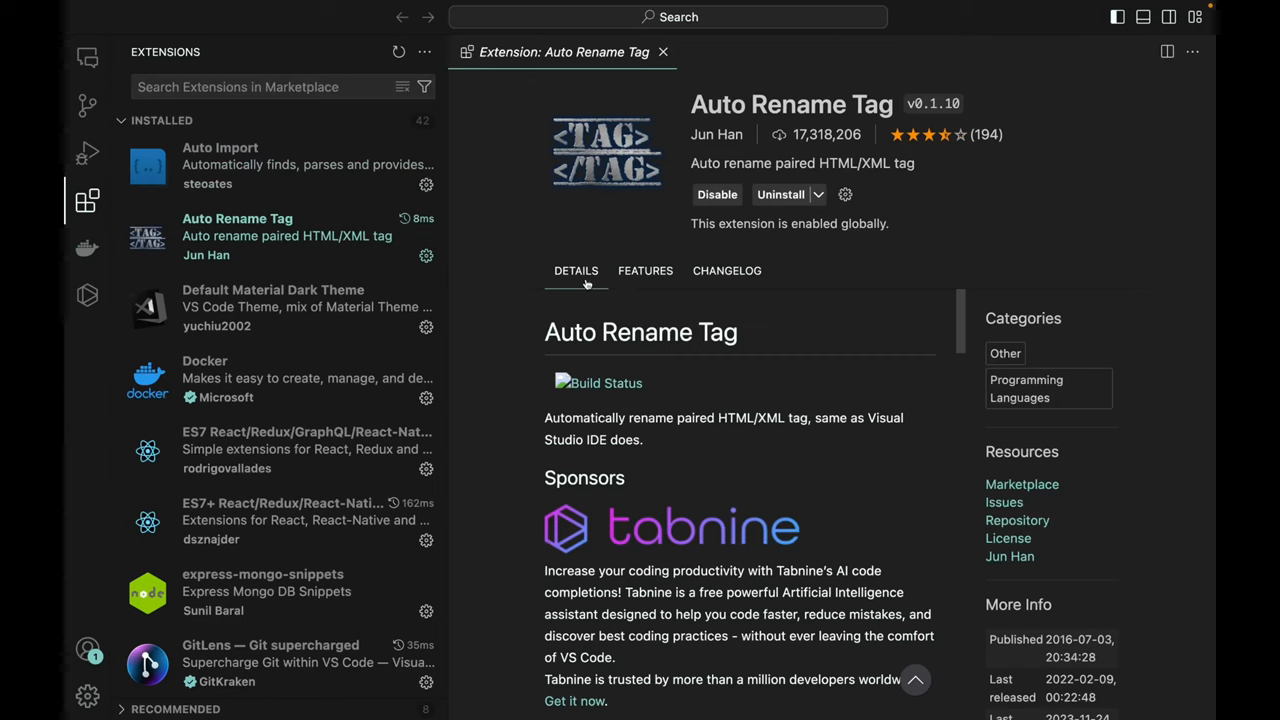
Read down Default Material Dark Theme's README, then view the ES7+ React/Redux/React-Native snippets details.
click(272, 308)
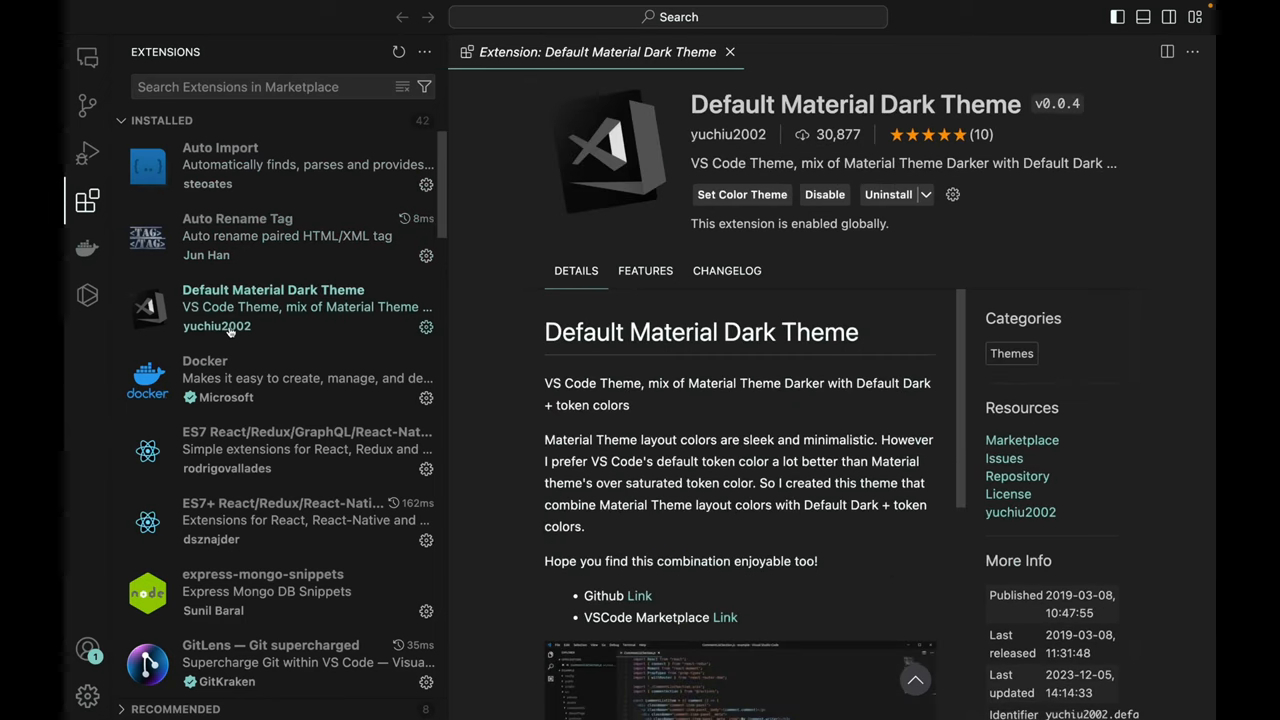
scroll(down, 3)
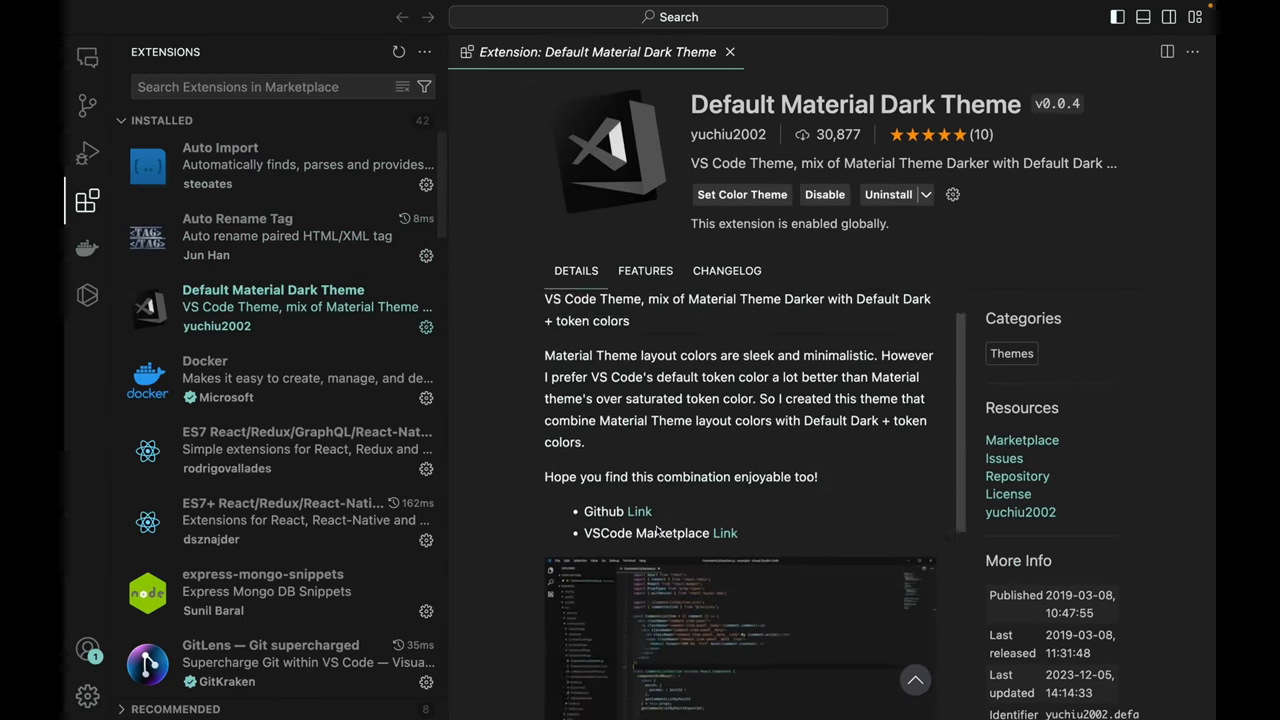
scroll(down, 3)
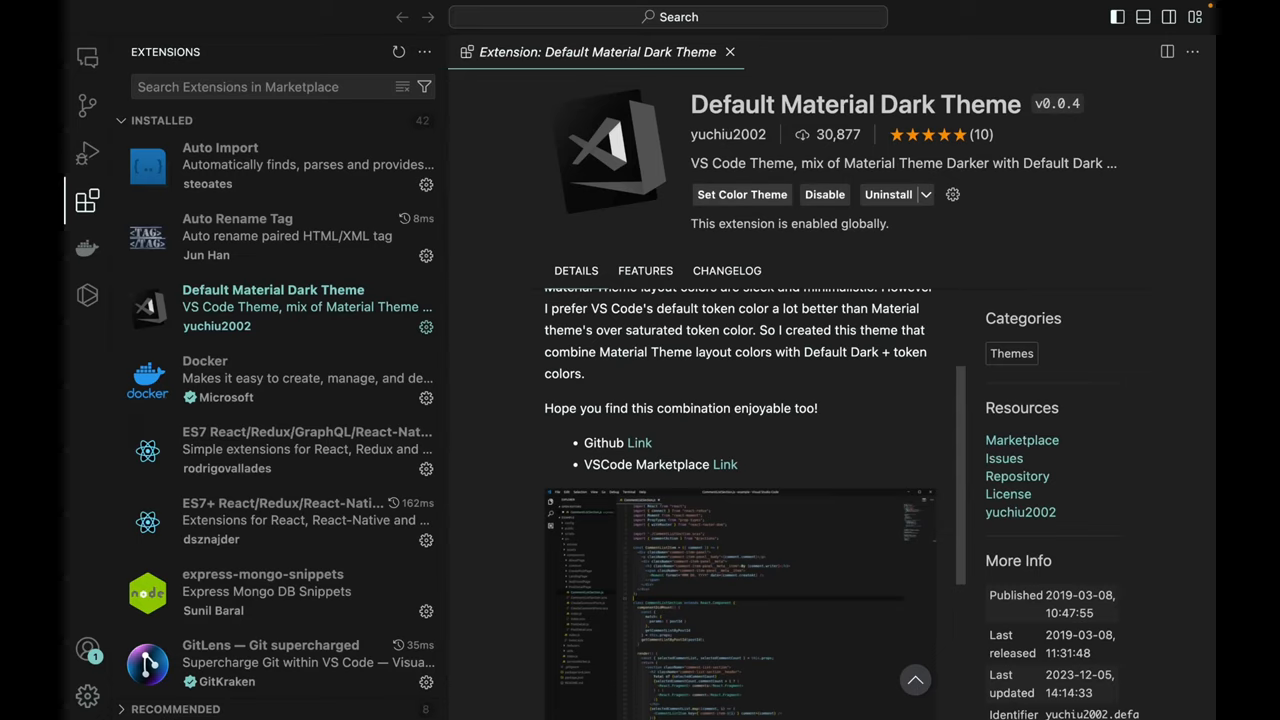
mouse_move(274, 414)
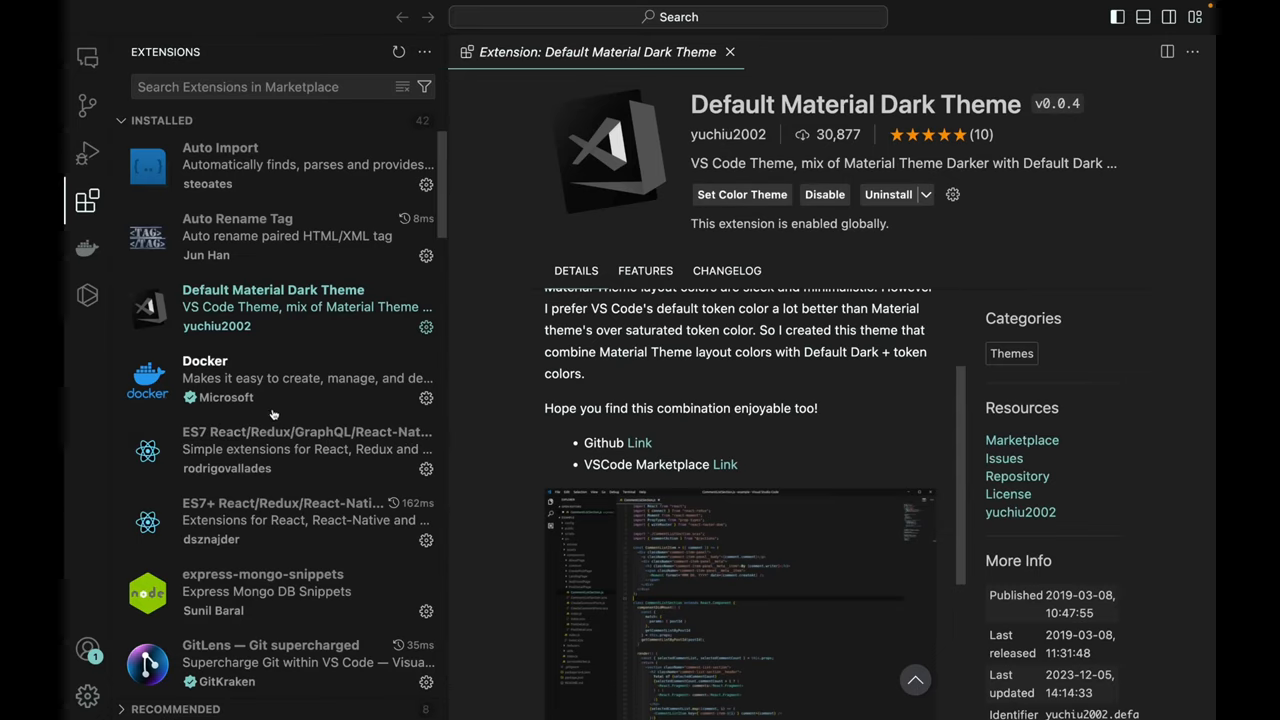
scroll(down, 3)
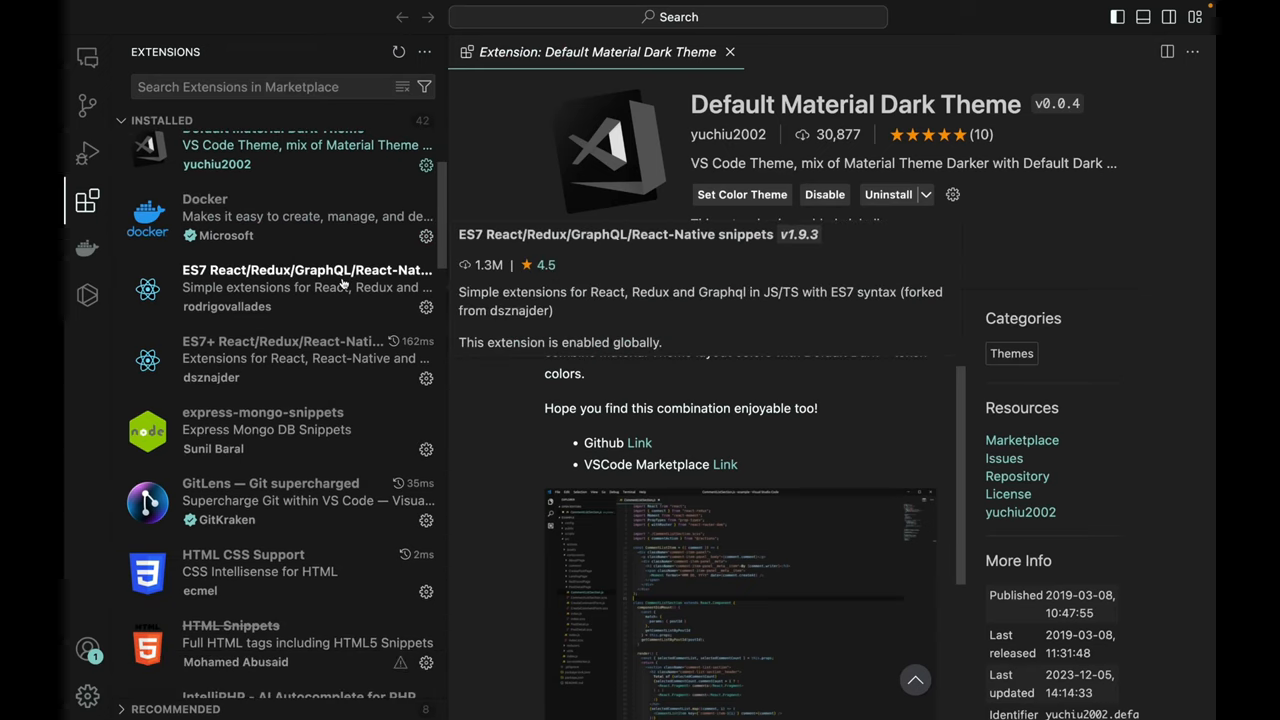
mouse_move(352, 314)
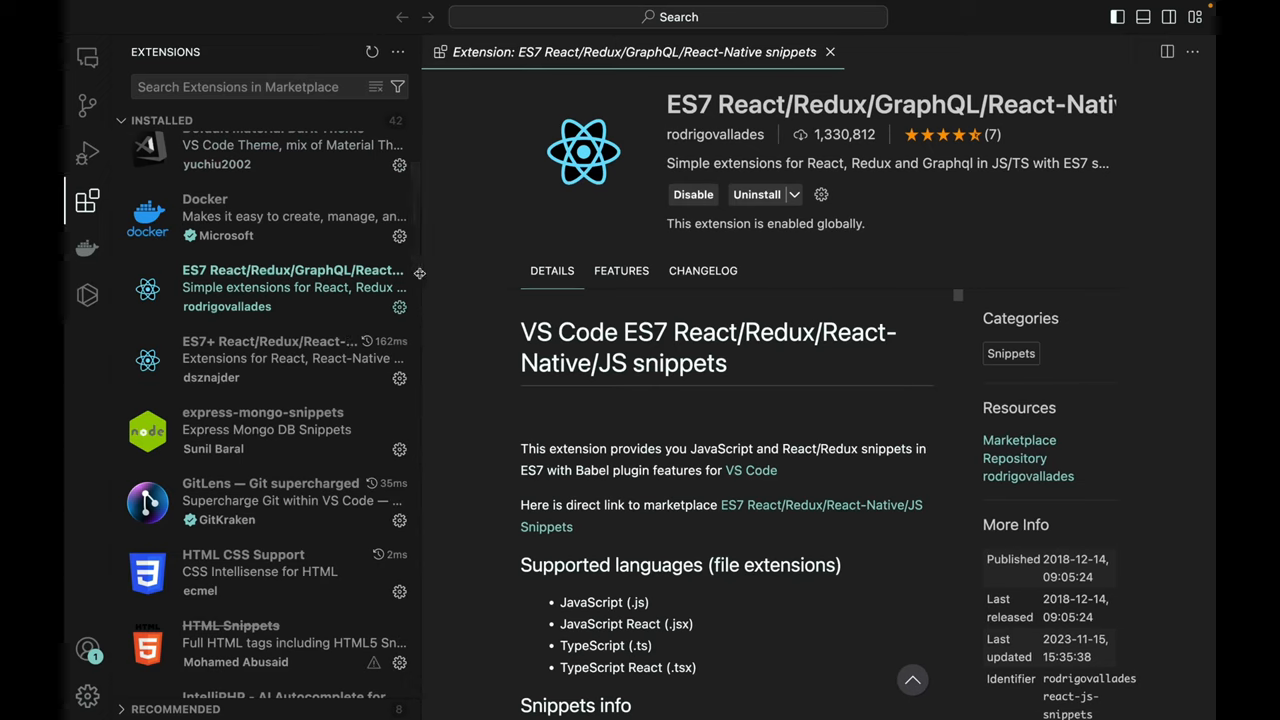
click(270, 358)
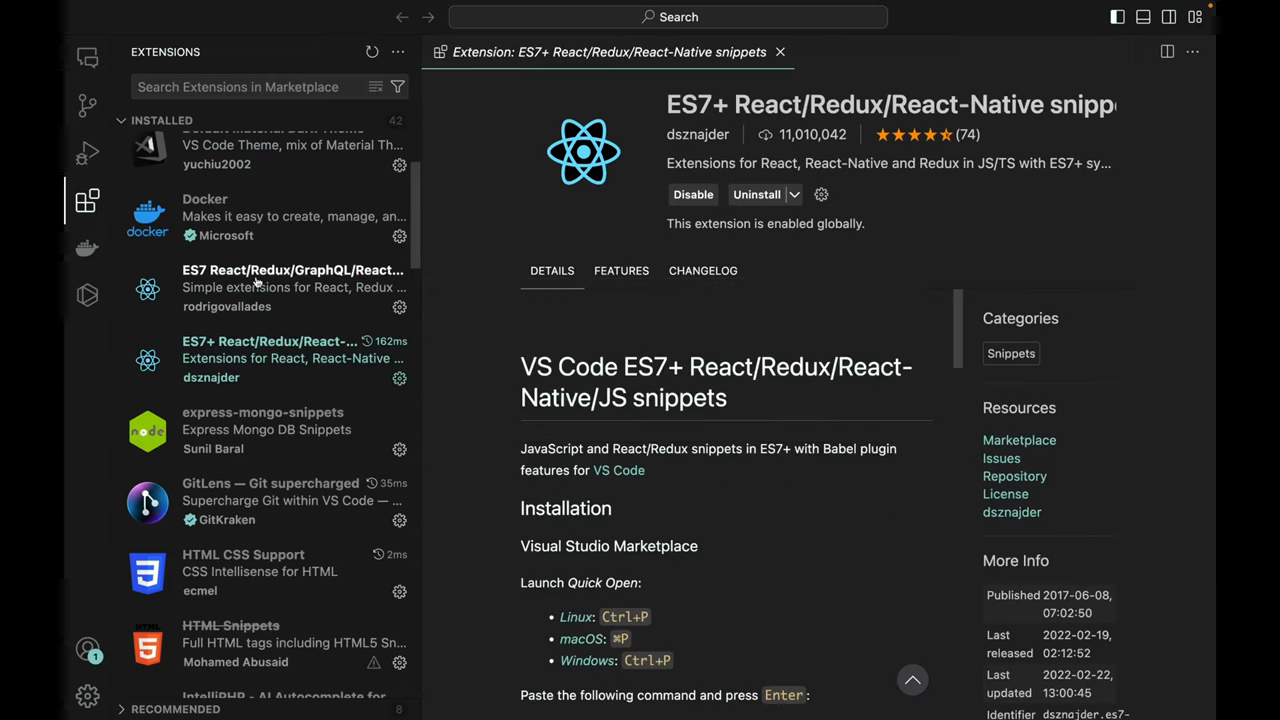
scroll(down, 3)
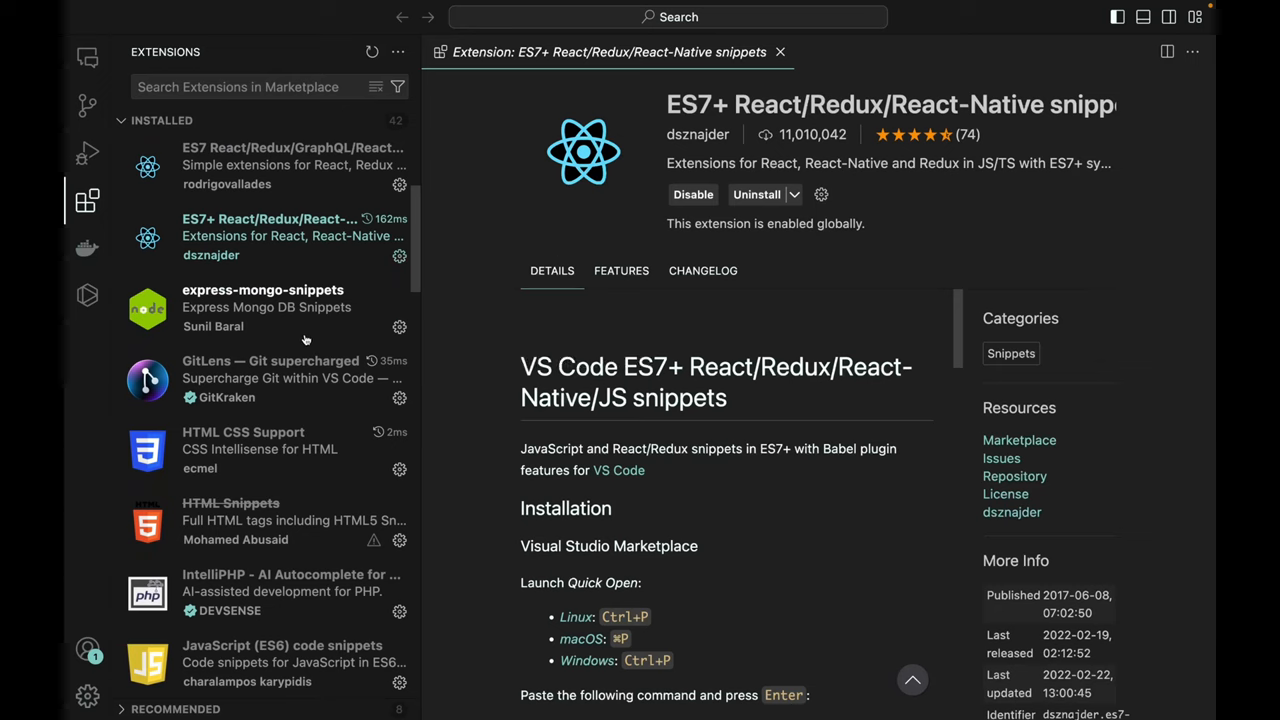
View express-mongo-snippets' details, then read GitLens' README down to its File Annotations section.
click(264, 308)
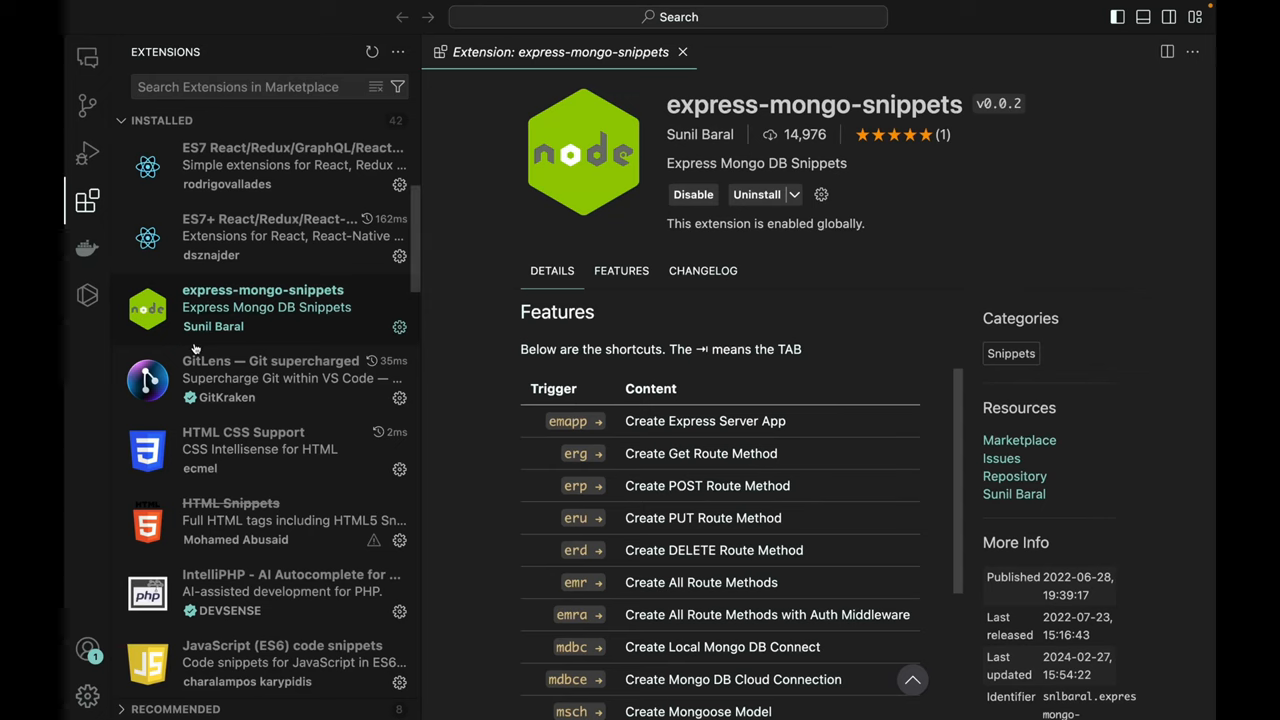
click(270, 378)
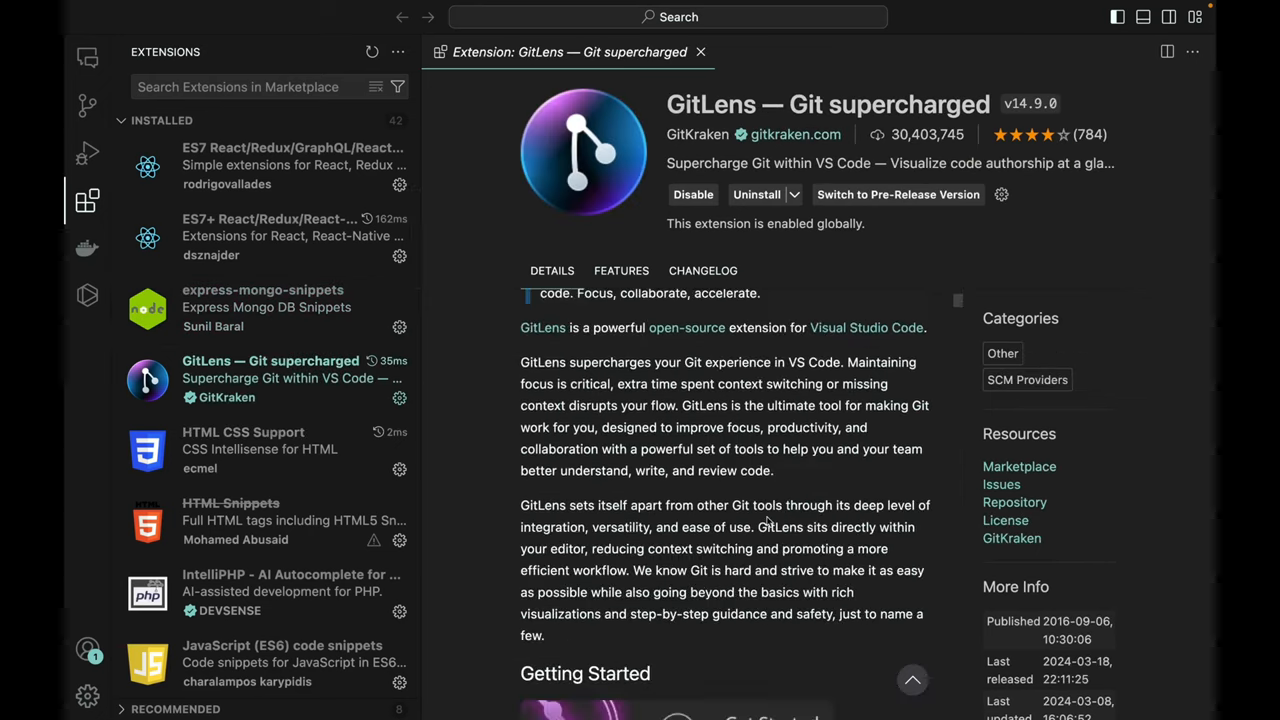
scroll(down, 3)
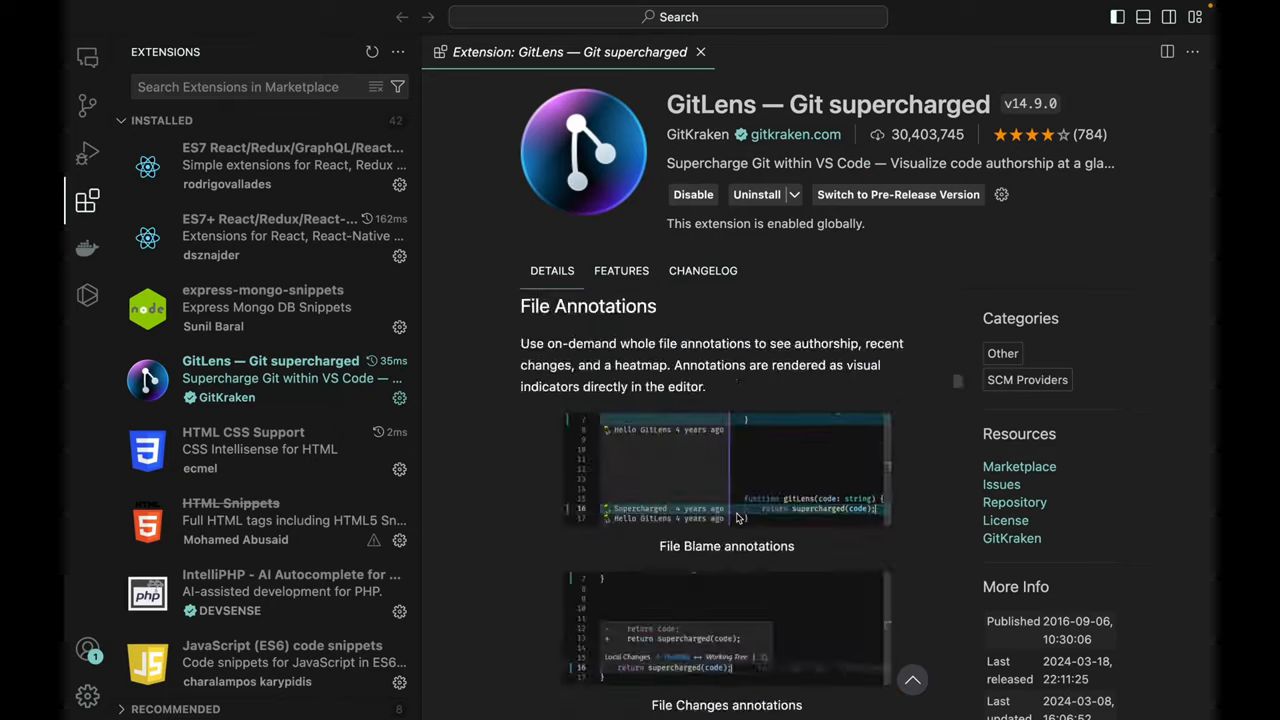
scroll(down, 3)
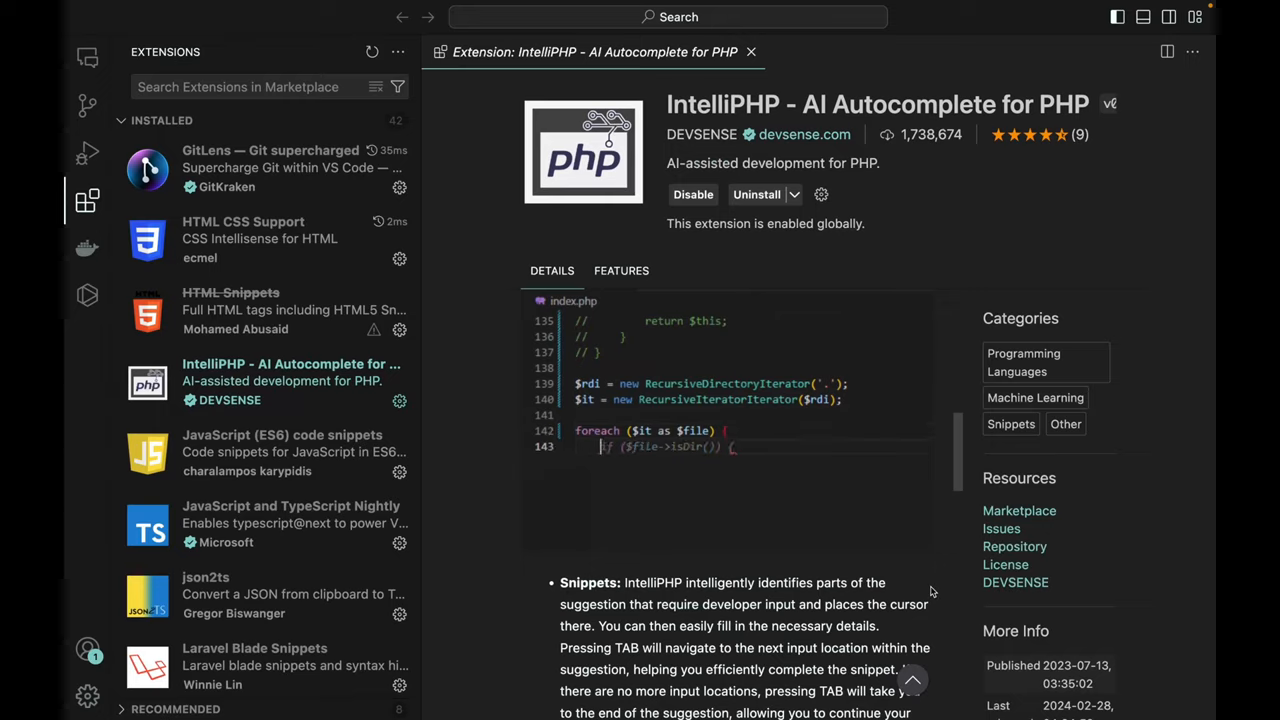
Read through IntelliPHP's README down to its completion-list pre-selection and offline mode features.
text(rmdir($file->getRealPath());)
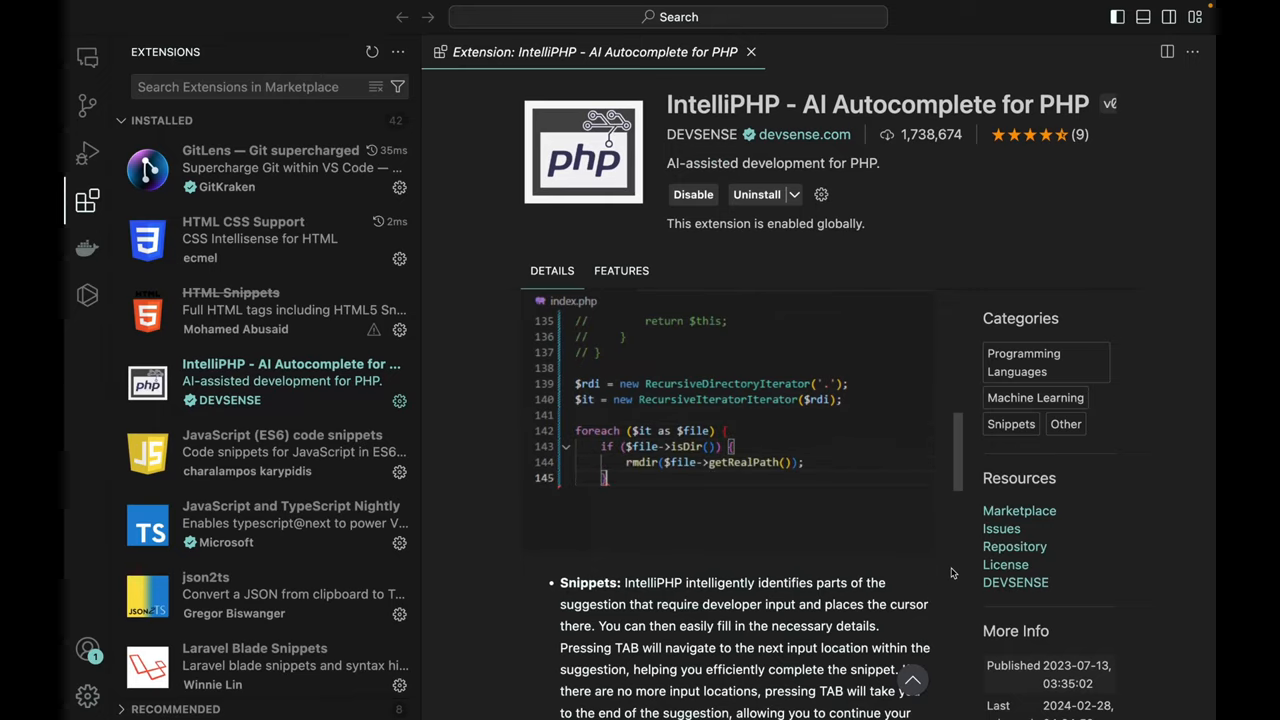
text($)
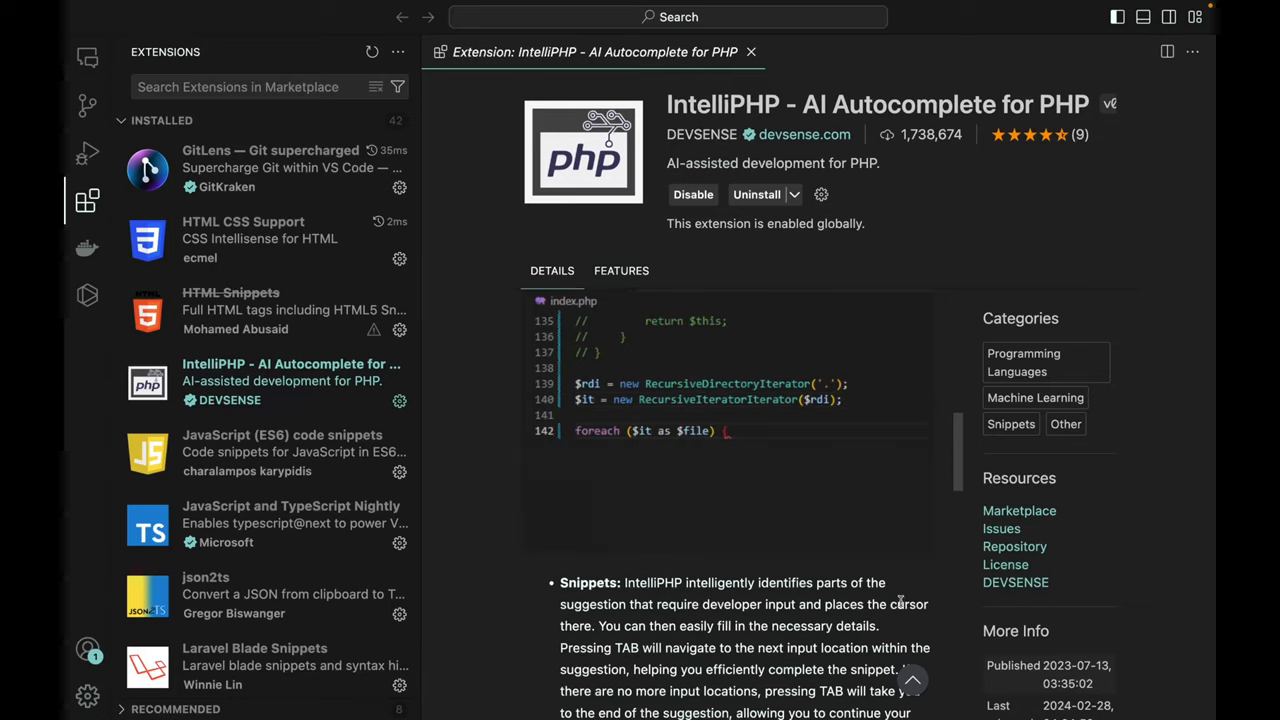
scroll(down, 3)
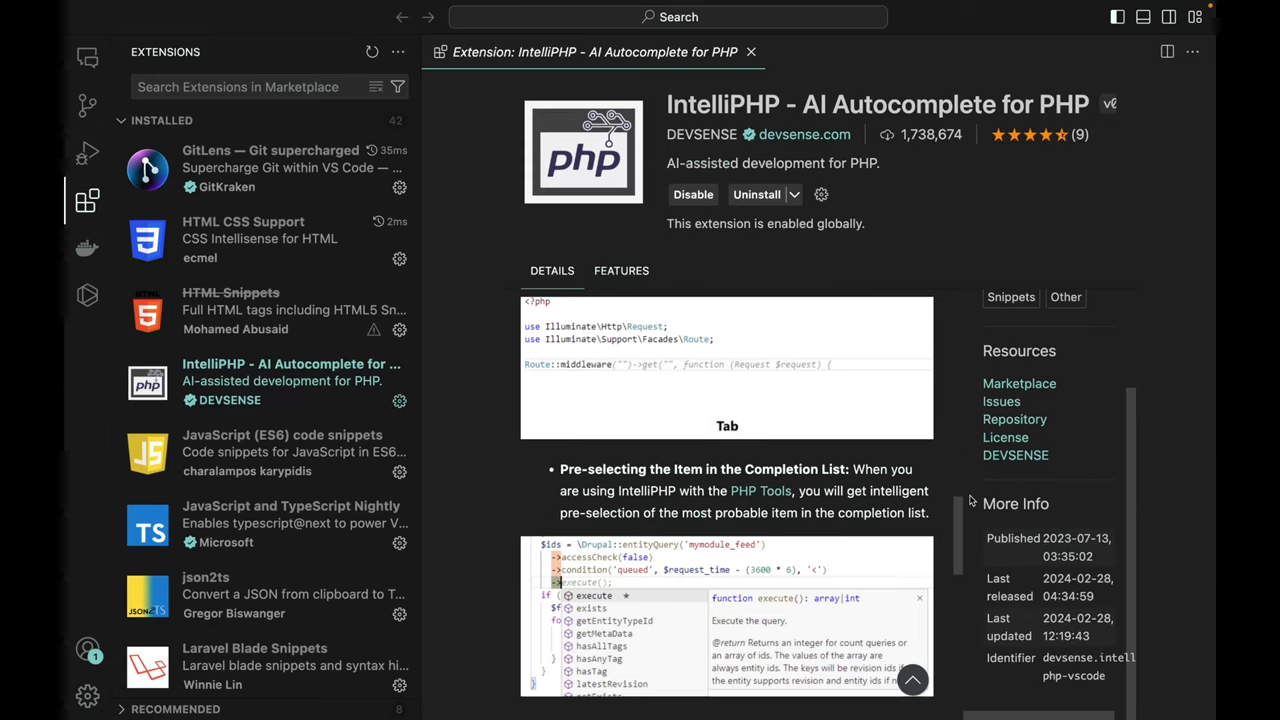
scroll(down, 3)
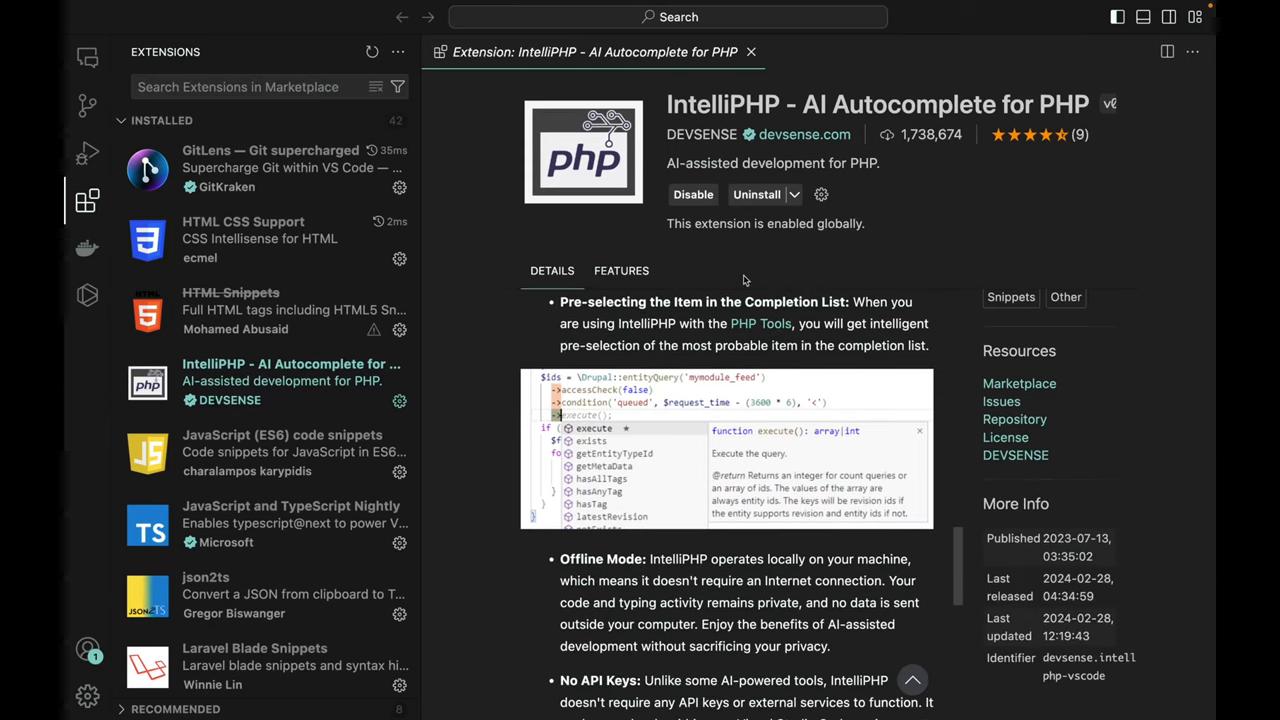
scroll(up, 3)
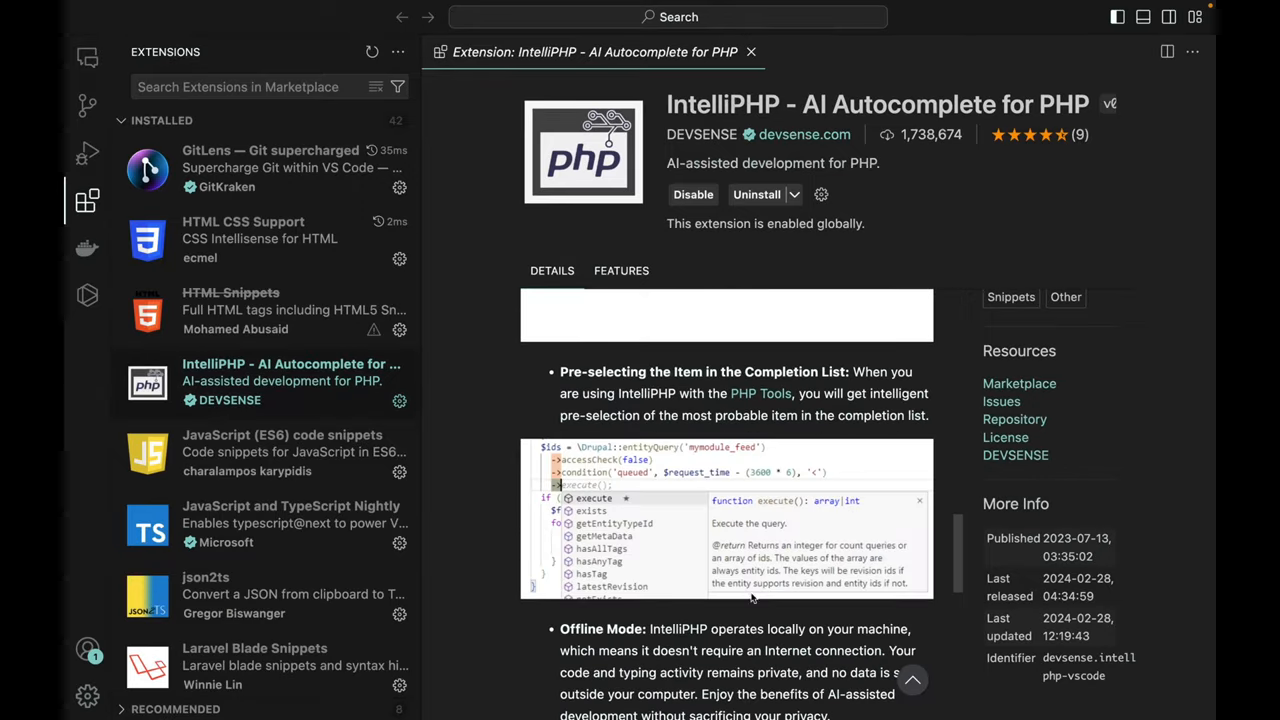
scroll(down, 3)
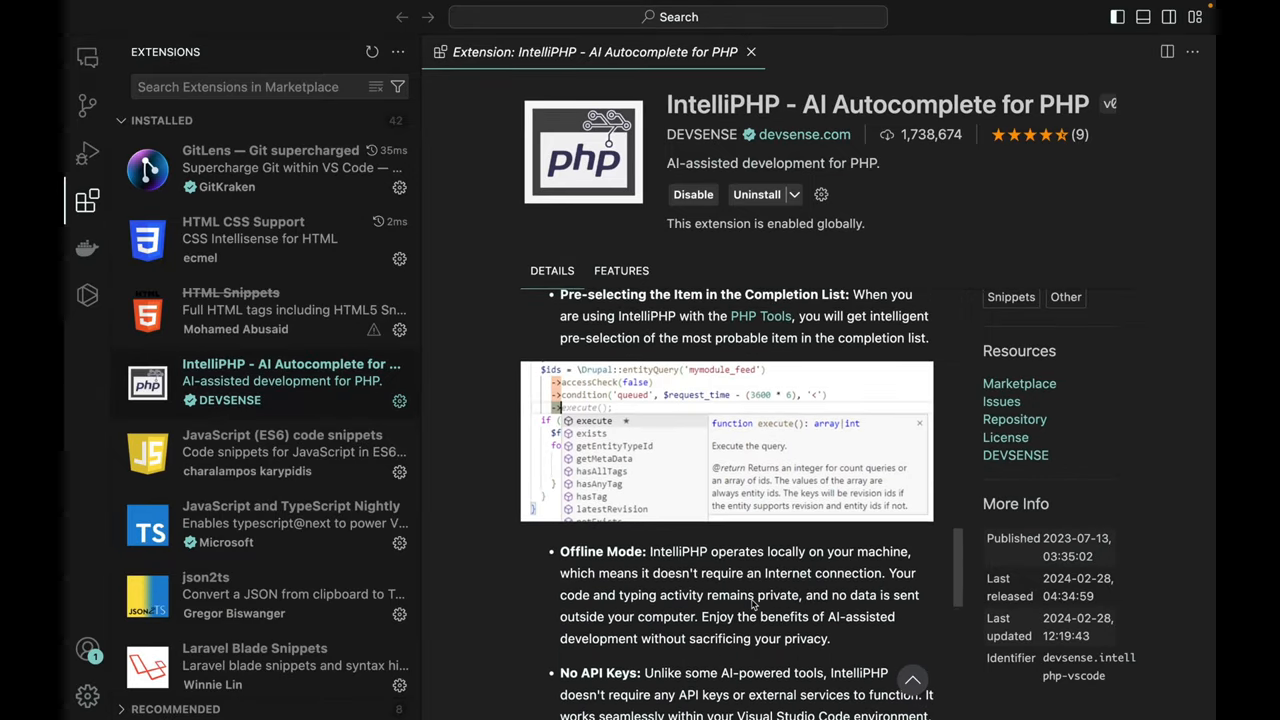
scroll(down, 3)
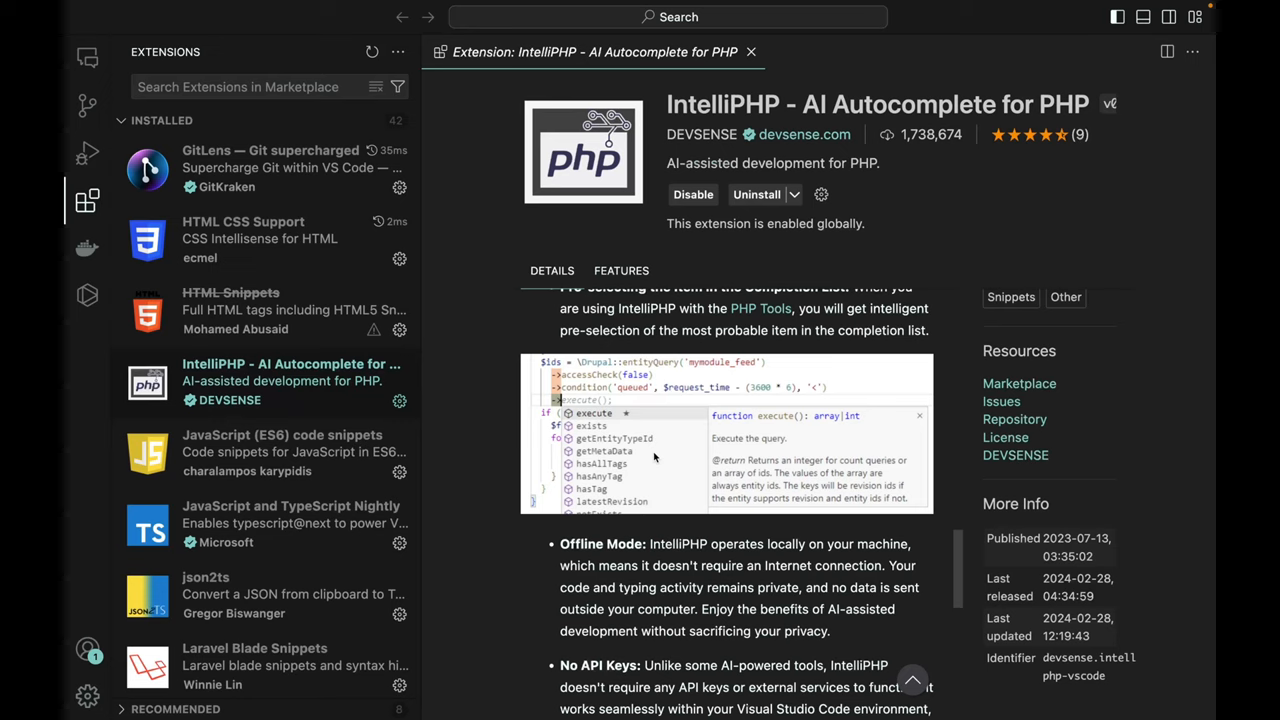
scroll(down, 3)
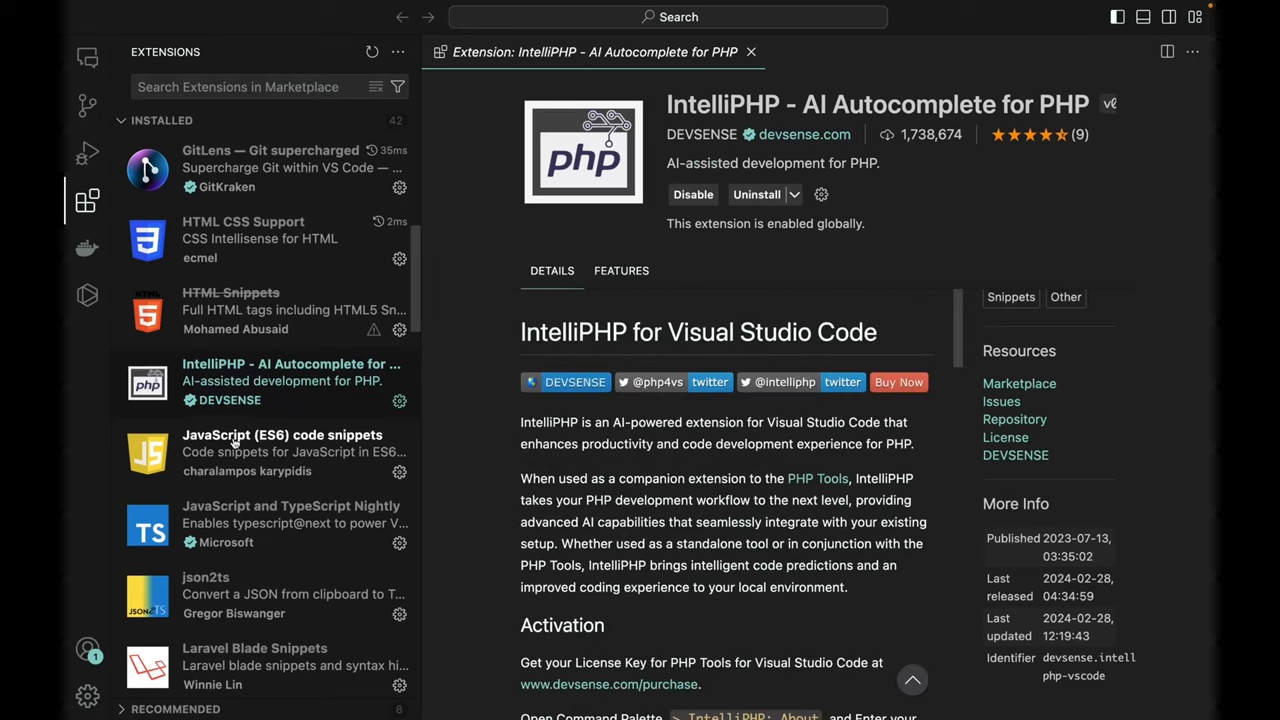
scroll(down, 3)
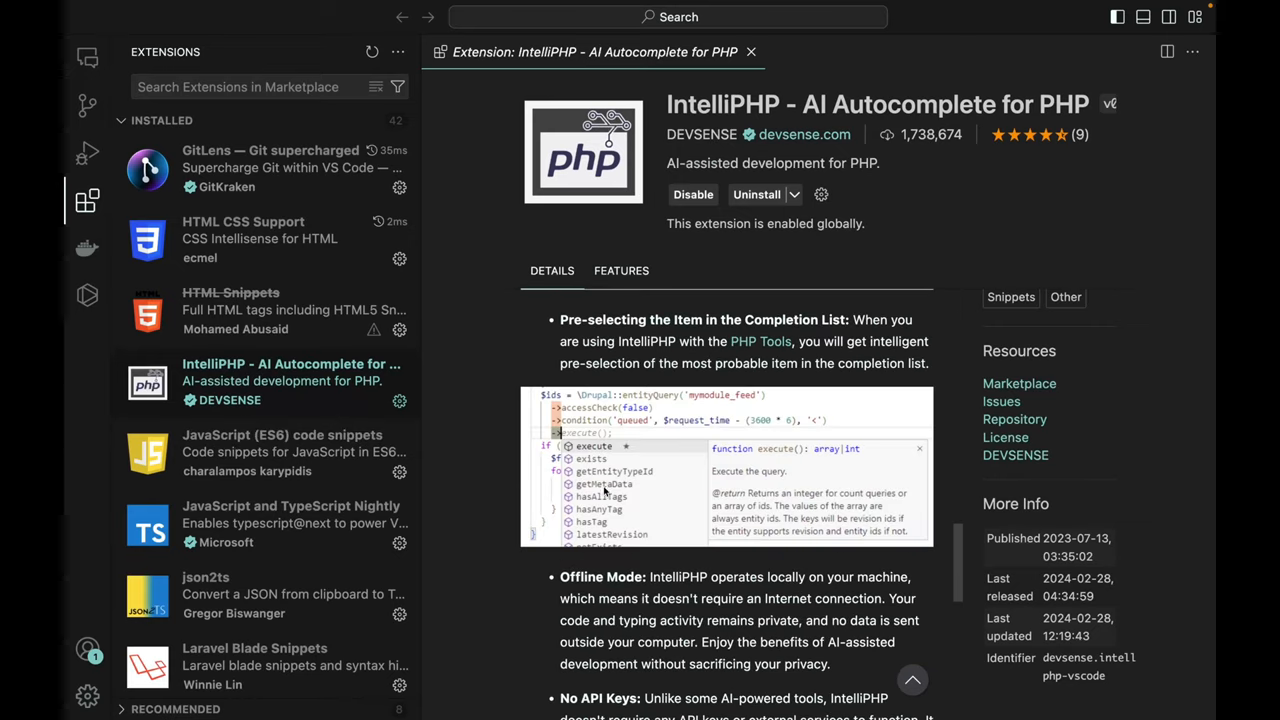
mouse_move(800, 594)
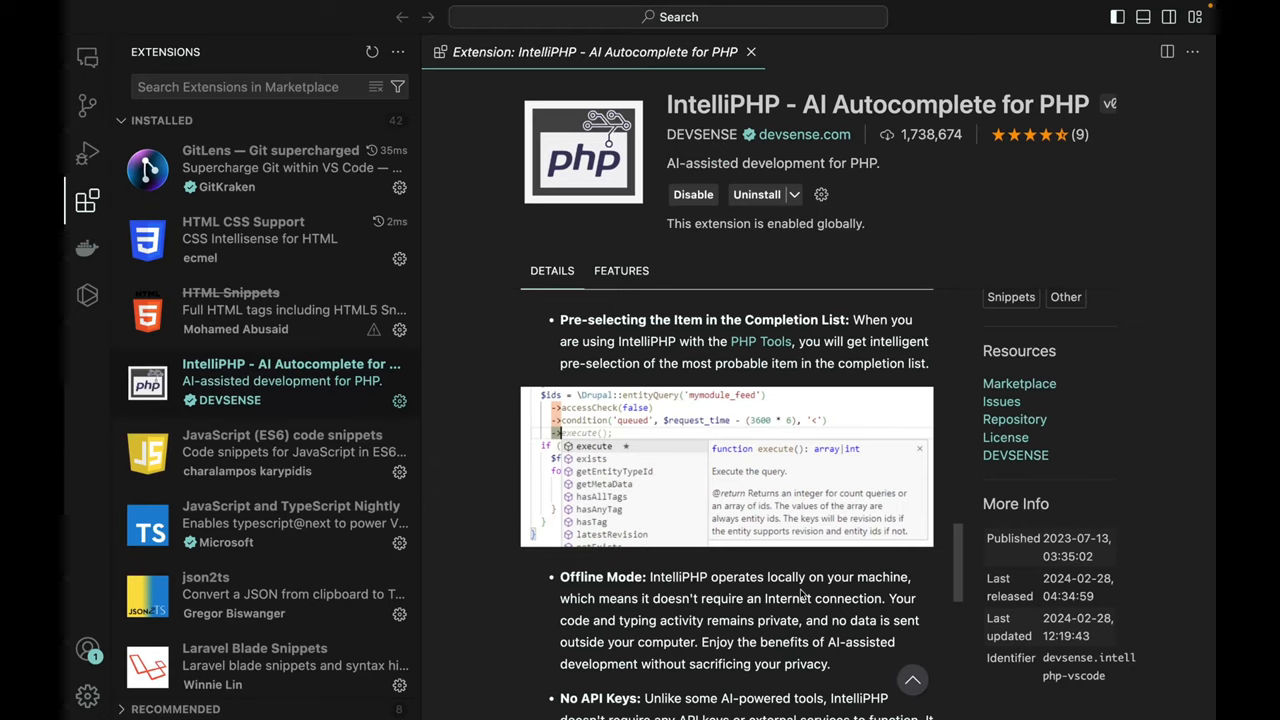
mouse_move(768, 612)
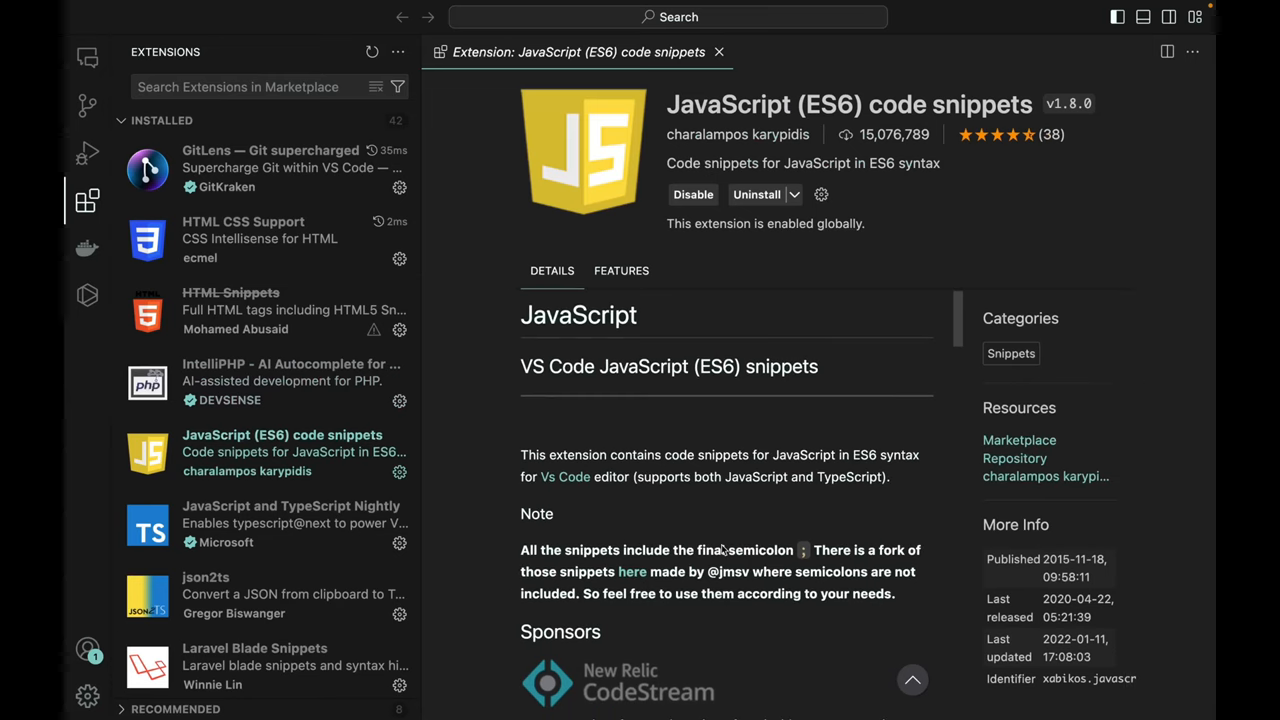
scroll(down, 3)
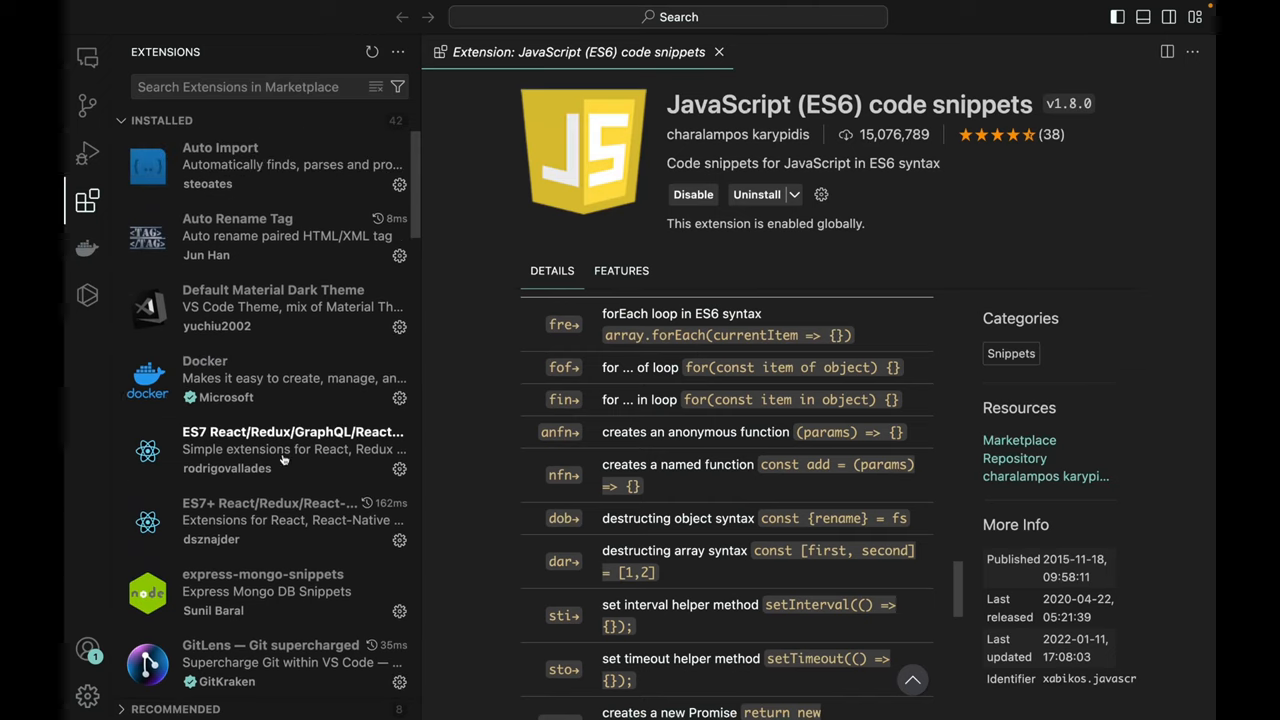
scroll(down, 3)
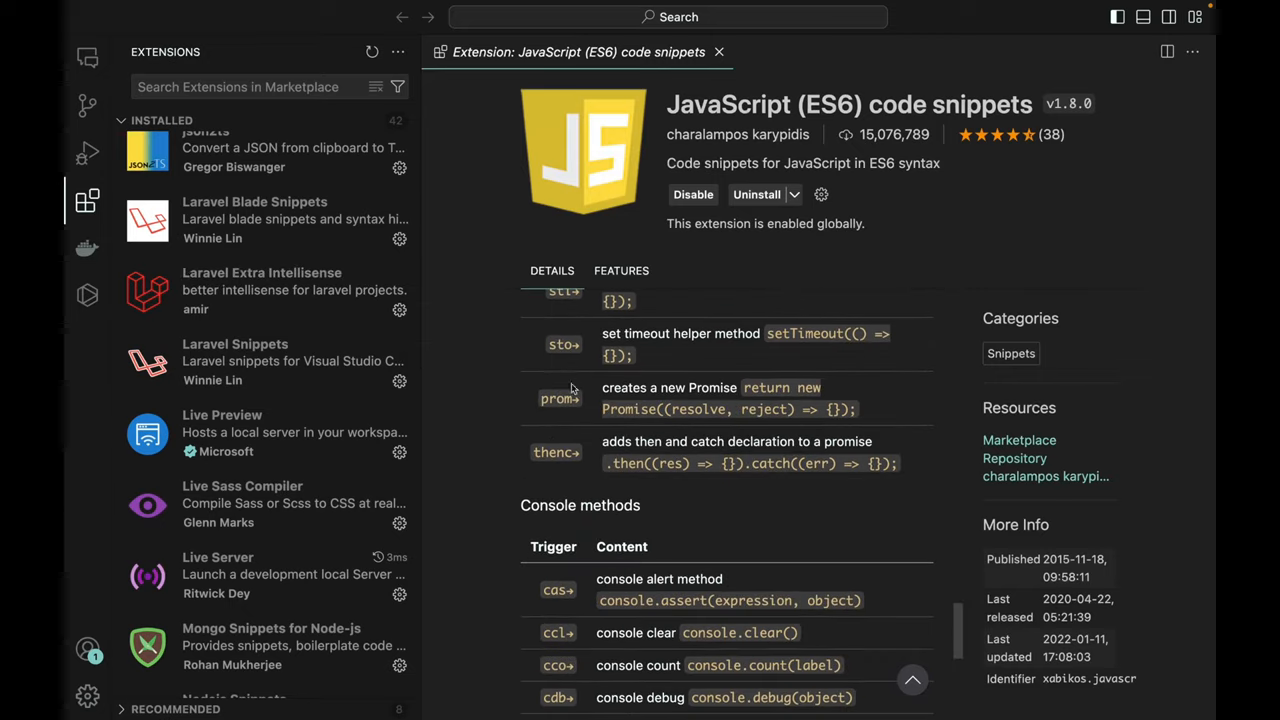
scroll(down, 3)
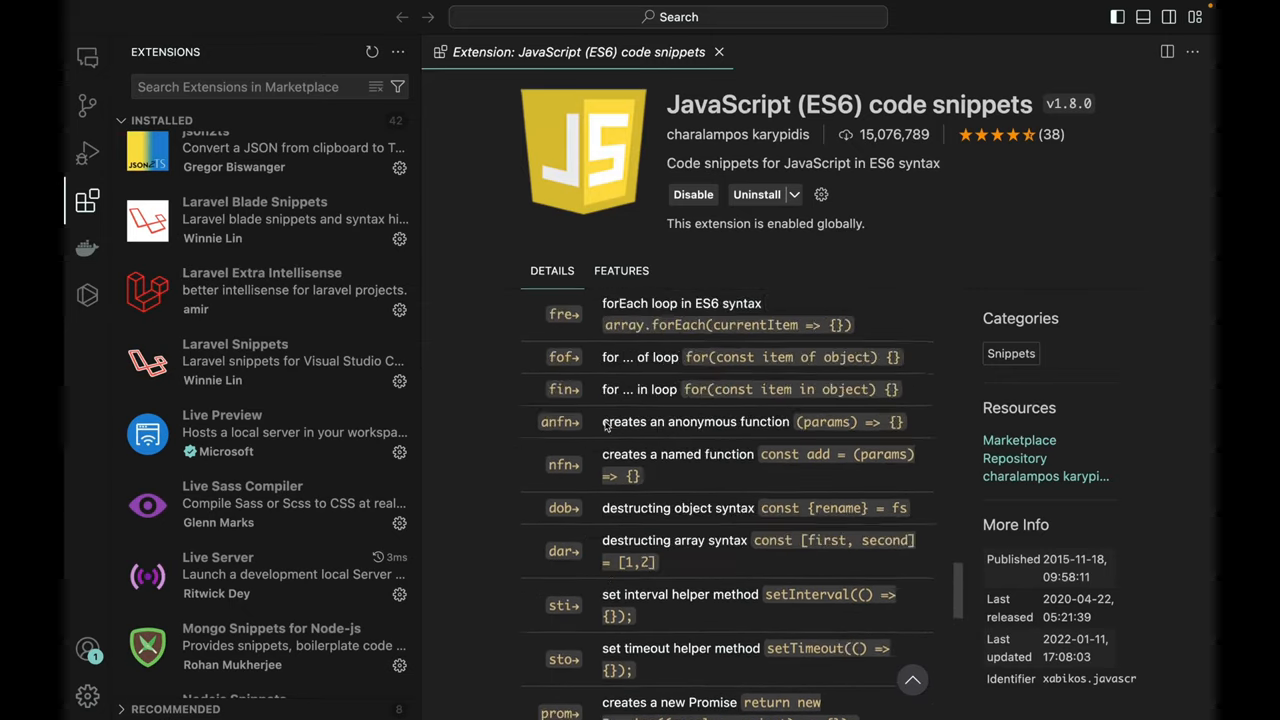
scroll(down, 3)
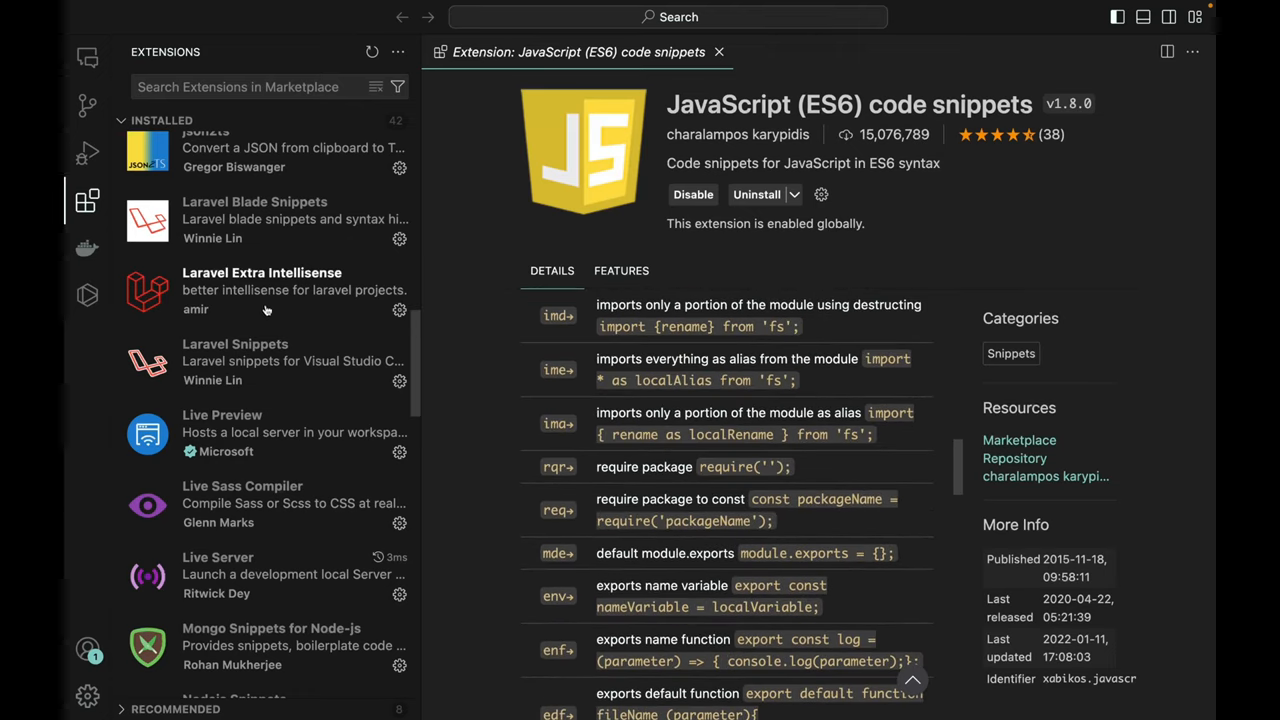
scroll(up, 3)
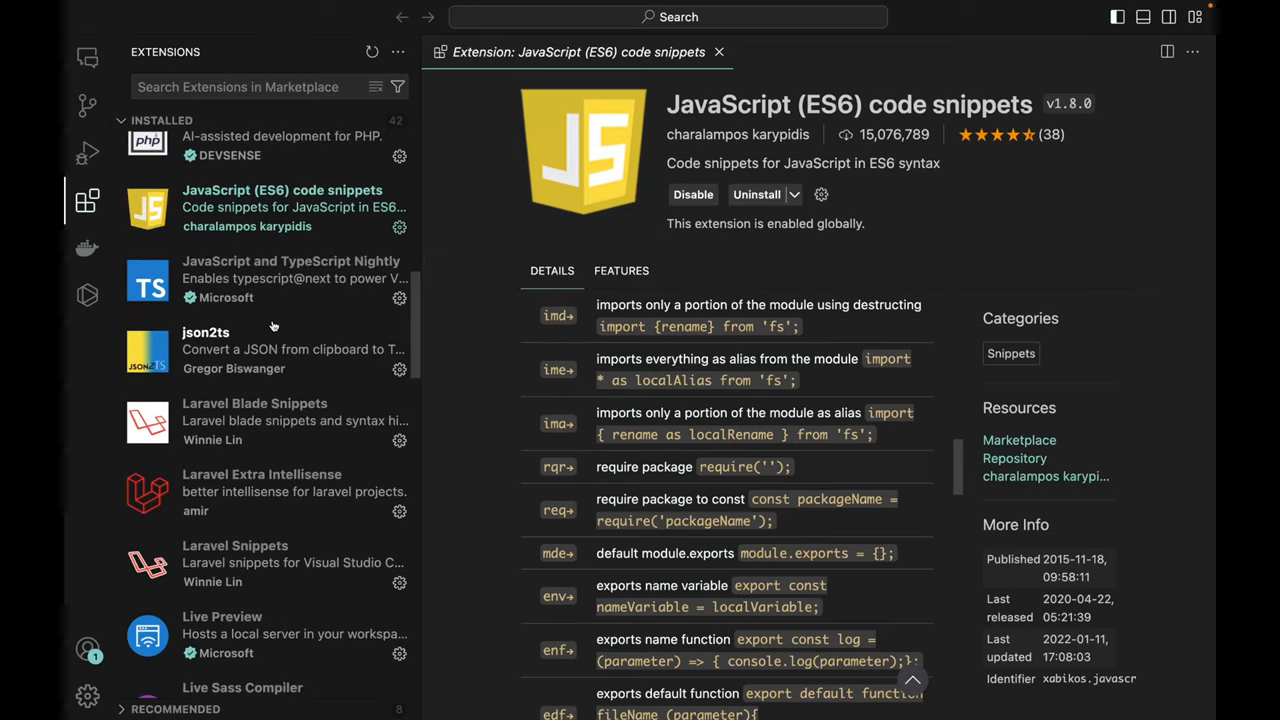
View JavaScript and TypeScript Nightly and json2ts details, then read down Laravel Blade Snippets' README.
click(290, 278)
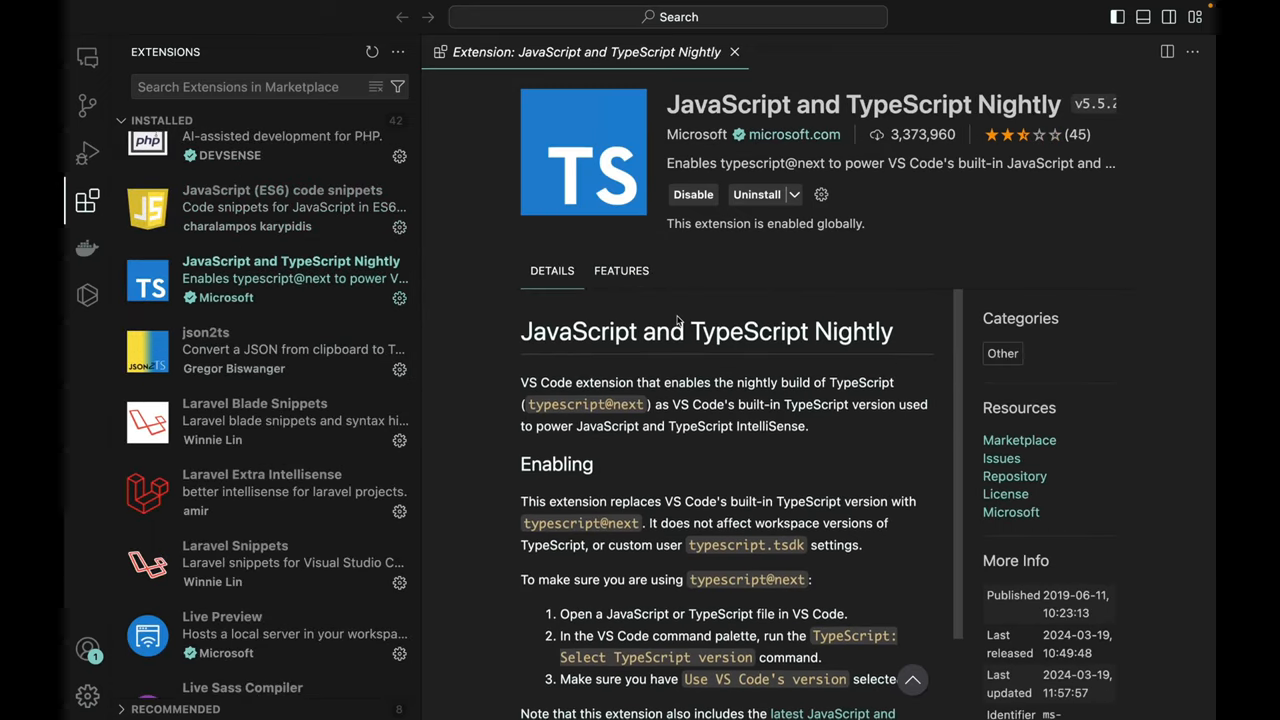
click(206, 350)
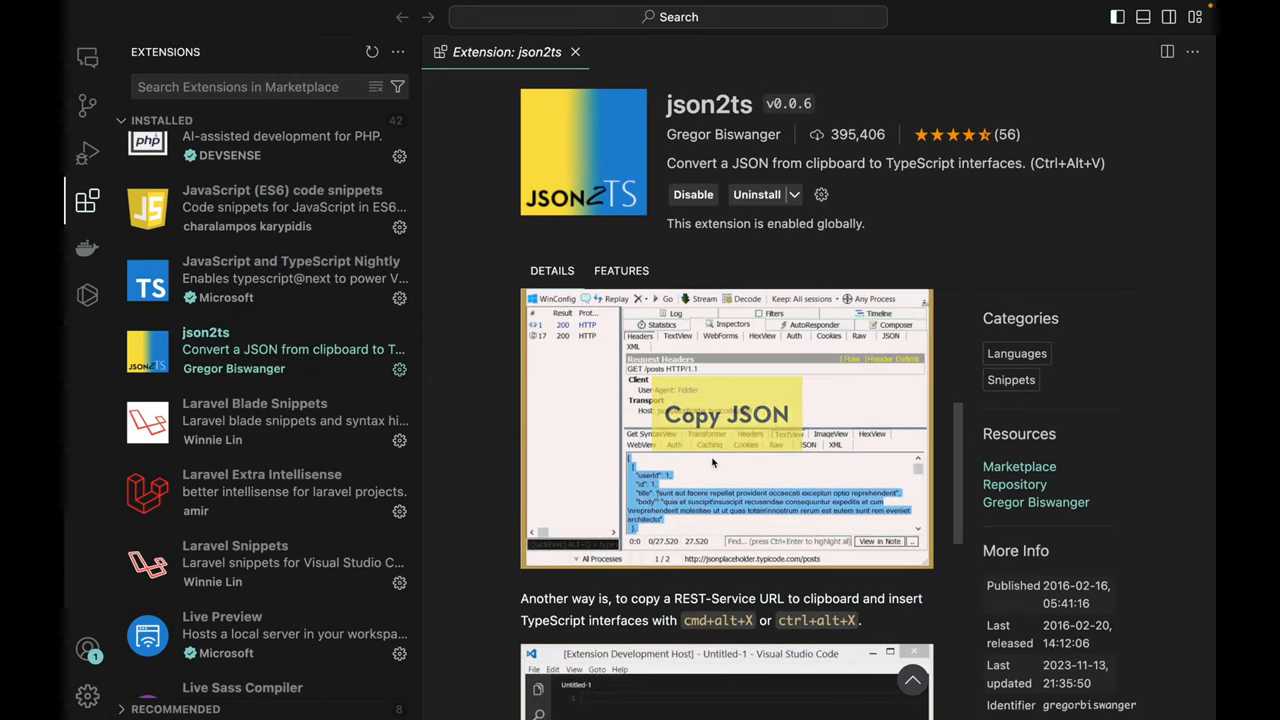
click(254, 404)
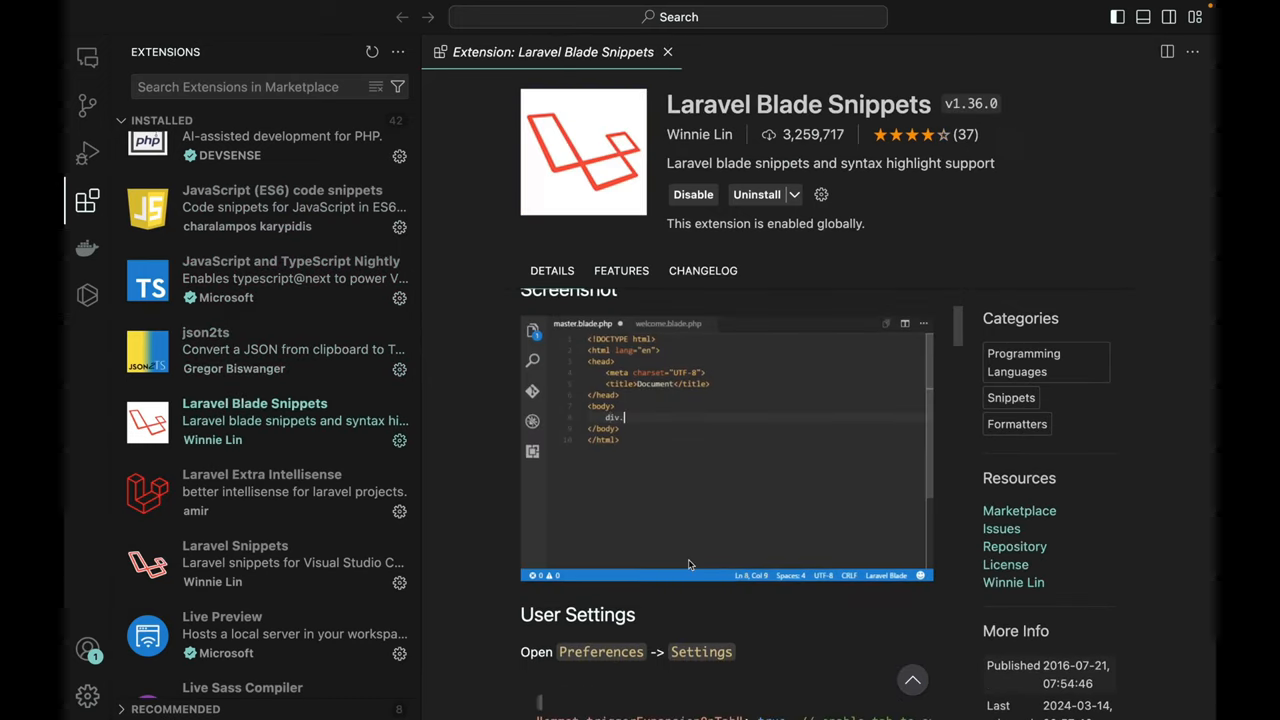
scroll(down, 3)
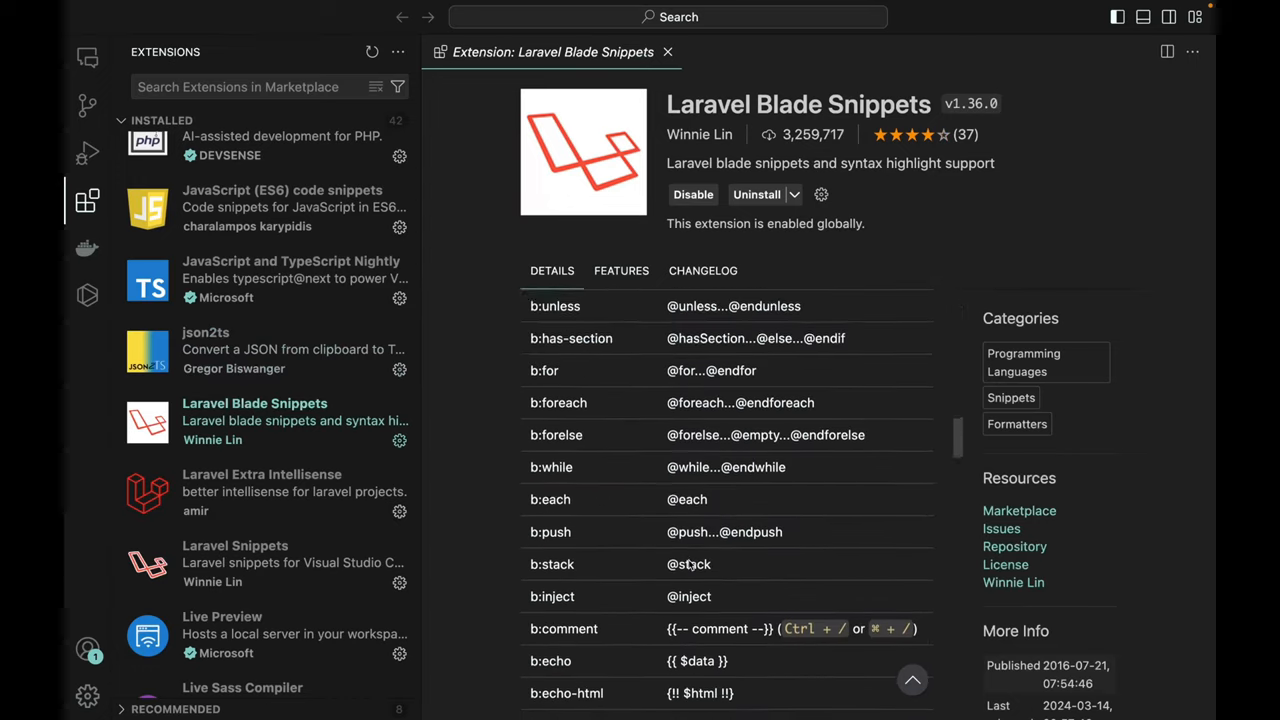
scroll(down, 3)
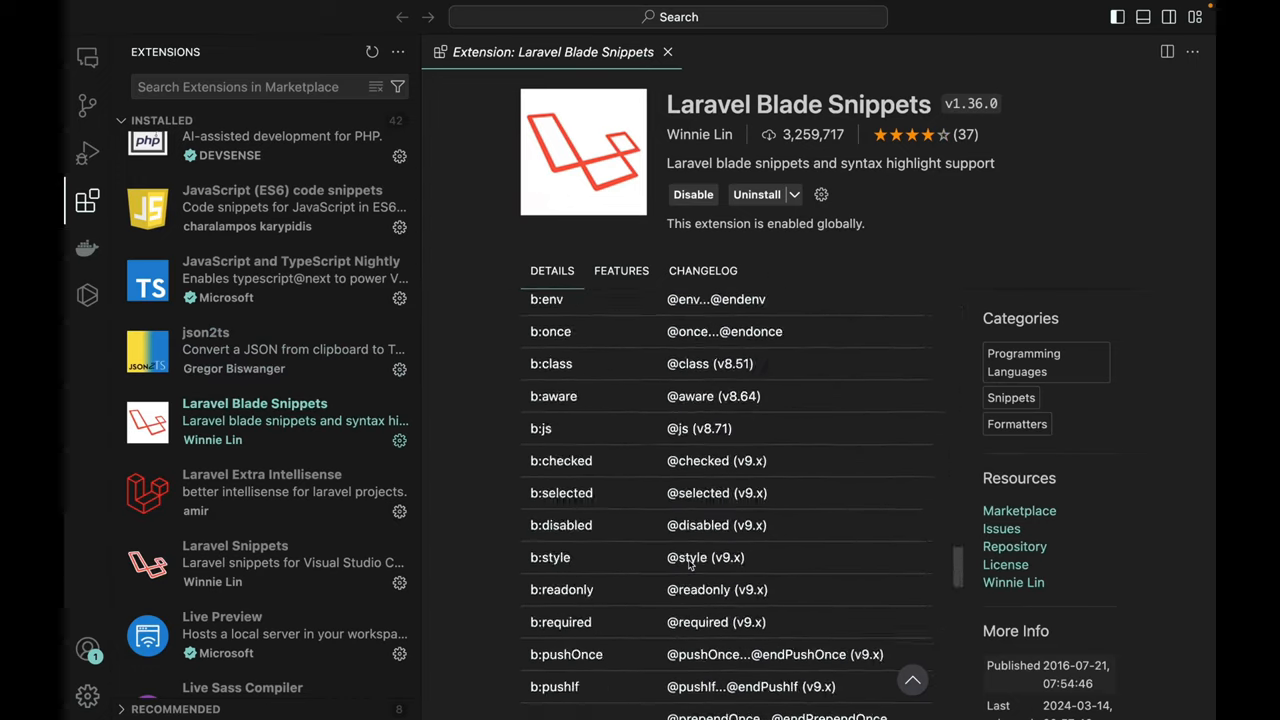
scroll(down, 3)
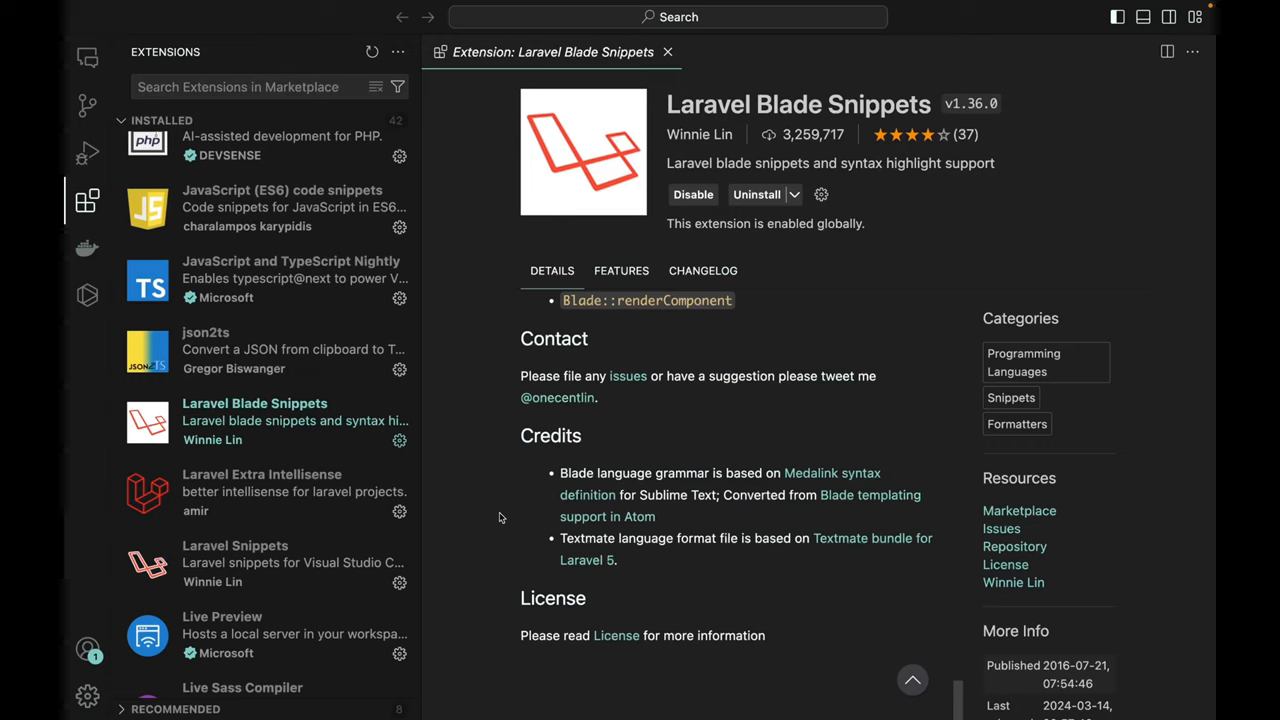
View Laravel Extra Intellisense, Laravel Snippets and Live Preview details, then read Live Sass Compiler's page to installation.
click(262, 474)
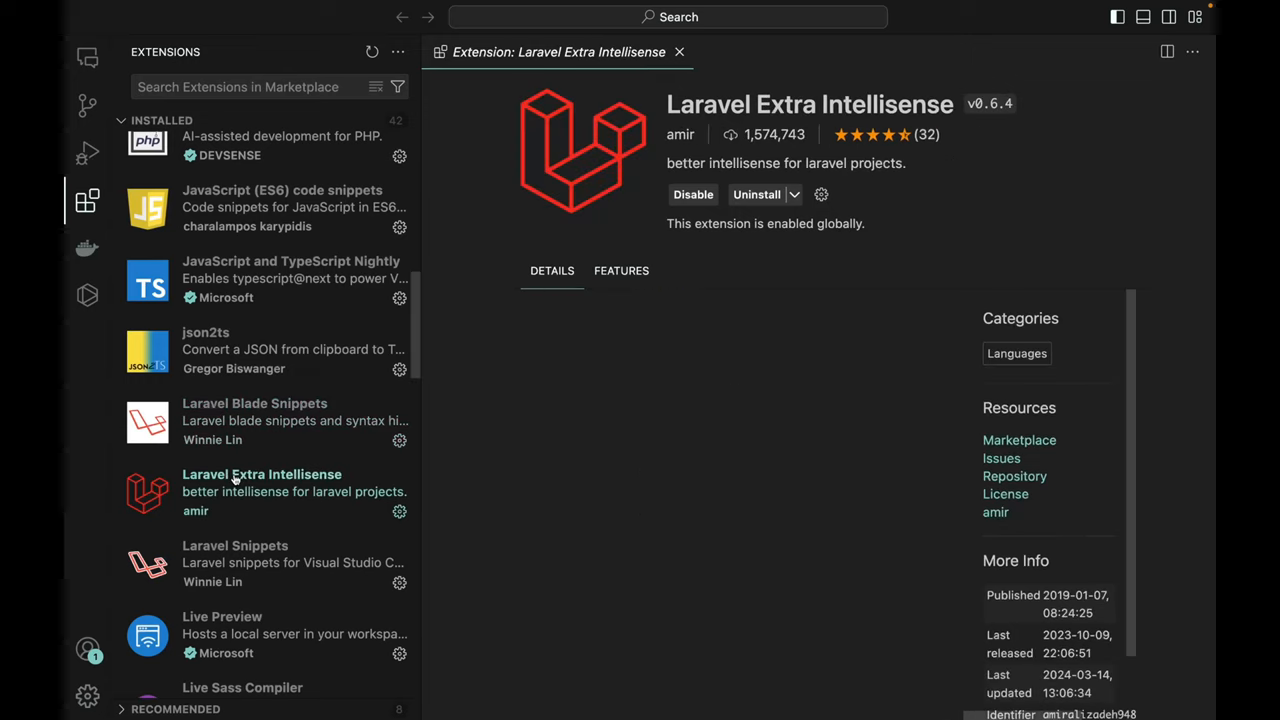
scroll(down, 3)
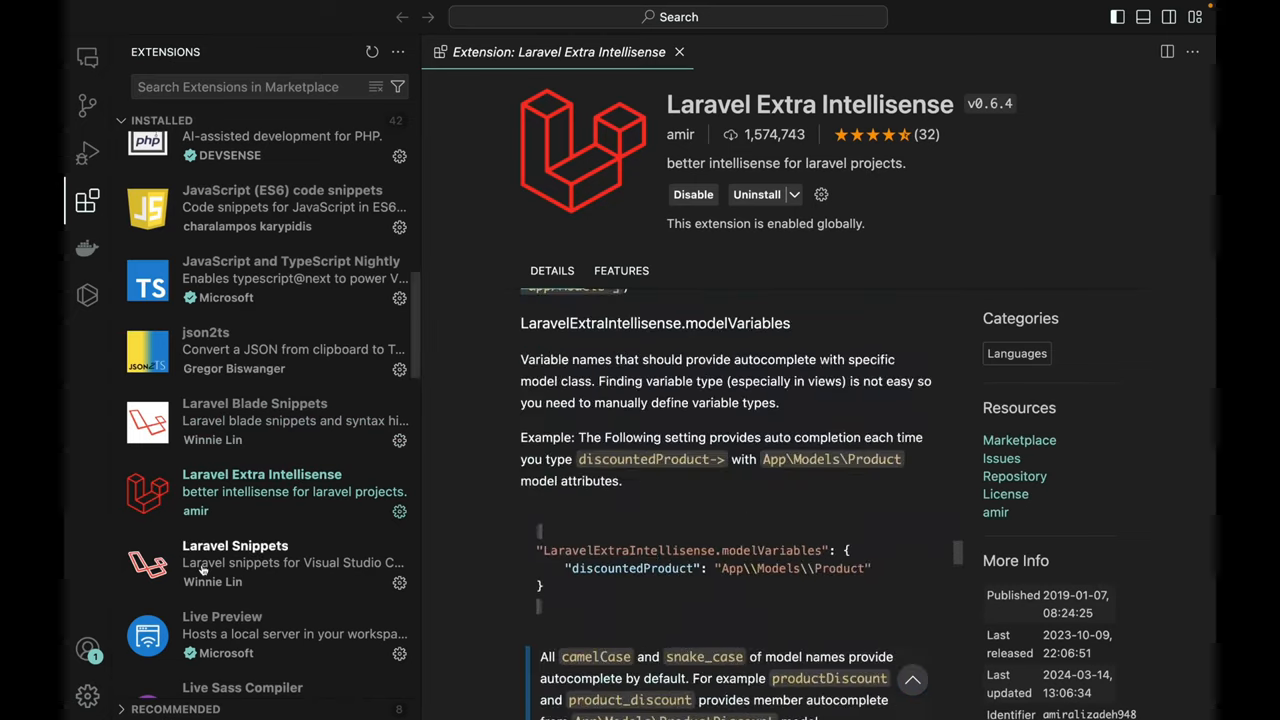
click(236, 564)
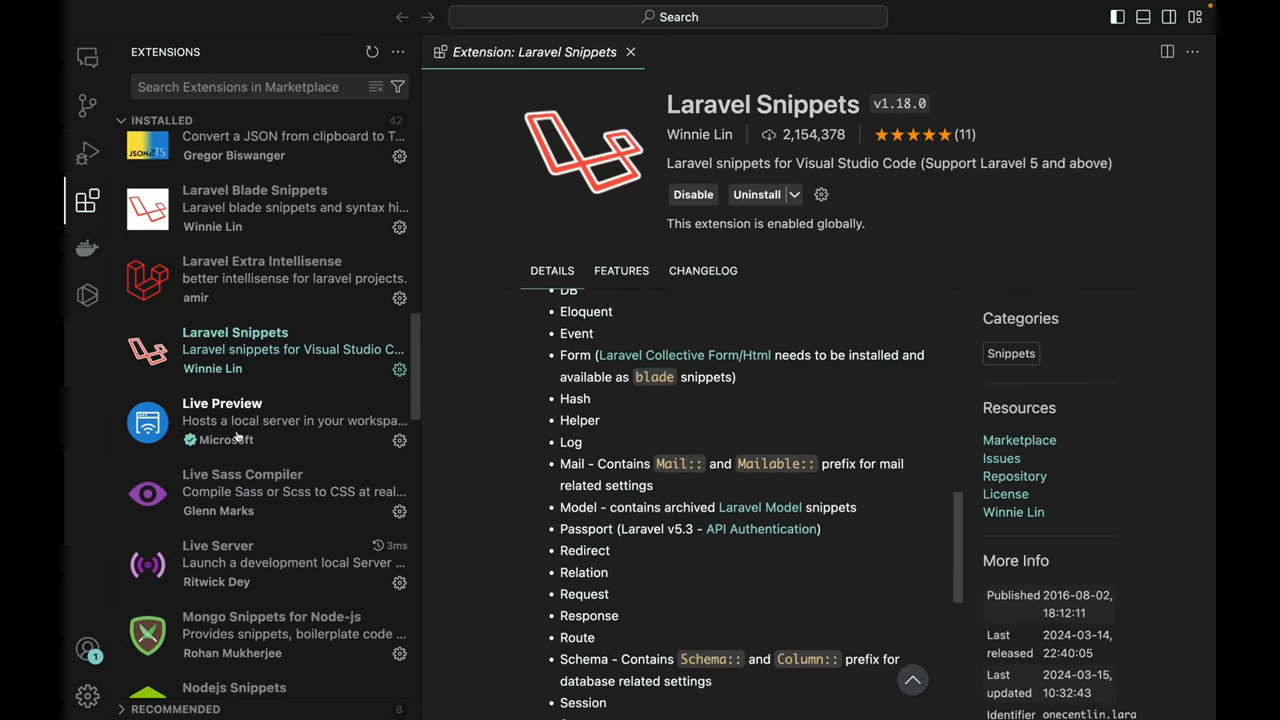
click(222, 420)
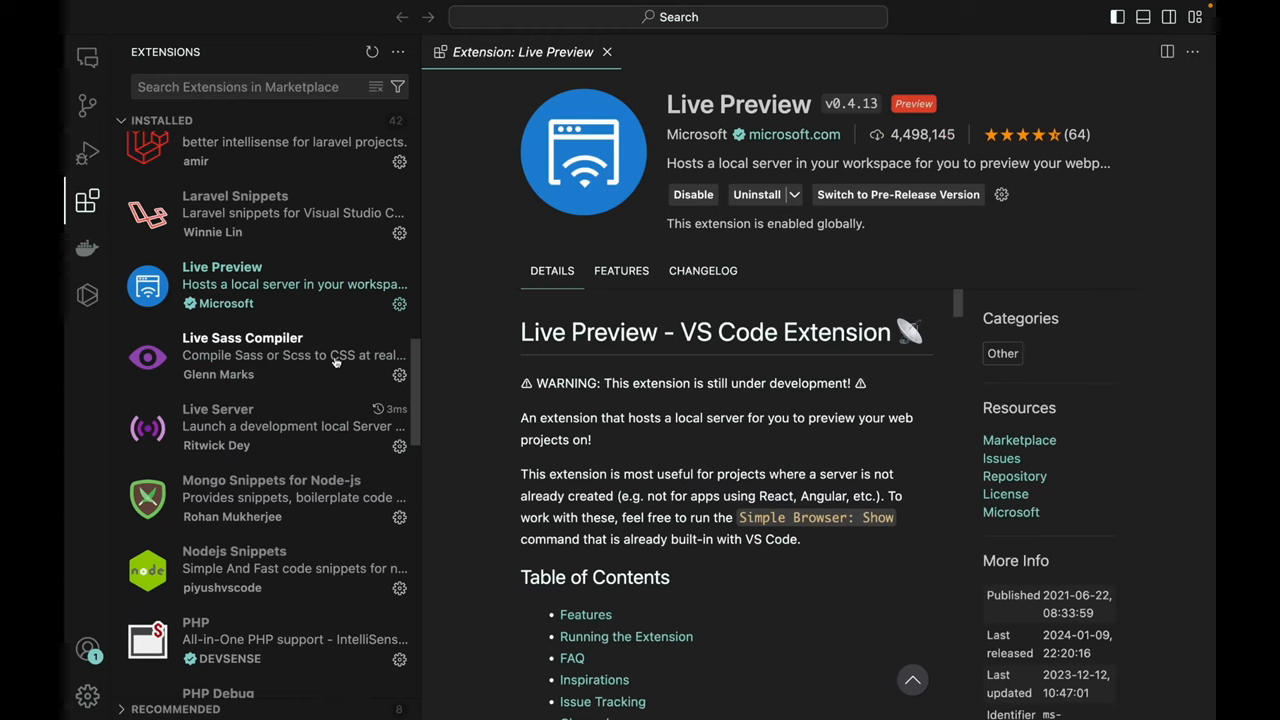
click(242, 356)
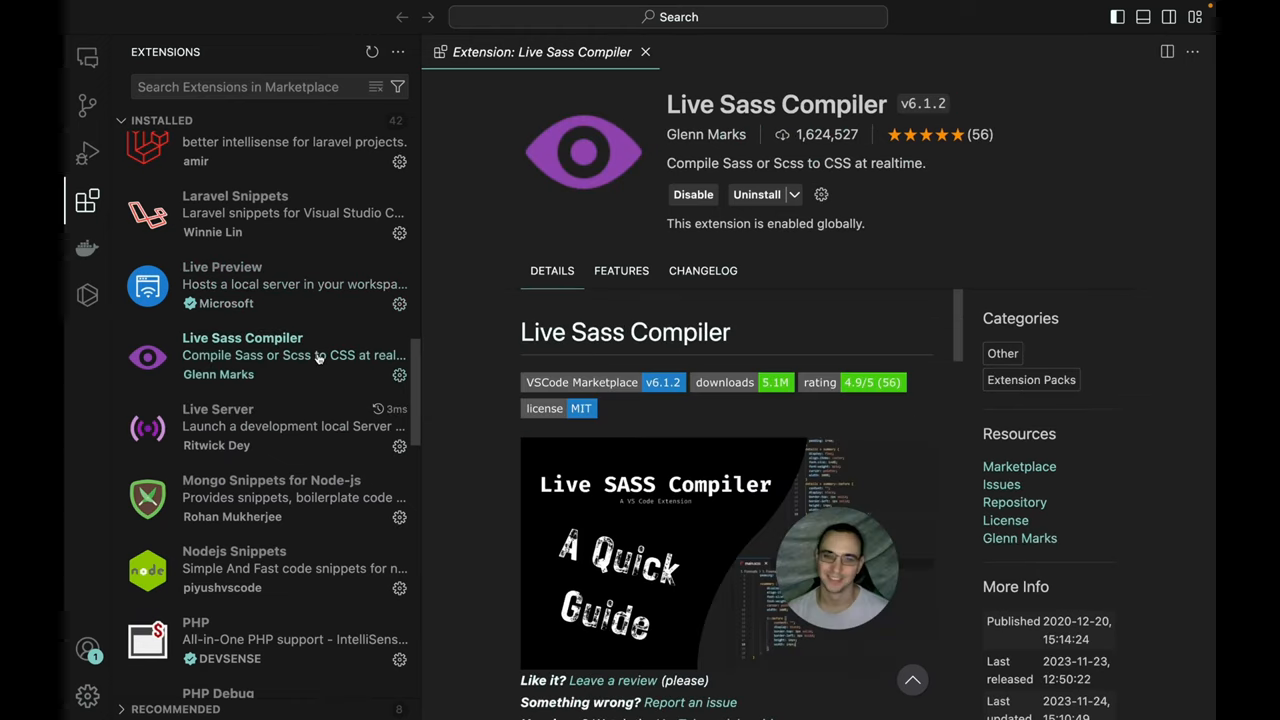
mouse_move(964, 266)
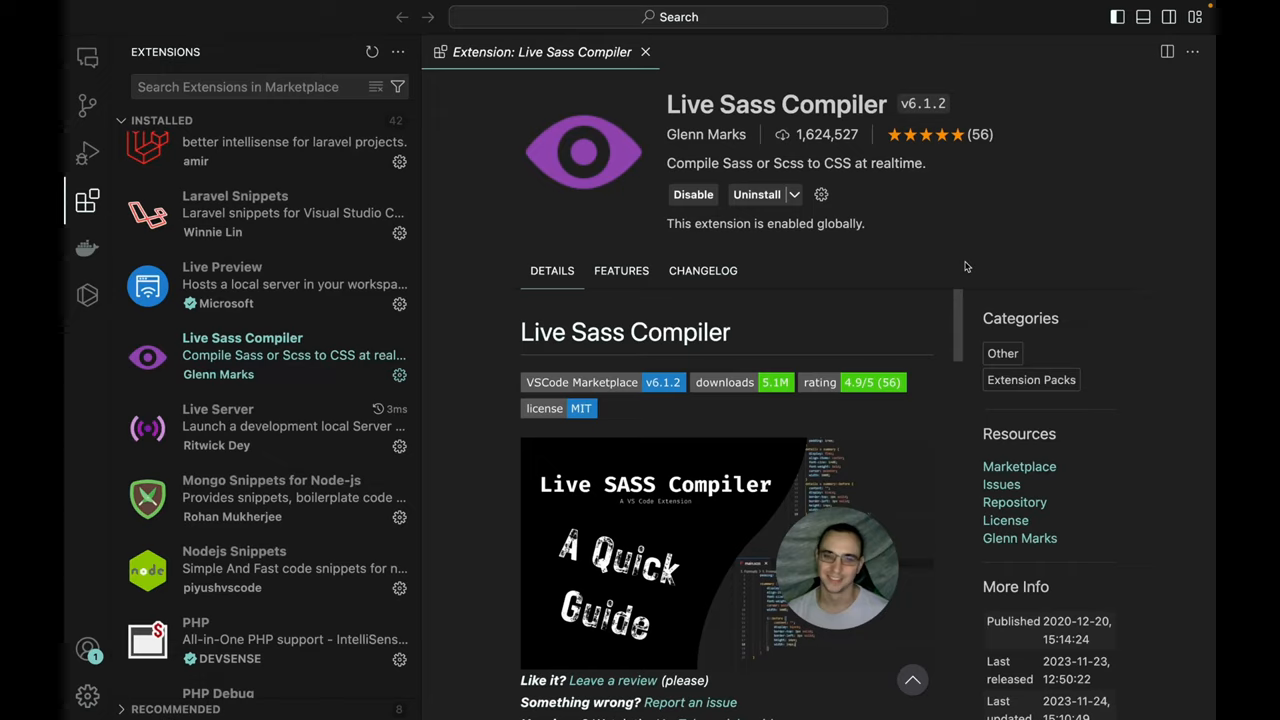
scroll(down, 3)
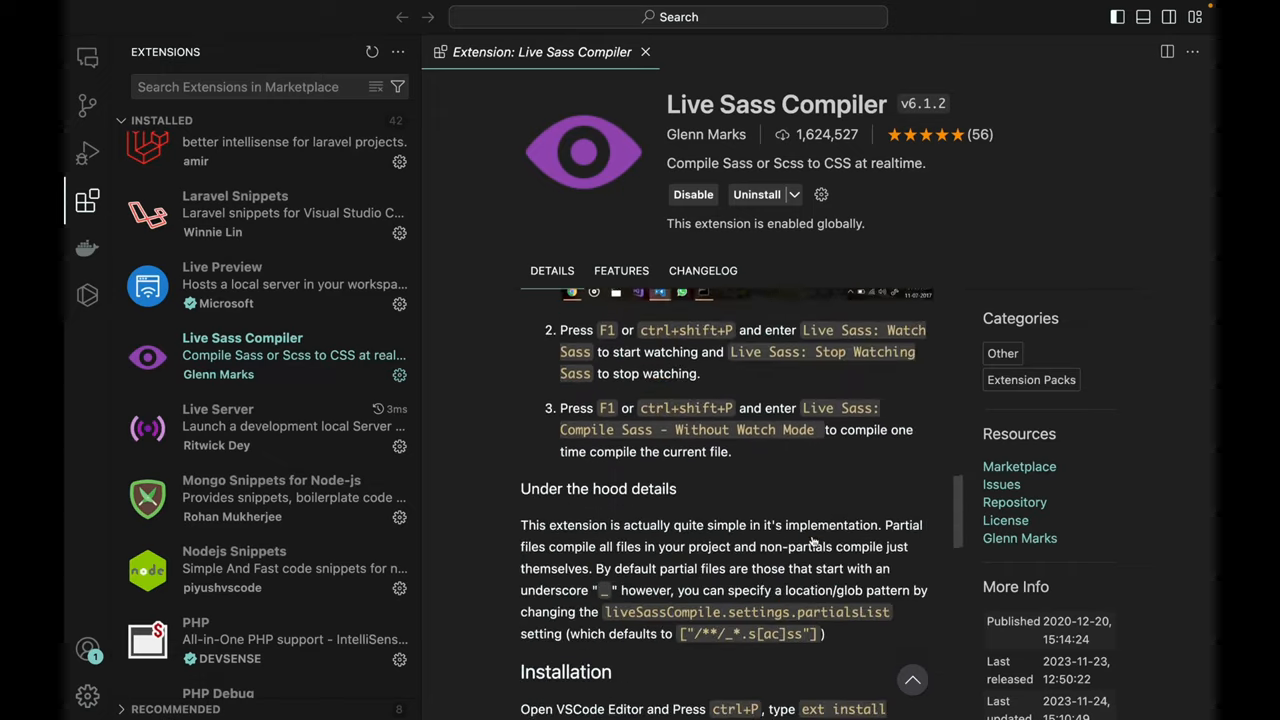
Read down the Live Server README, then view Mongo Snippets for Node-js and Nodejs Snippets details.
click(216, 408)
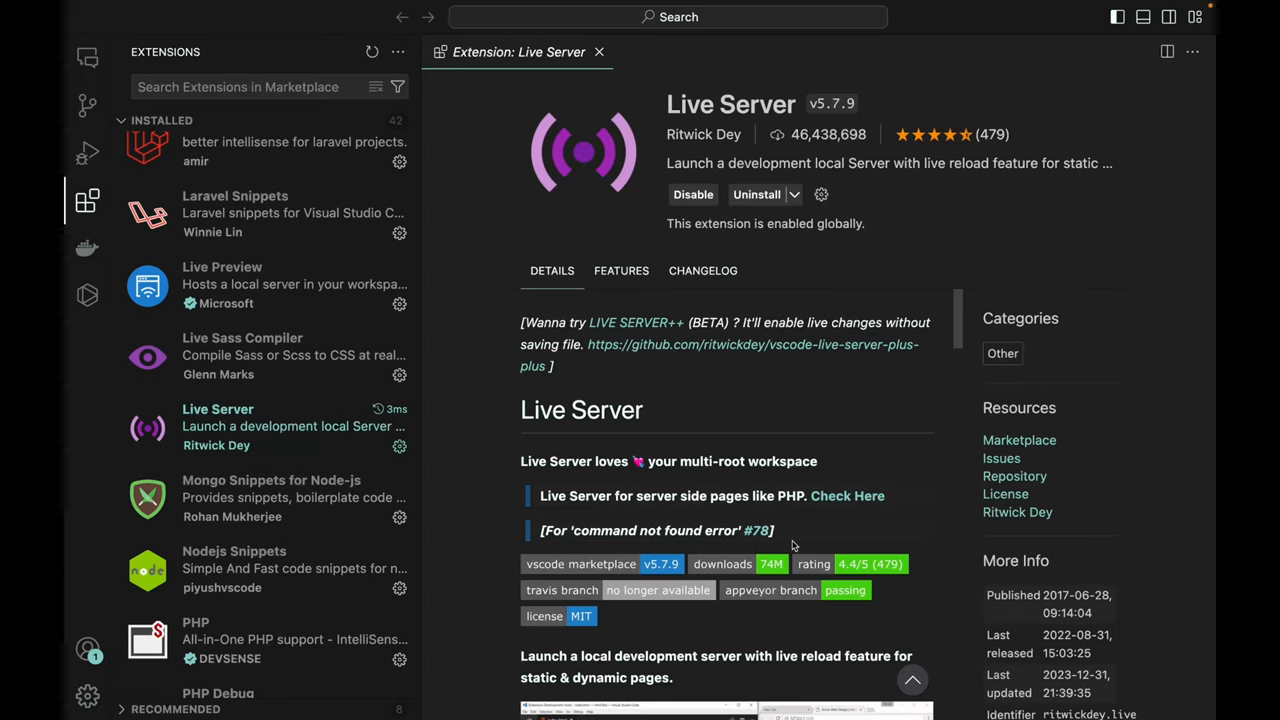
scroll(down, 3)
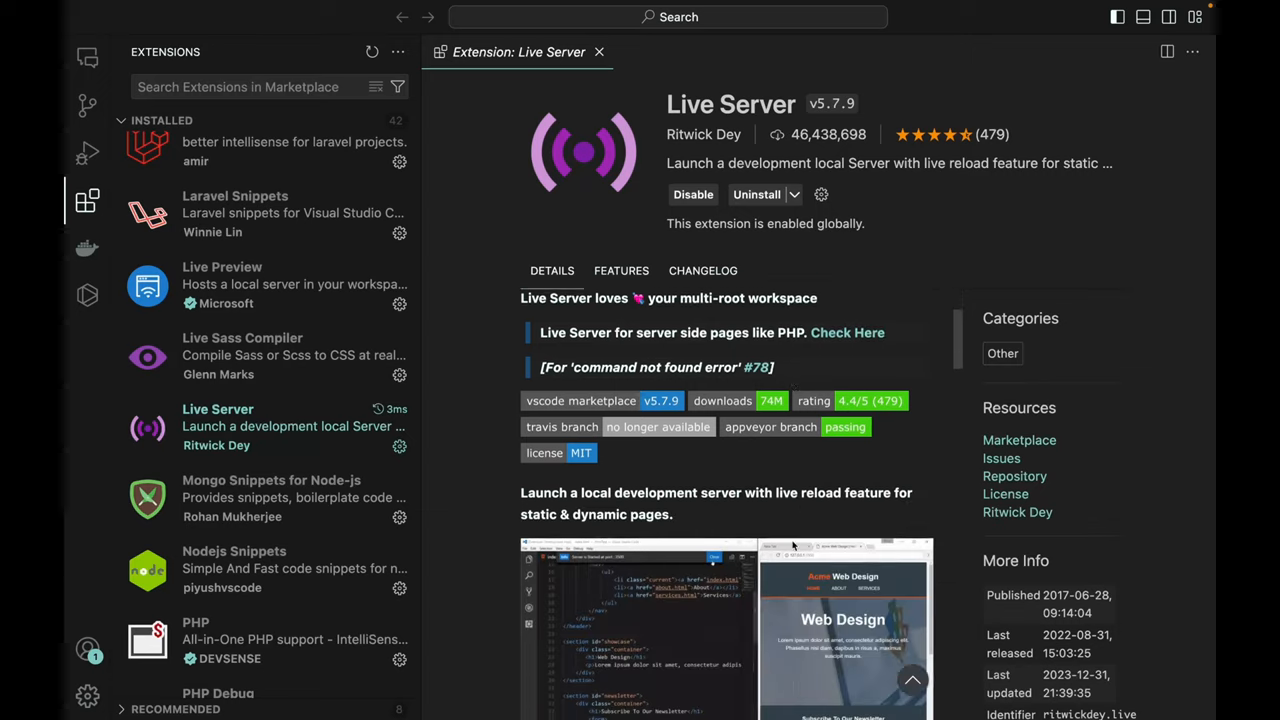
scroll(down, 3)
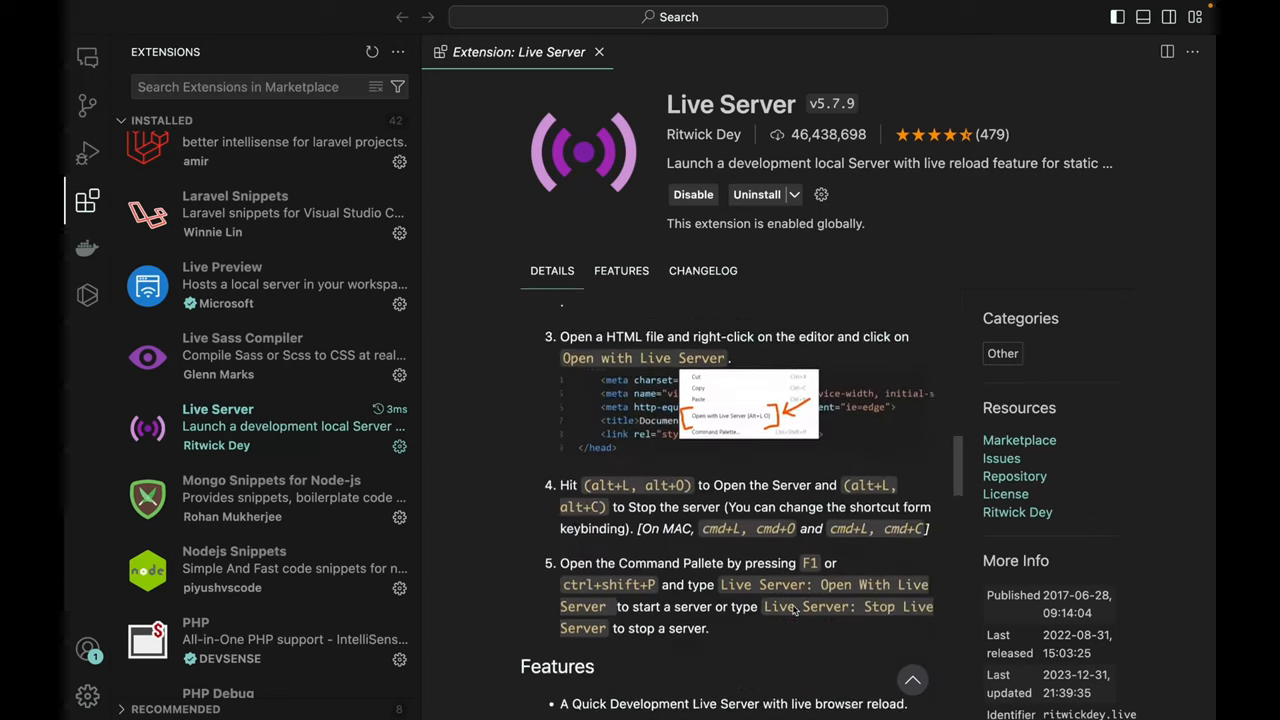
scroll(down, 3)
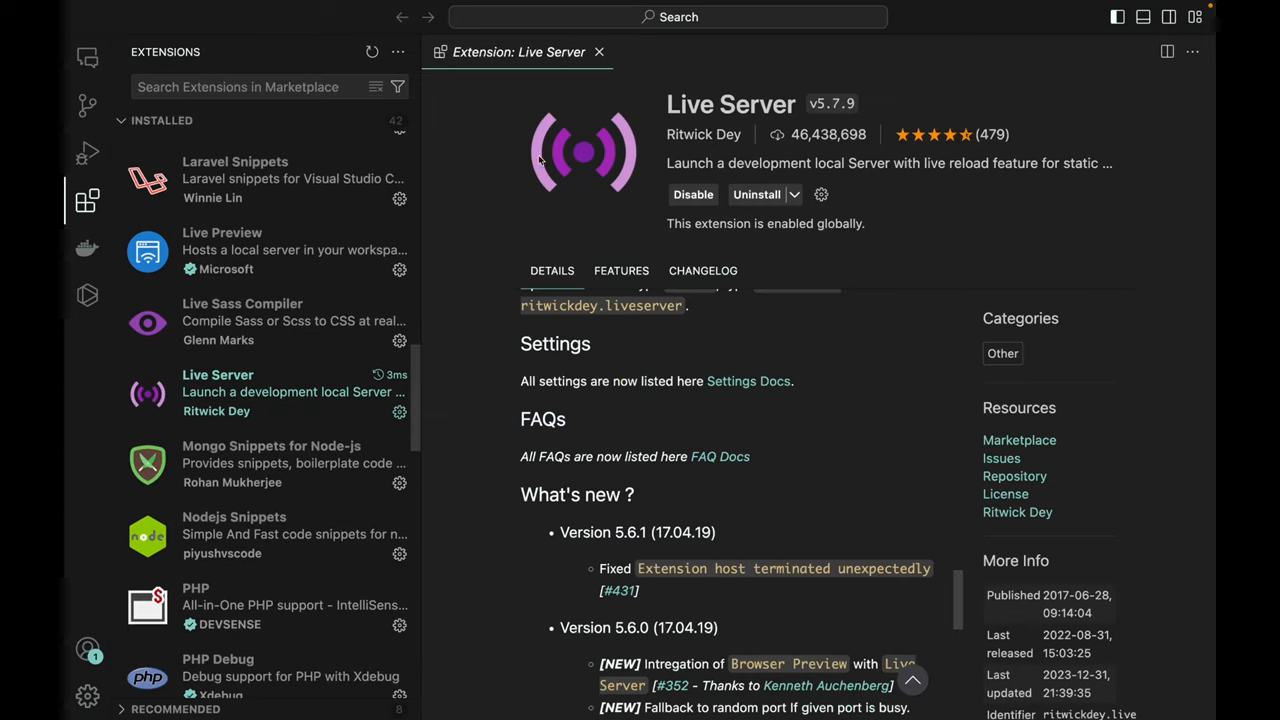
mouse_move(290, 396)
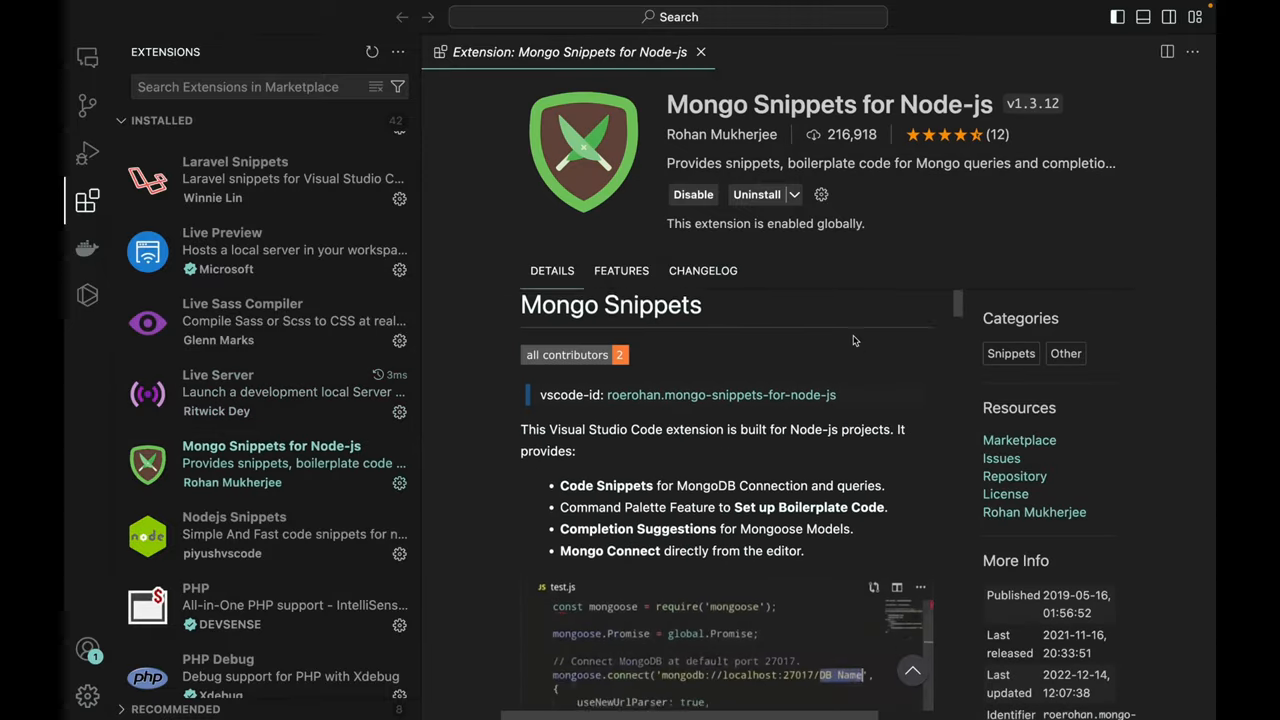
scroll(down, 3)
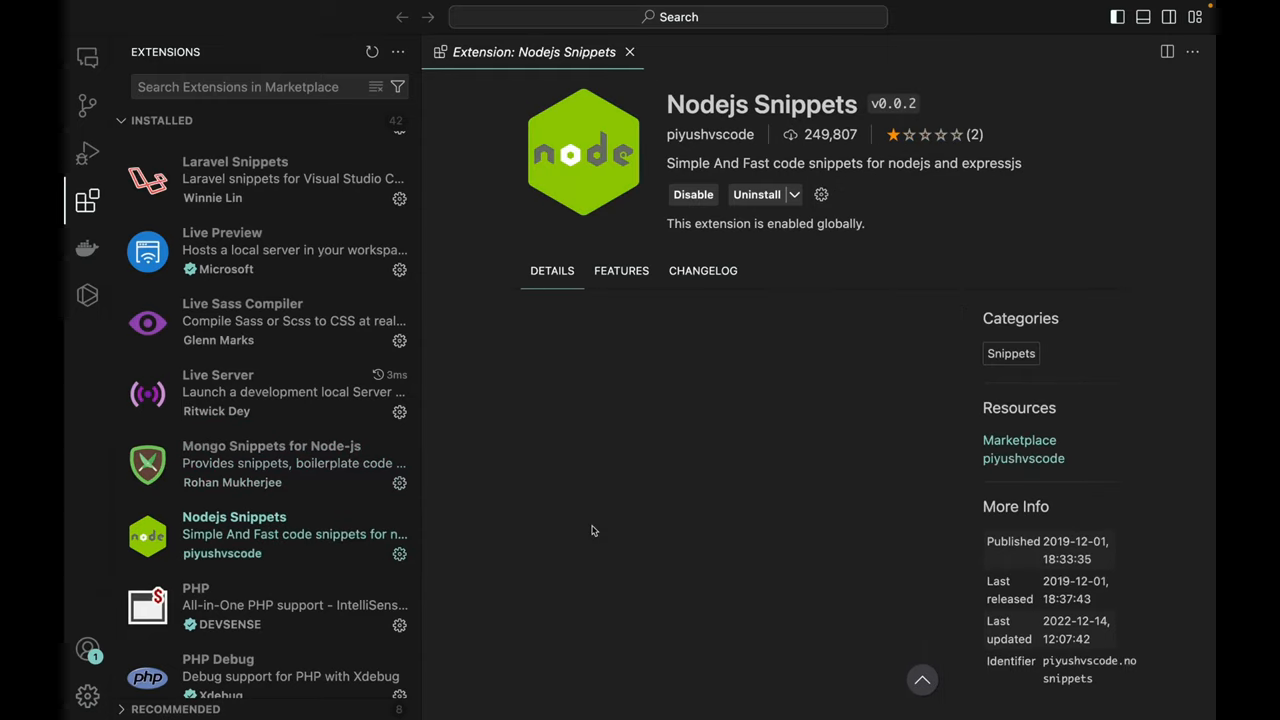
View the PHP and PHP Extension Pack details pages, then Prettier - Code formatter's page.
click(620, 270)
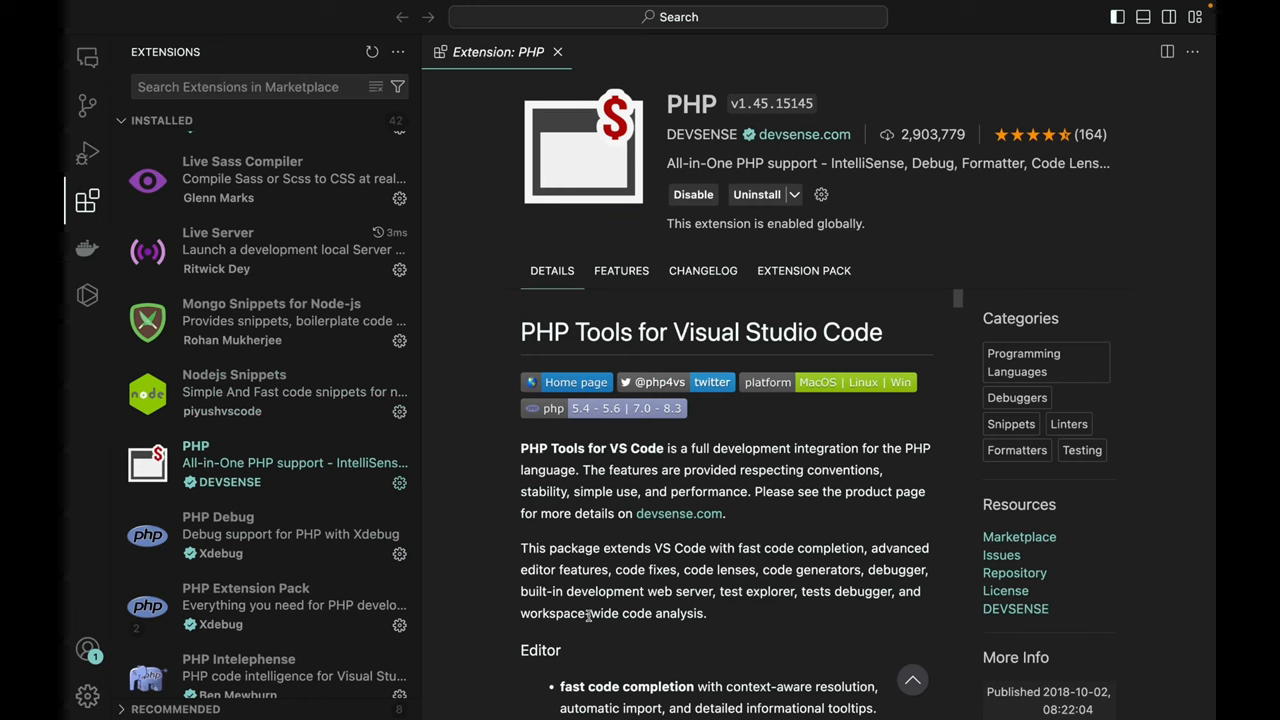
click(218, 536)
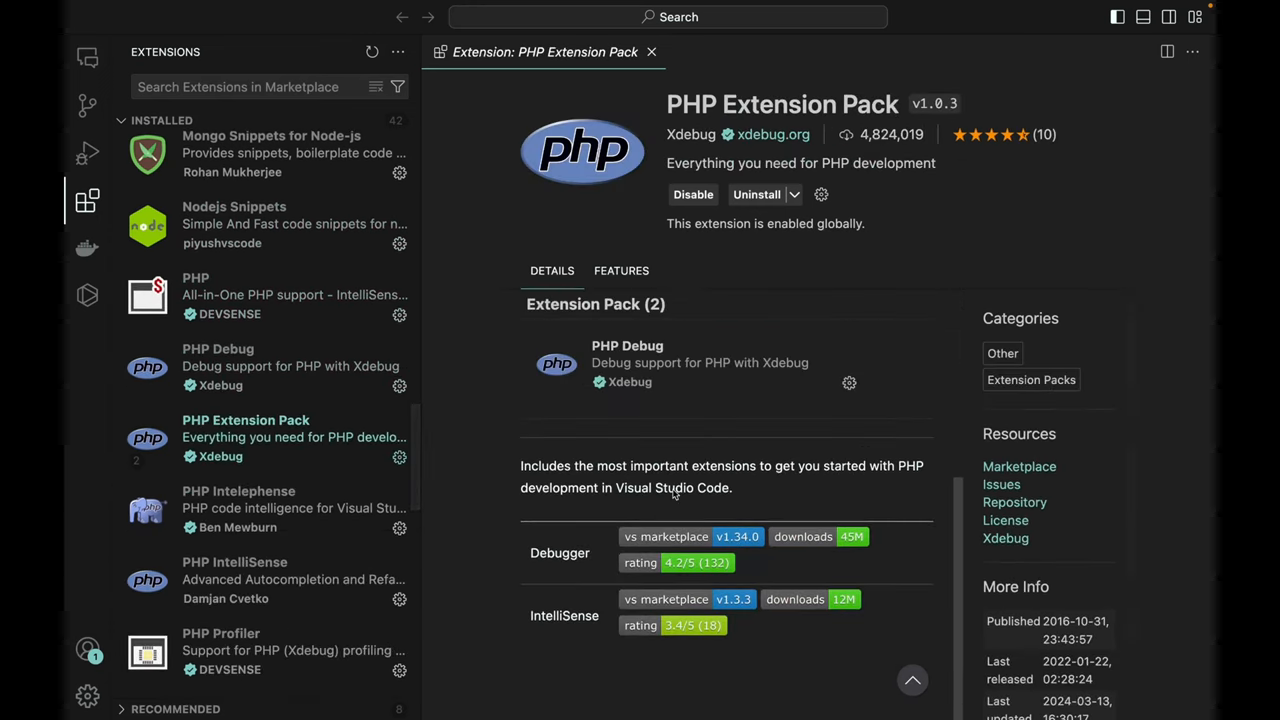
click(262, 464)
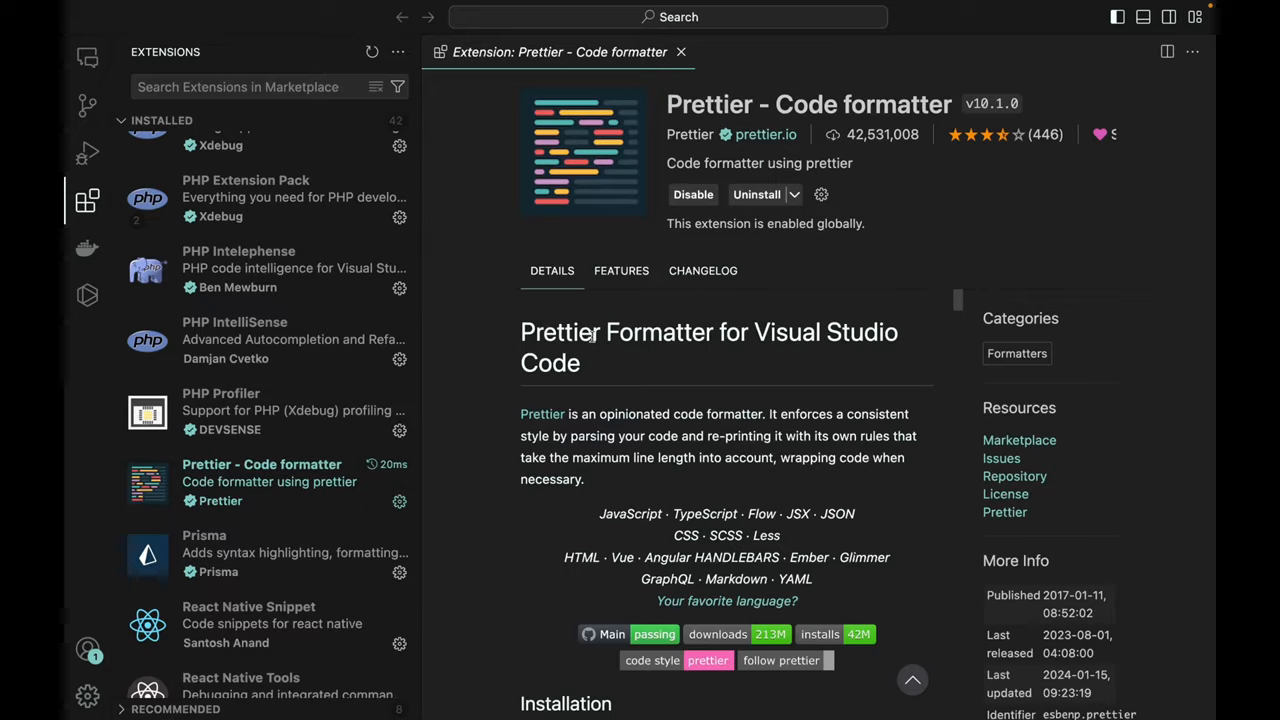
Read Prisma's README through its formatting section, then view React Native Snippet's snippets list.
click(204, 536)
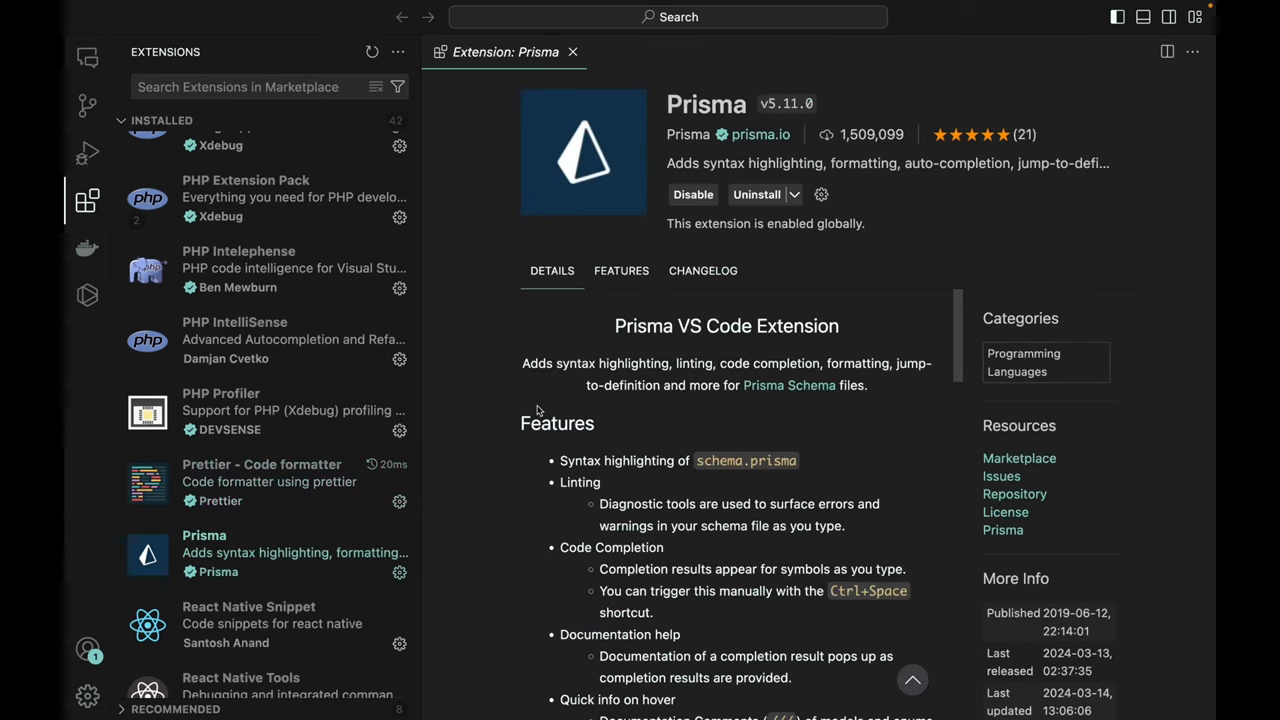
scroll(down, 3)
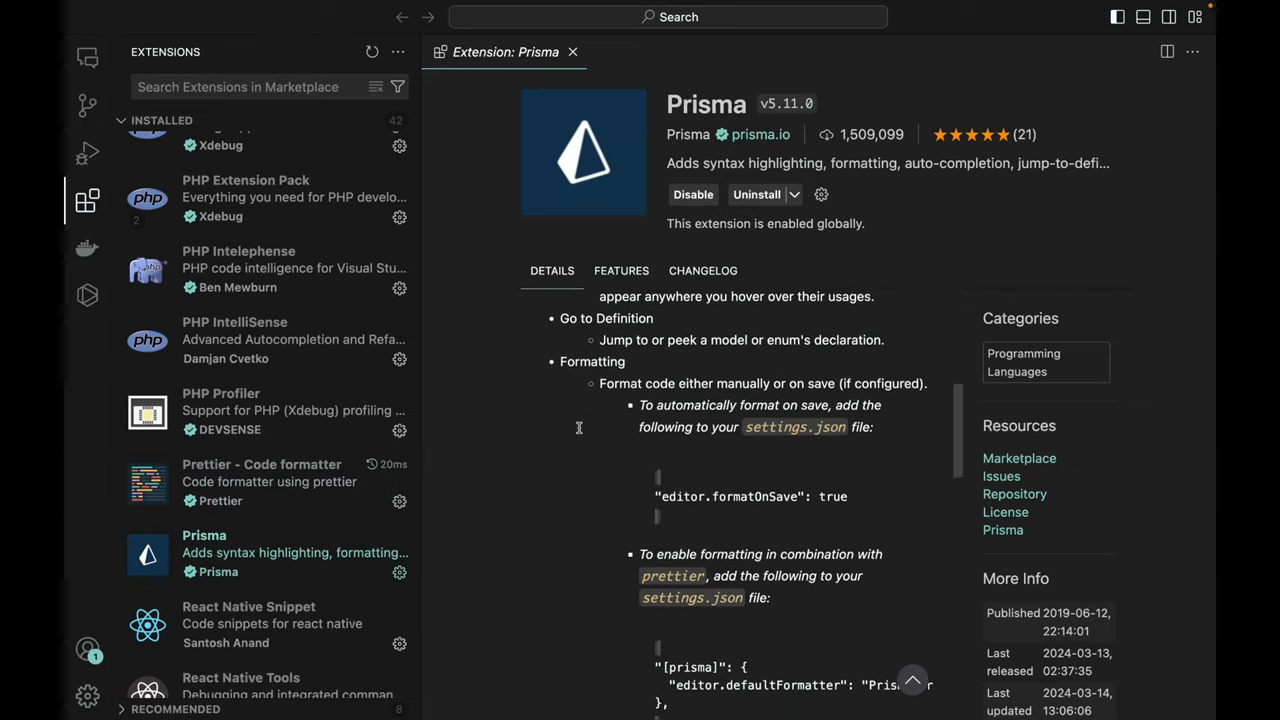
scroll(down, 3)
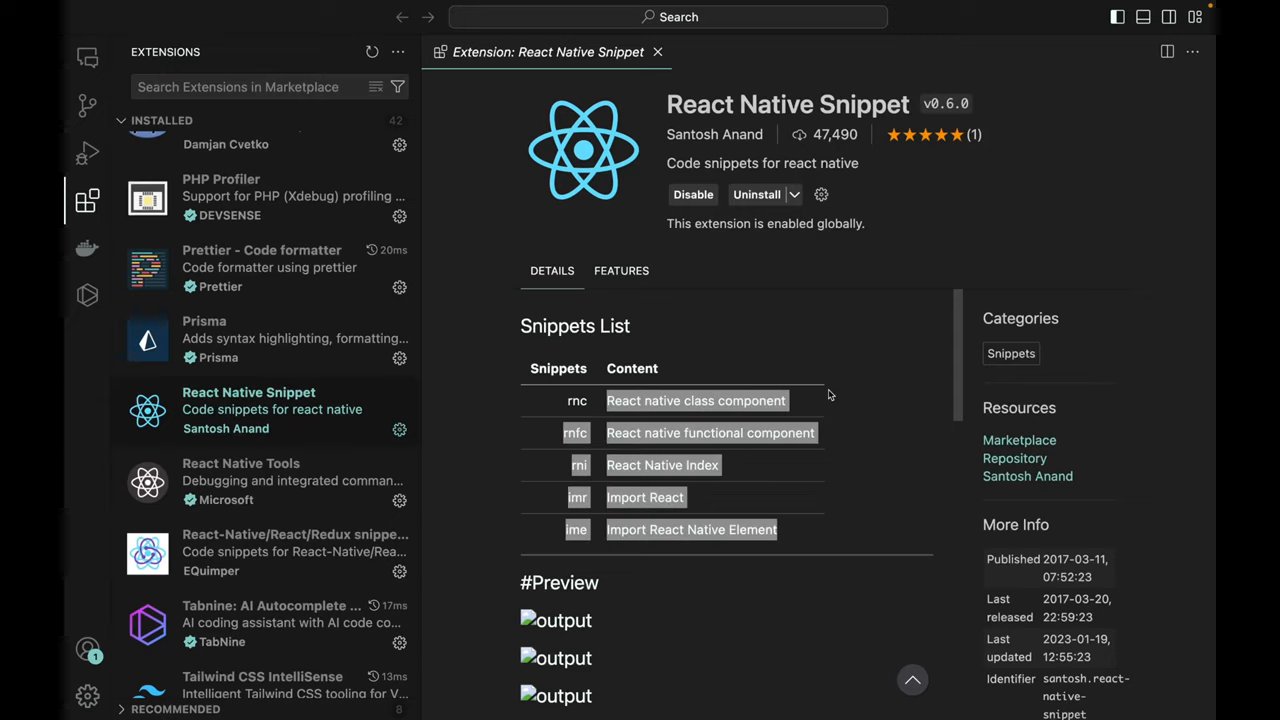
Read React Native Snippet's class component snippet, then React Native Tools' overview, ending on Tabnine's details.
scroll(down, 3)
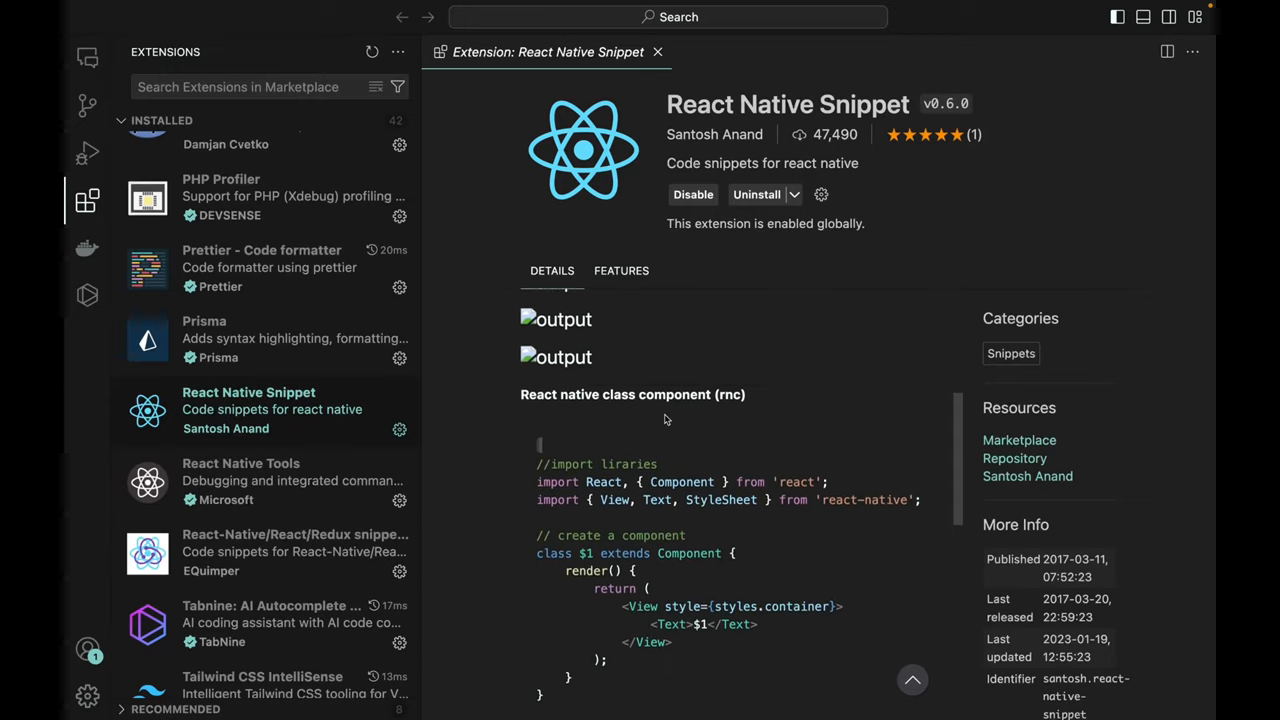
scroll(down, 3)
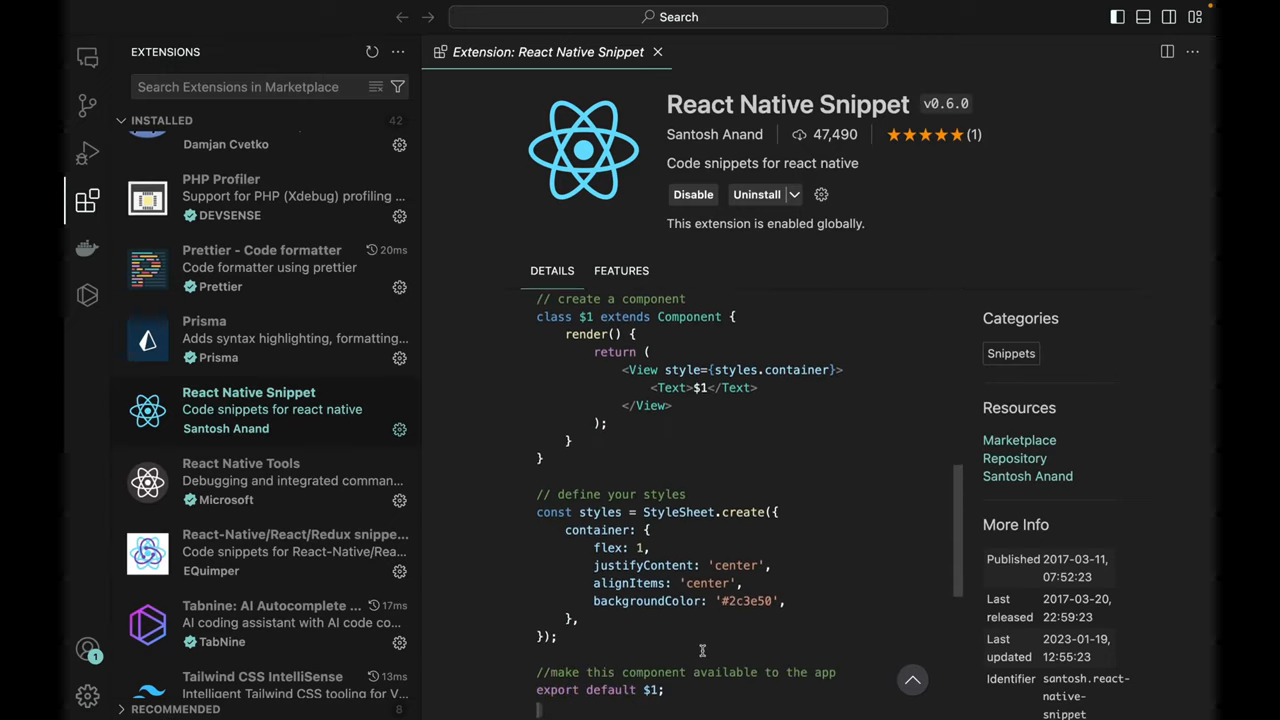
click(240, 480)
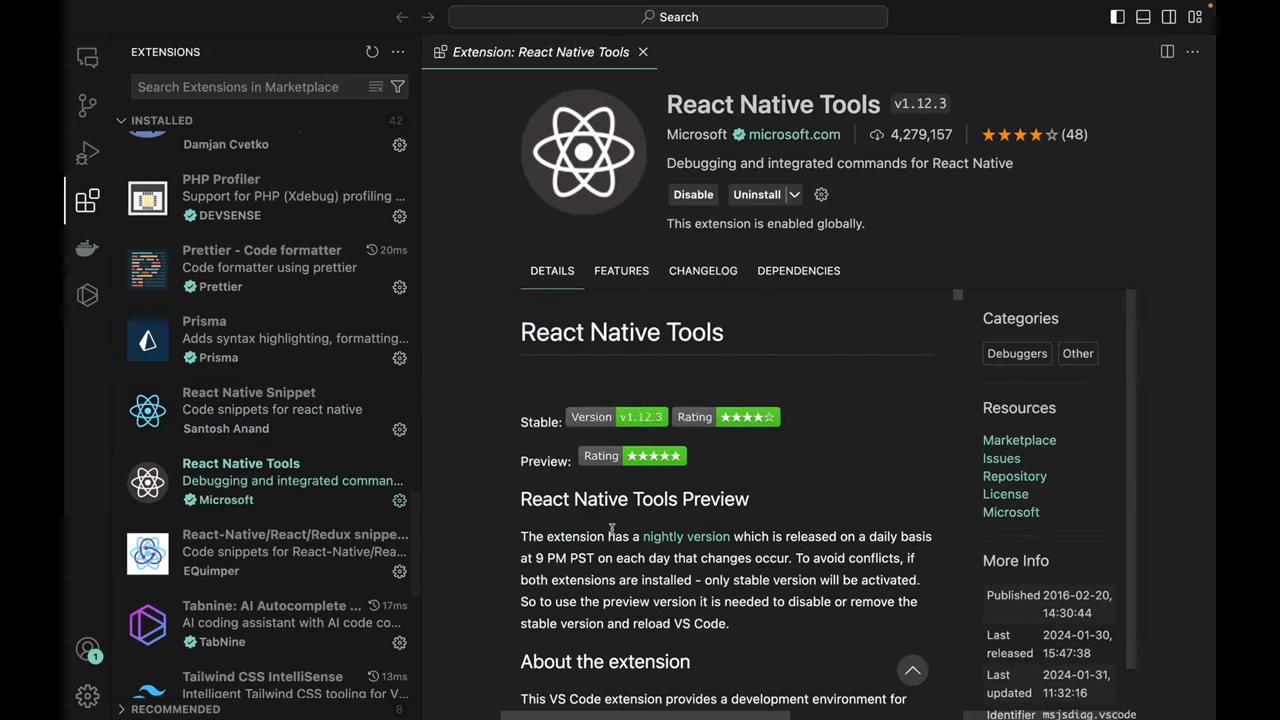
scroll(down, 3)
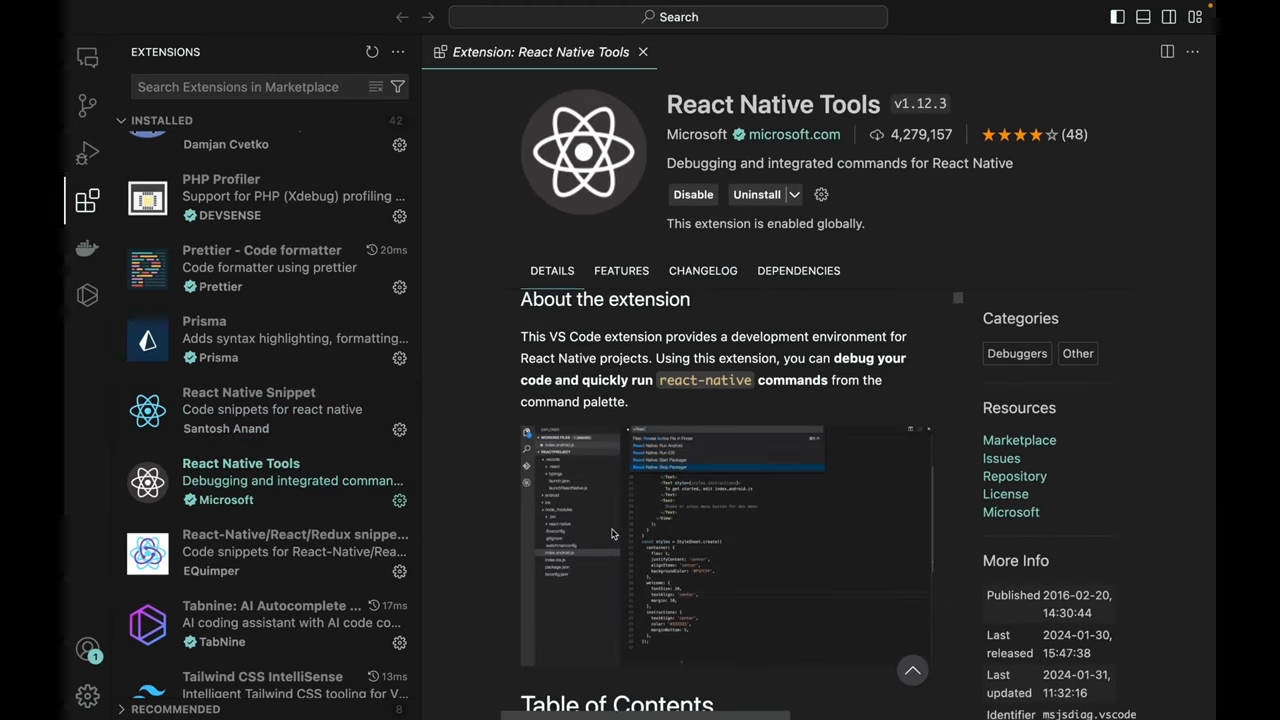
scroll(down, 3)
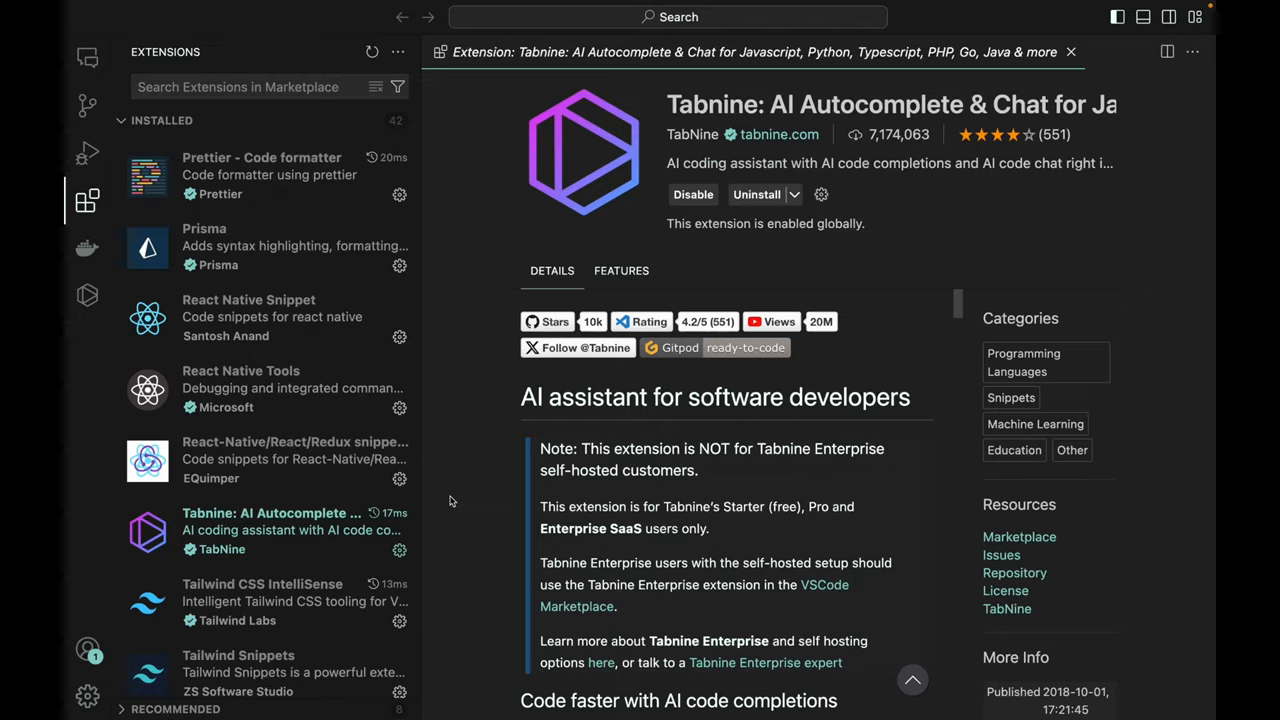
scroll(down, 3)
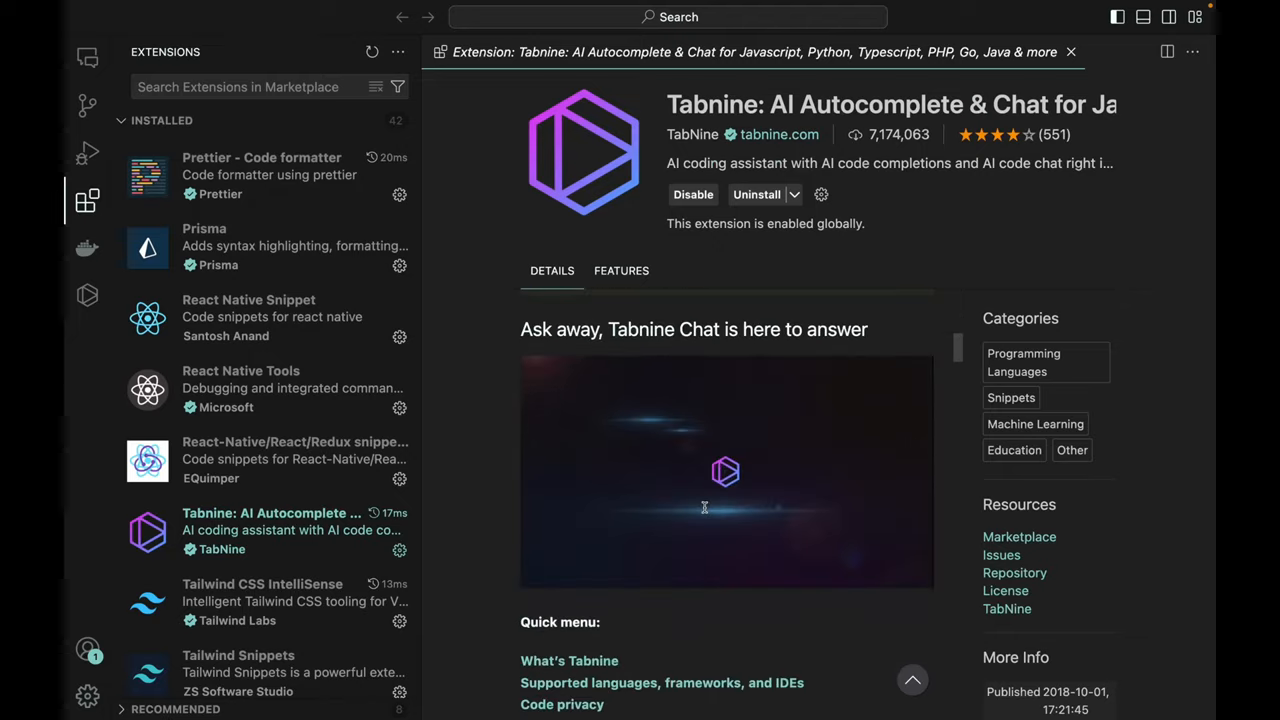
scroll(down, 3)
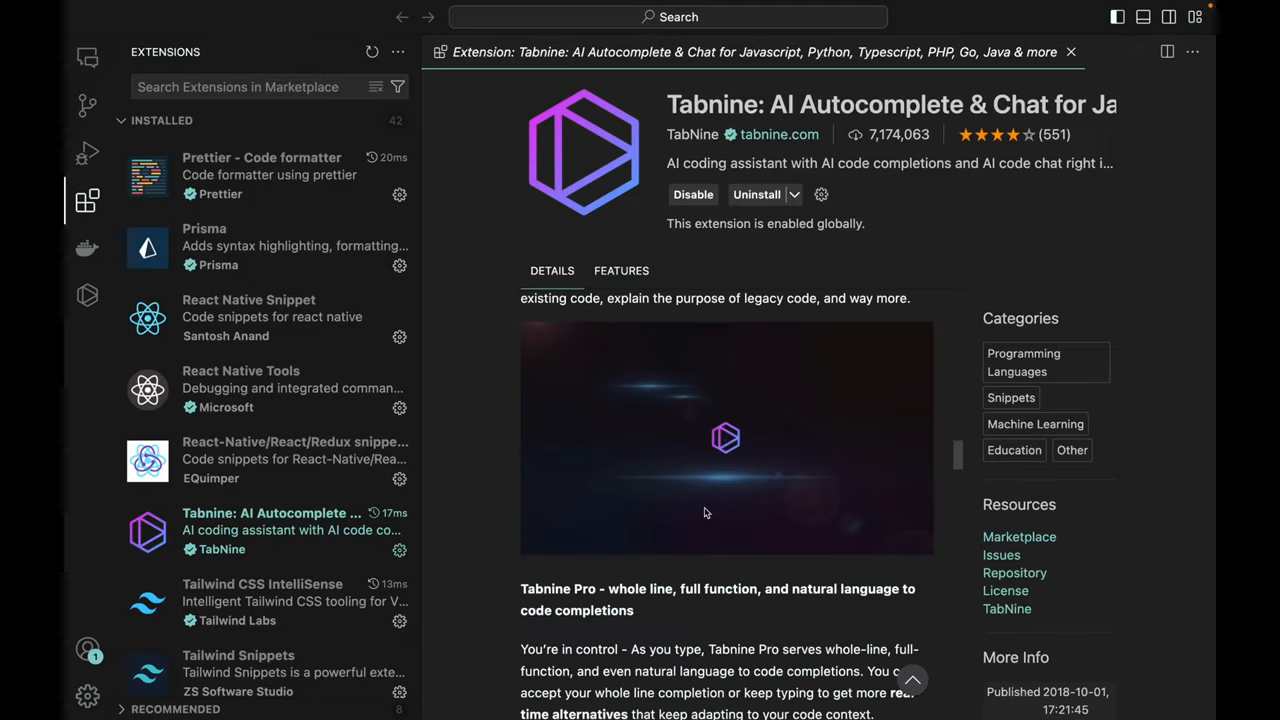
scroll(down, 3)
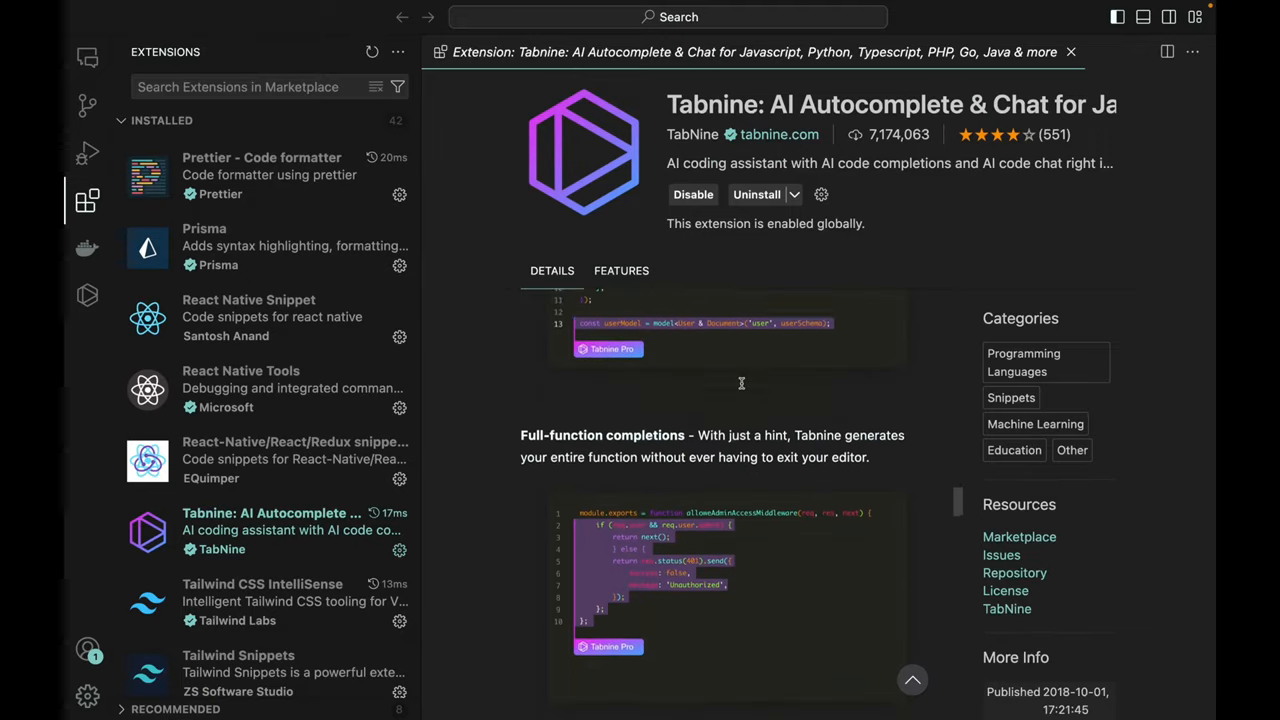
scroll(down, 3)
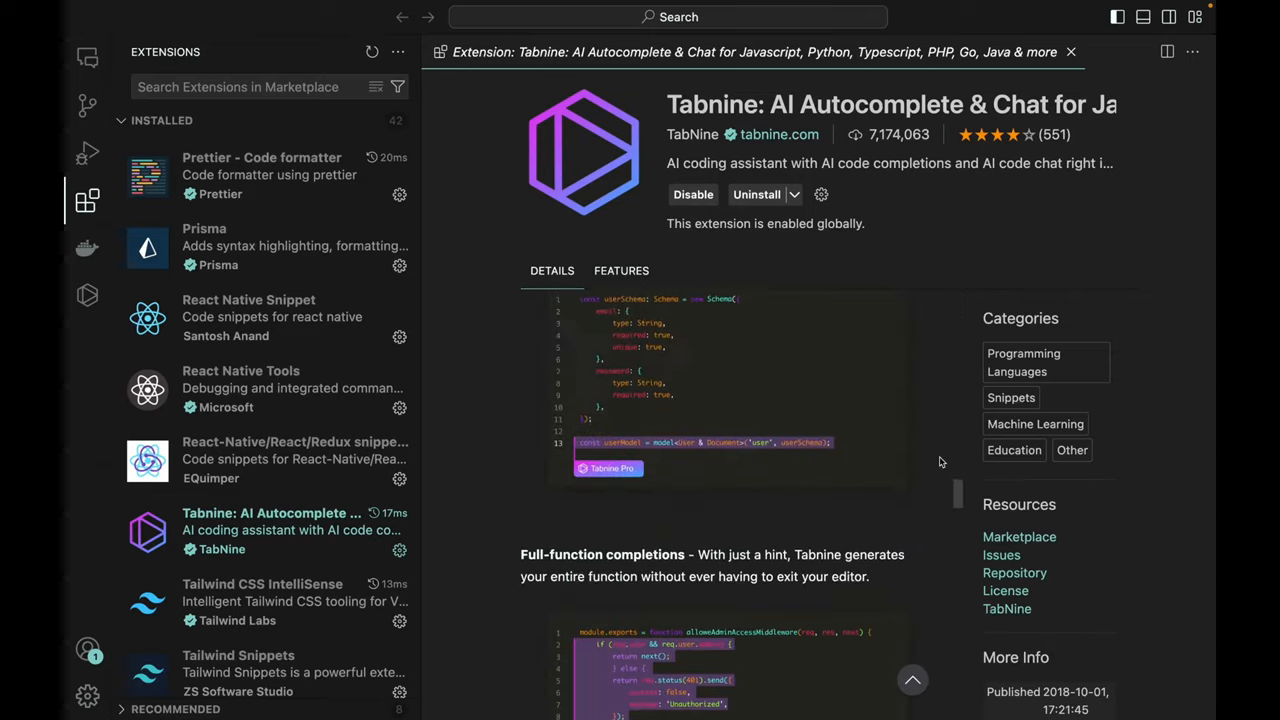
scroll(down, 3)
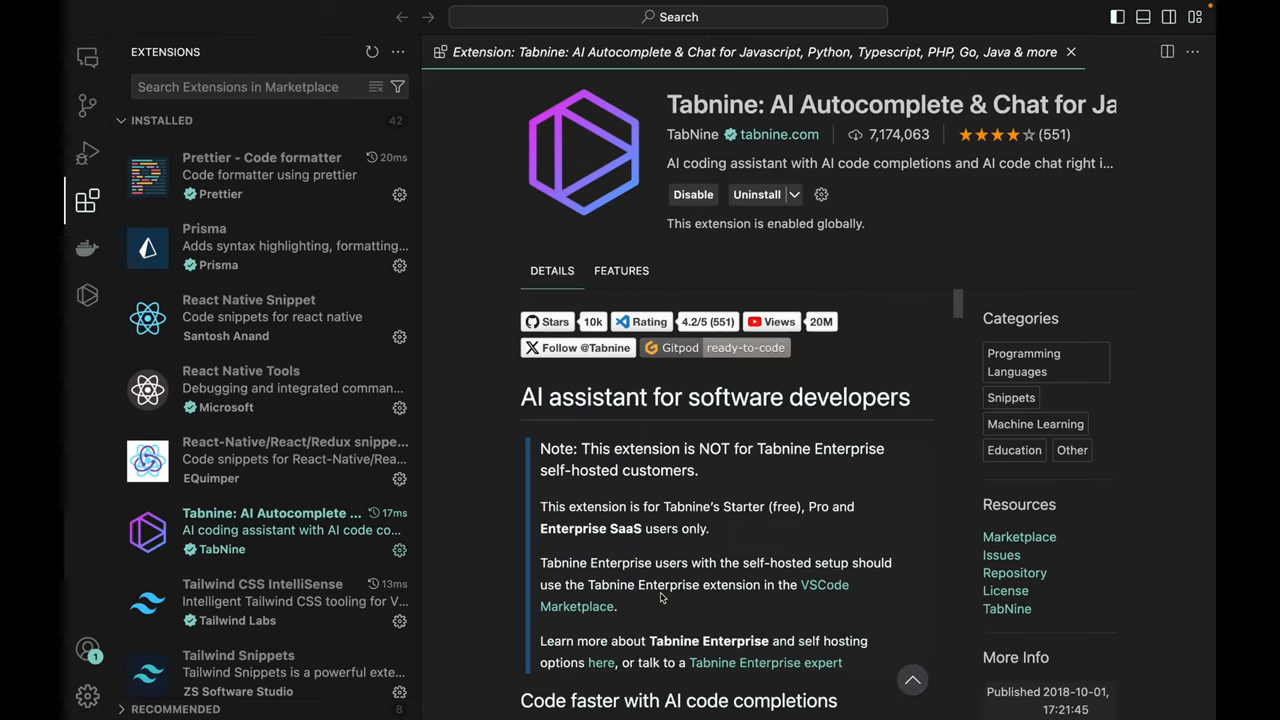
scroll(down, 3)
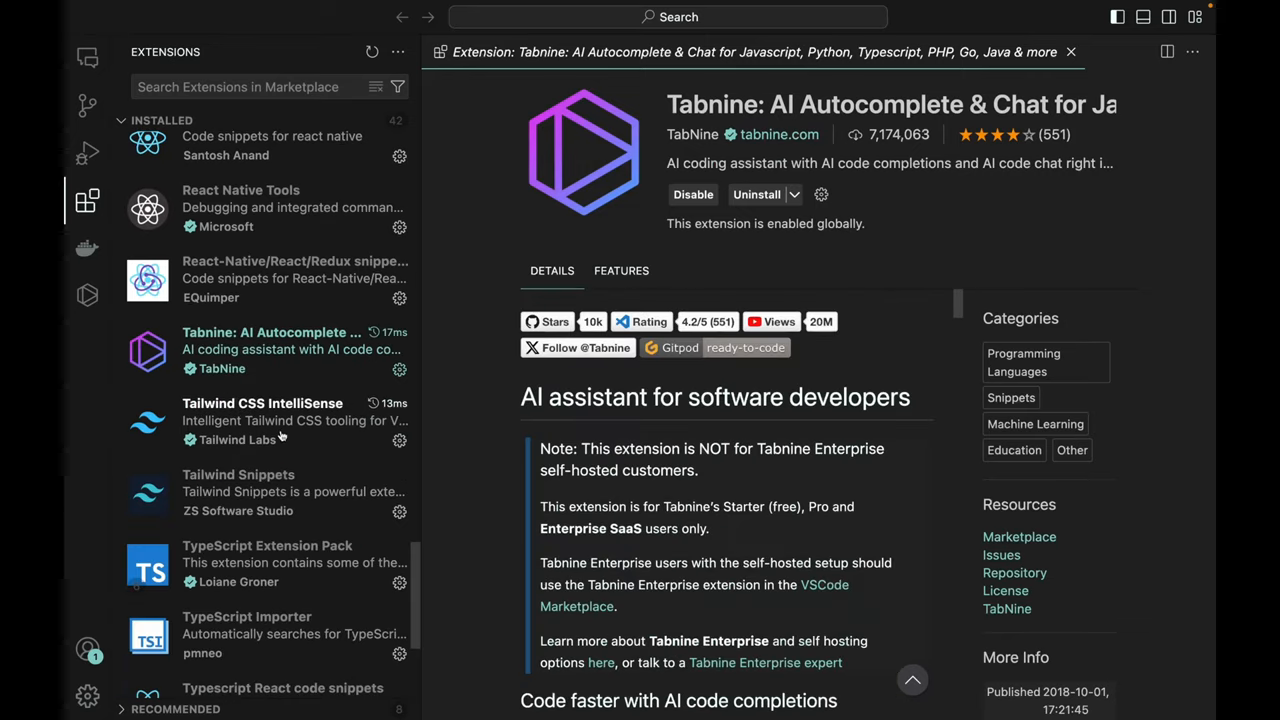
mouse_move(284, 432)
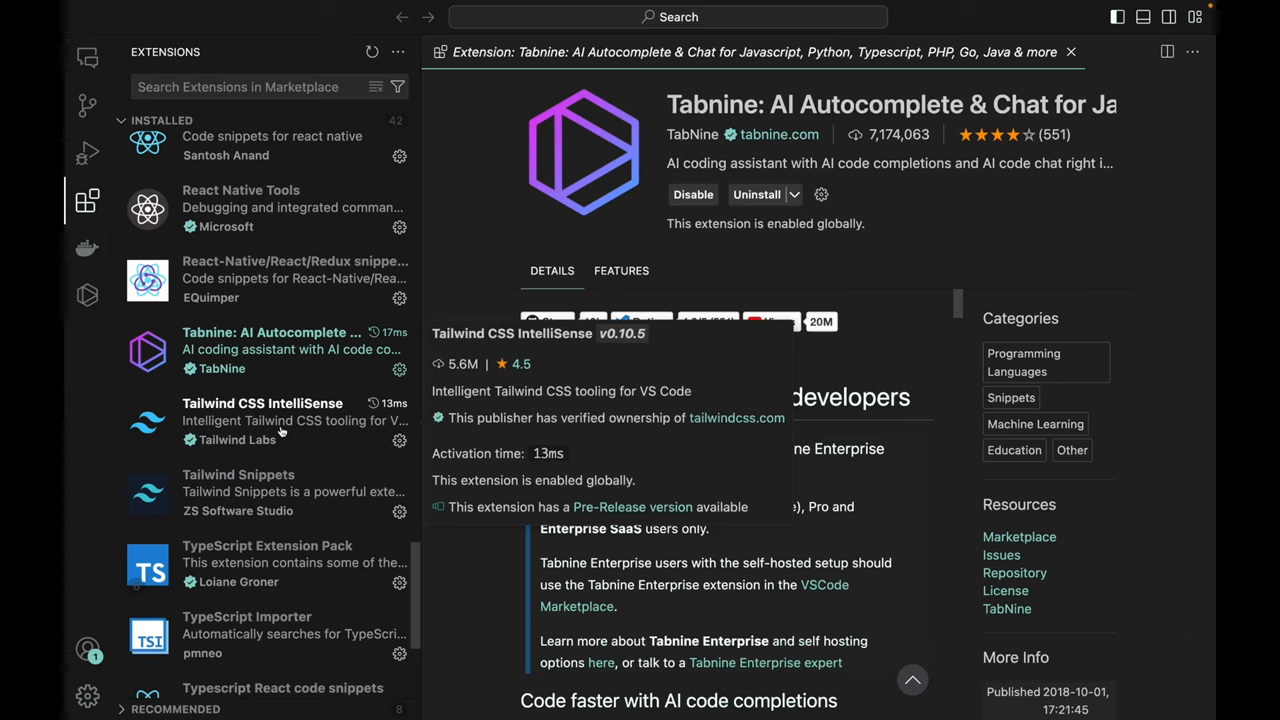
Read Tailwind CSS IntelliSense's README to its language mode section, then view TypeScript Extension Pack's details.
click(262, 404)
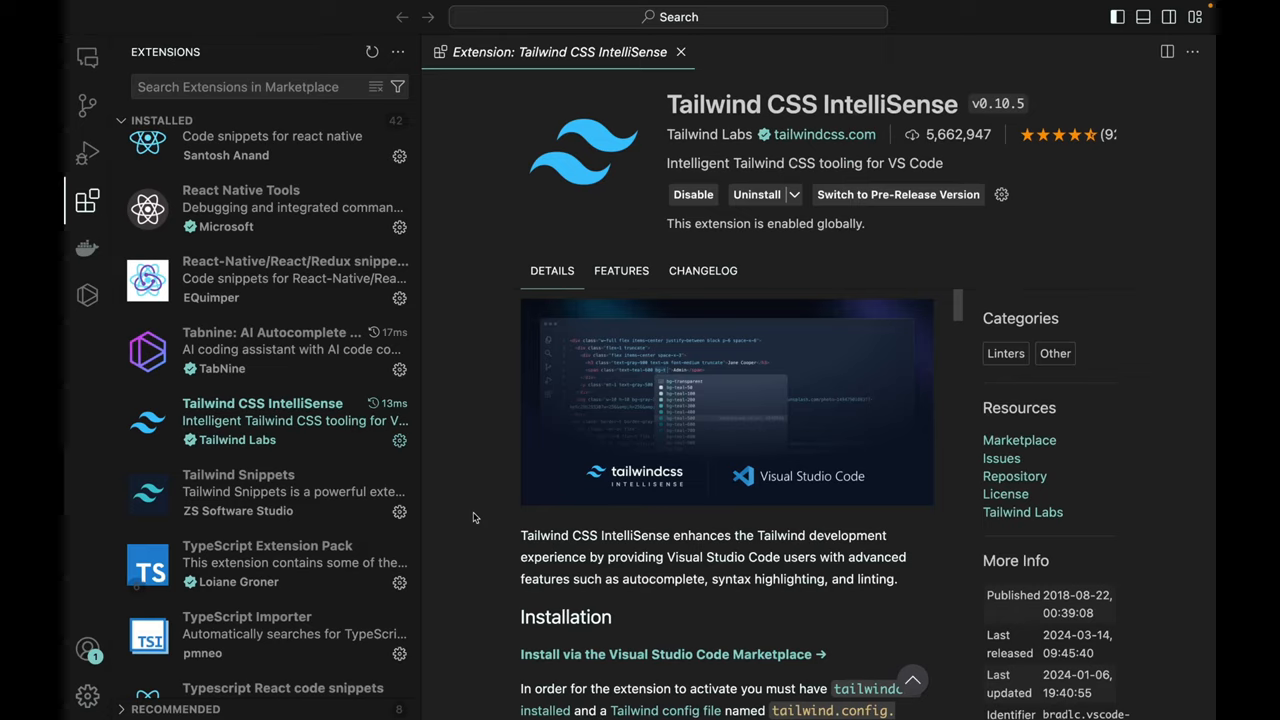
scroll(down, 3)
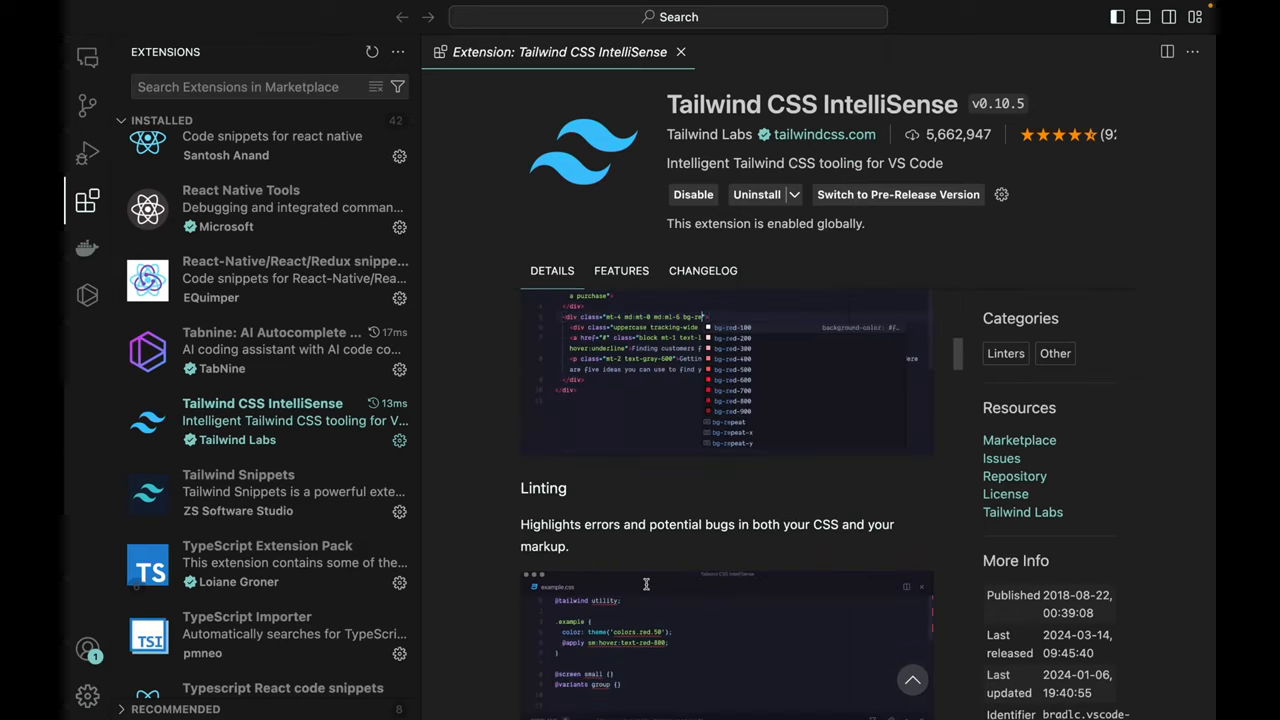
scroll(down, 3)
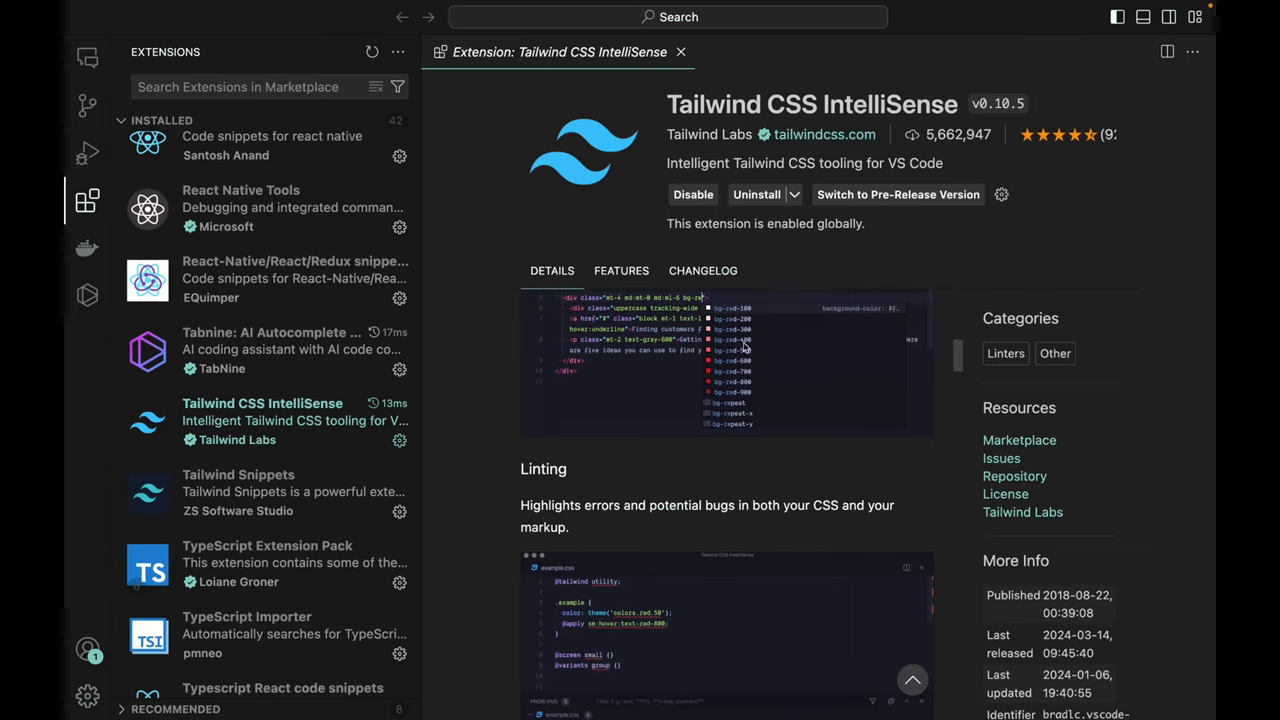
scroll(down, 3)
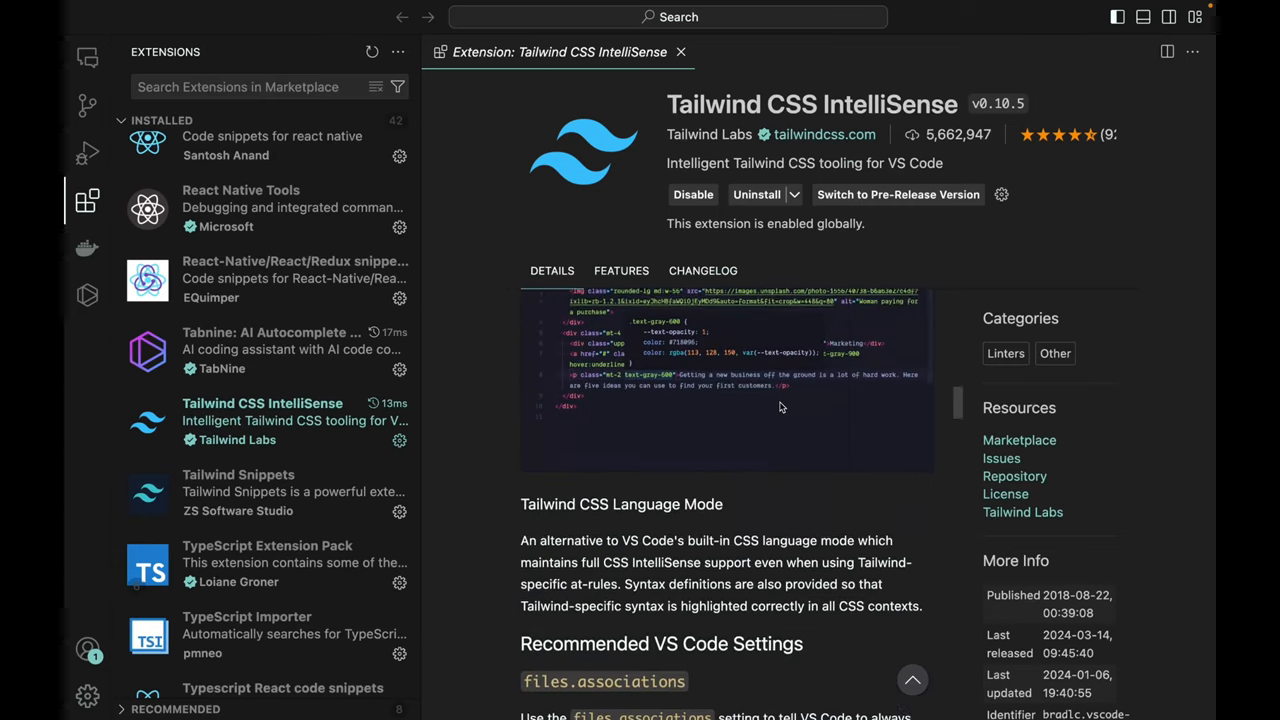
scroll(down, 3)
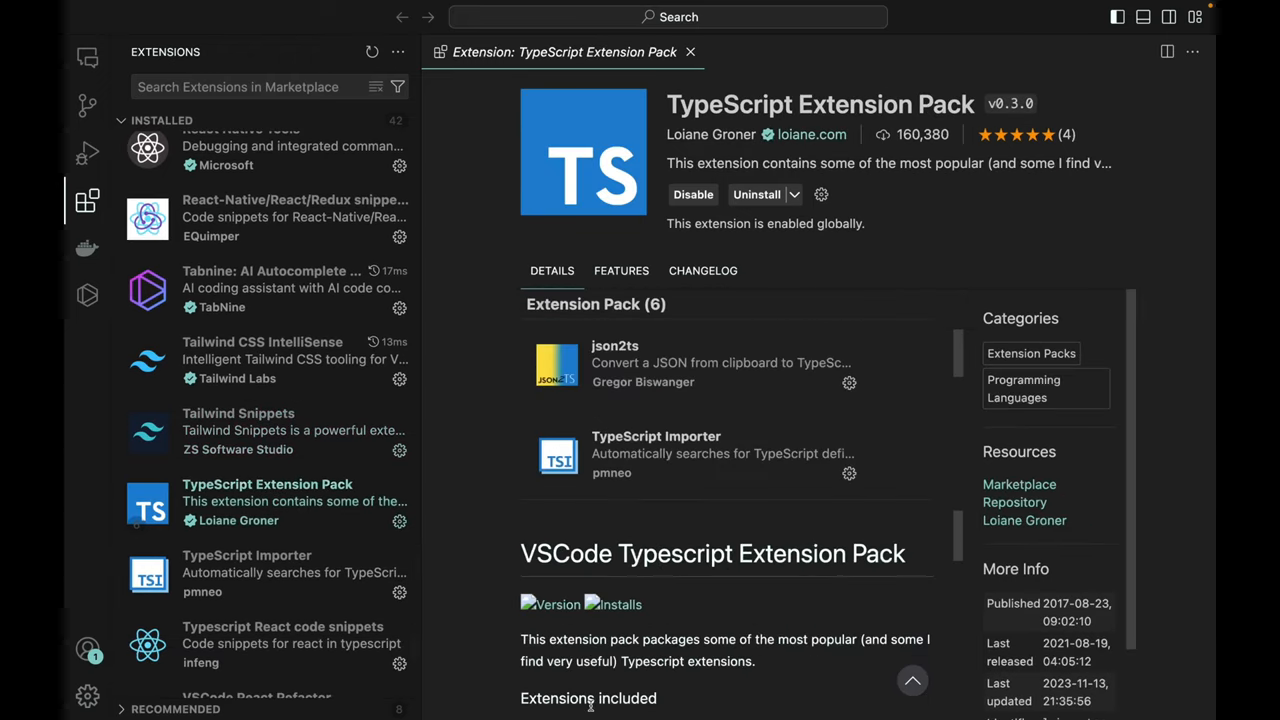
Scroll past TypeScript Extension Pack's bundled list and select JetBrains Icon Theme in the sidebar.
scroll(down, 3)
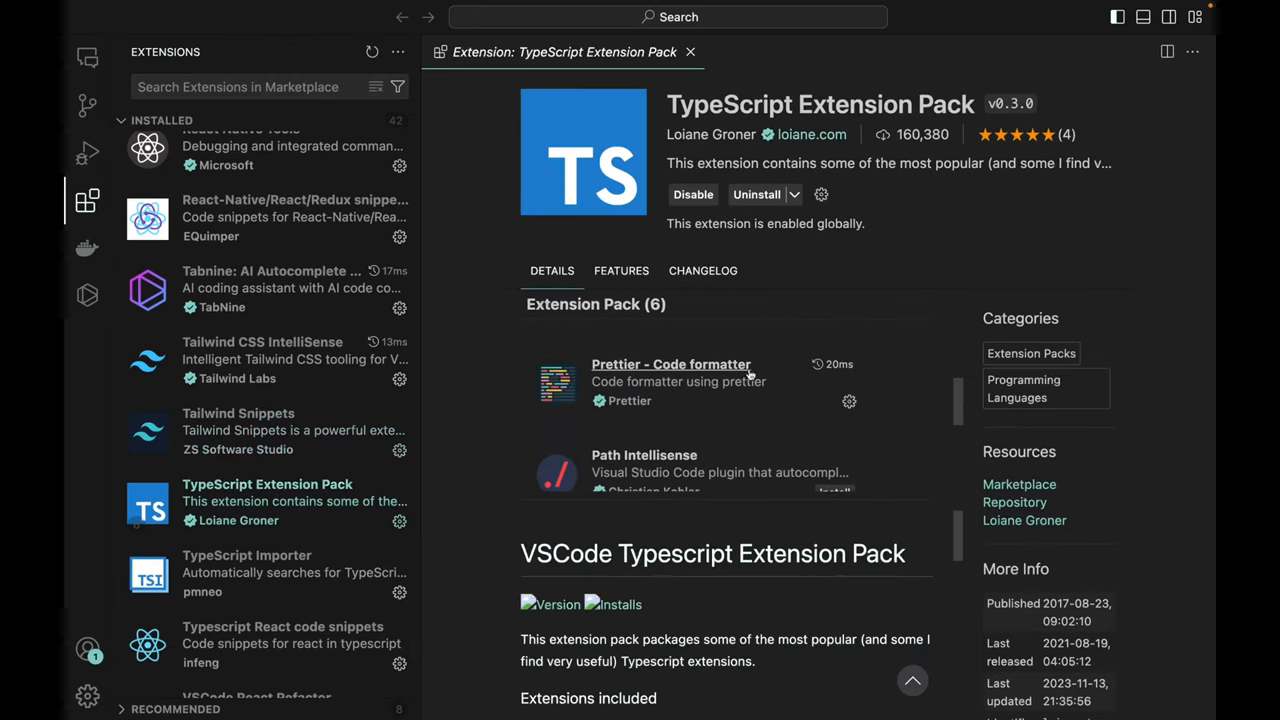
scroll(down, 3)
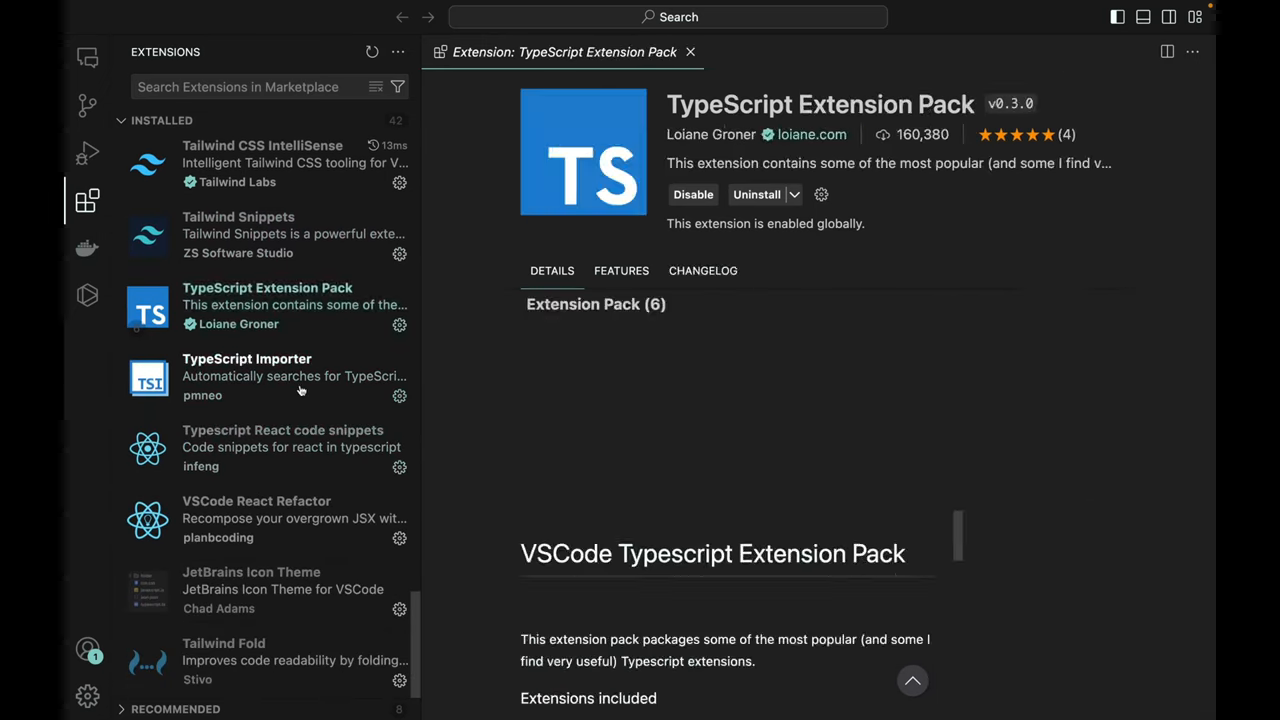
click(252, 590)
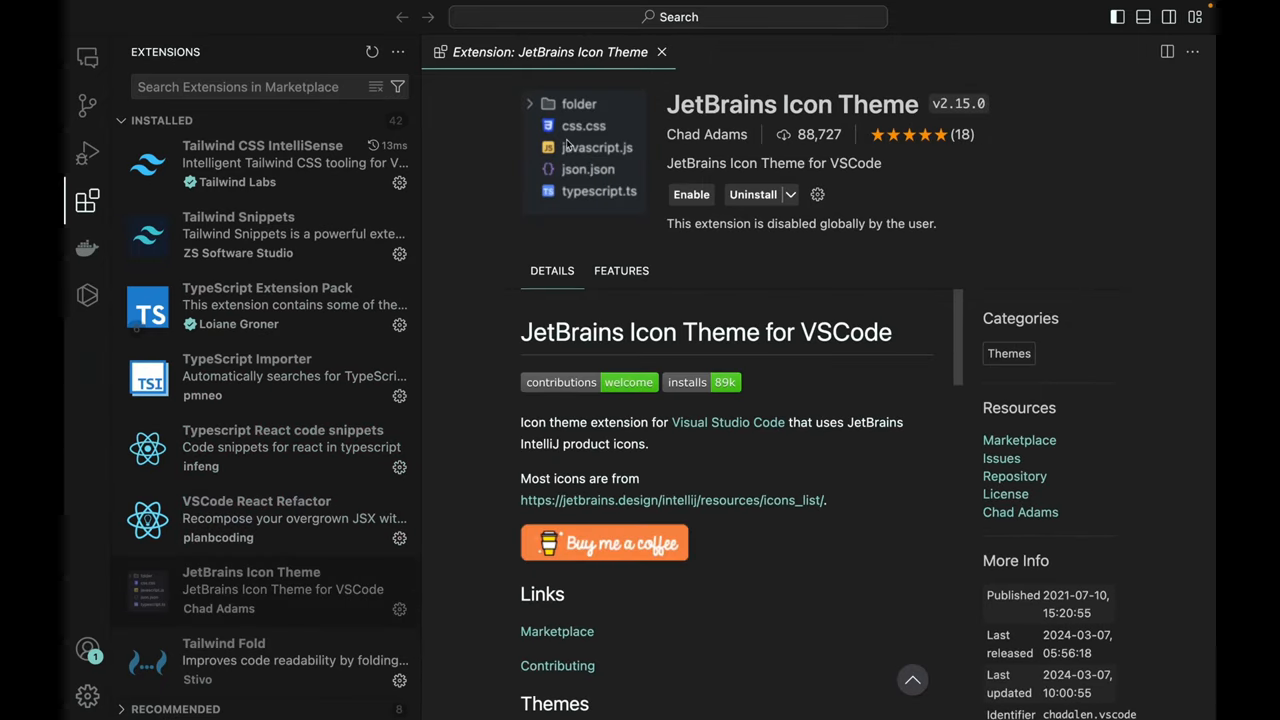
mouse_move(296, 402)
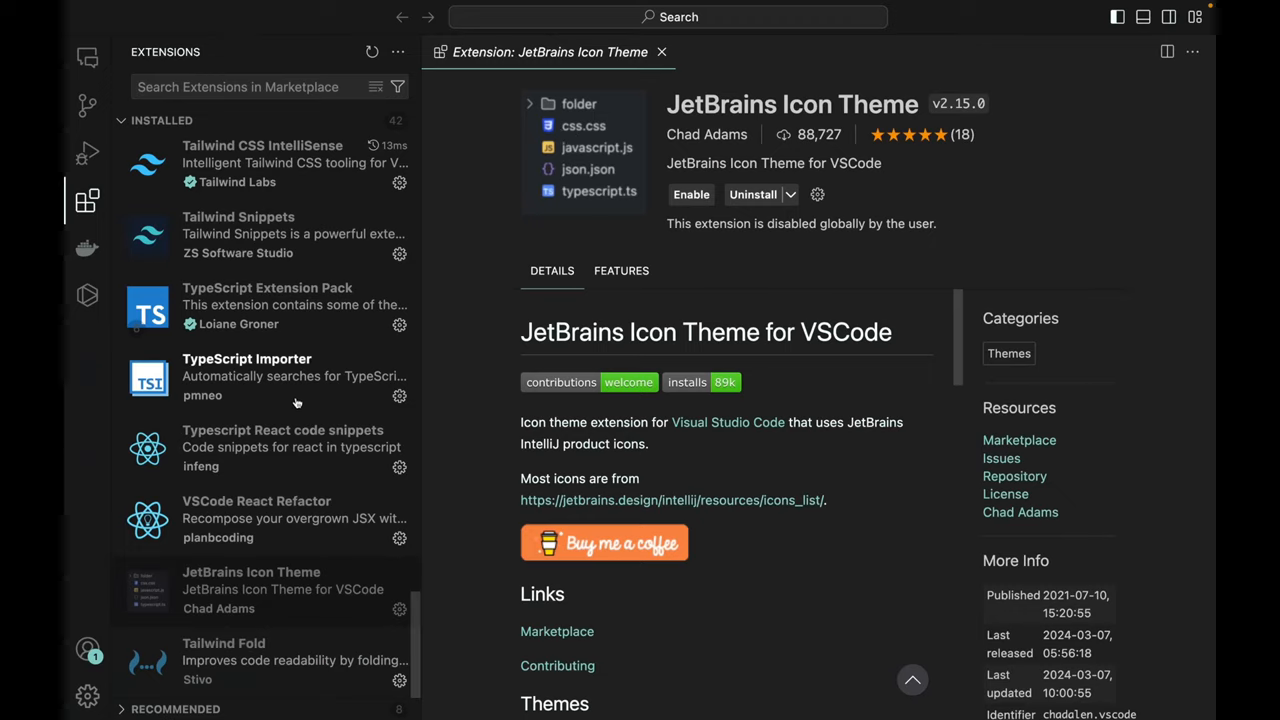
Select Tailwind Fold in the sidebar and read its README down to Extension Settings.
click(252, 652)
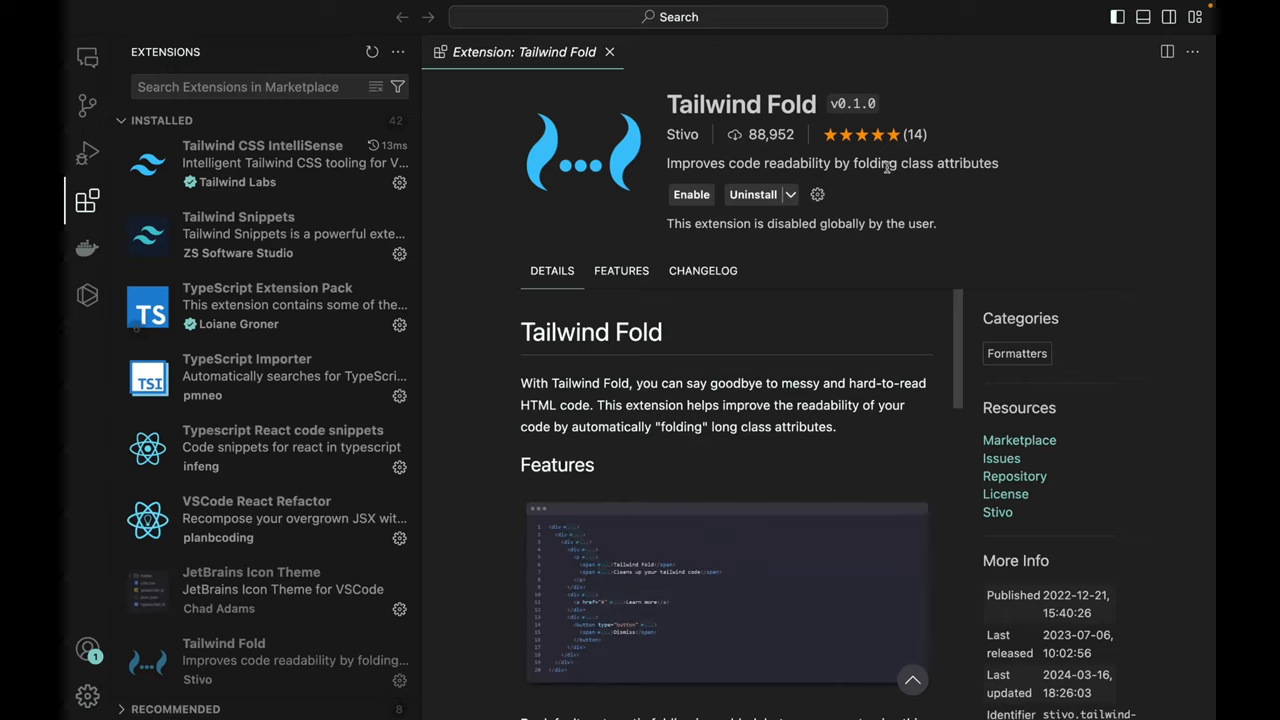
scroll(down, 3)
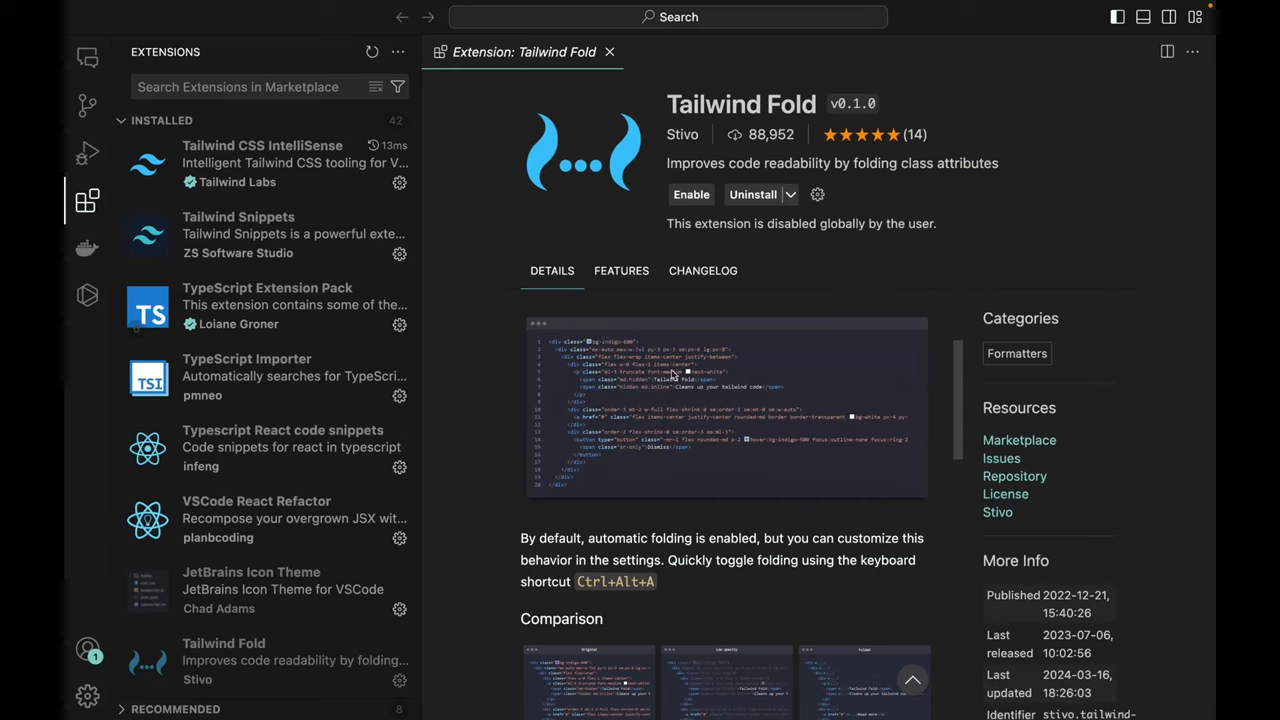
scroll(down, 3)
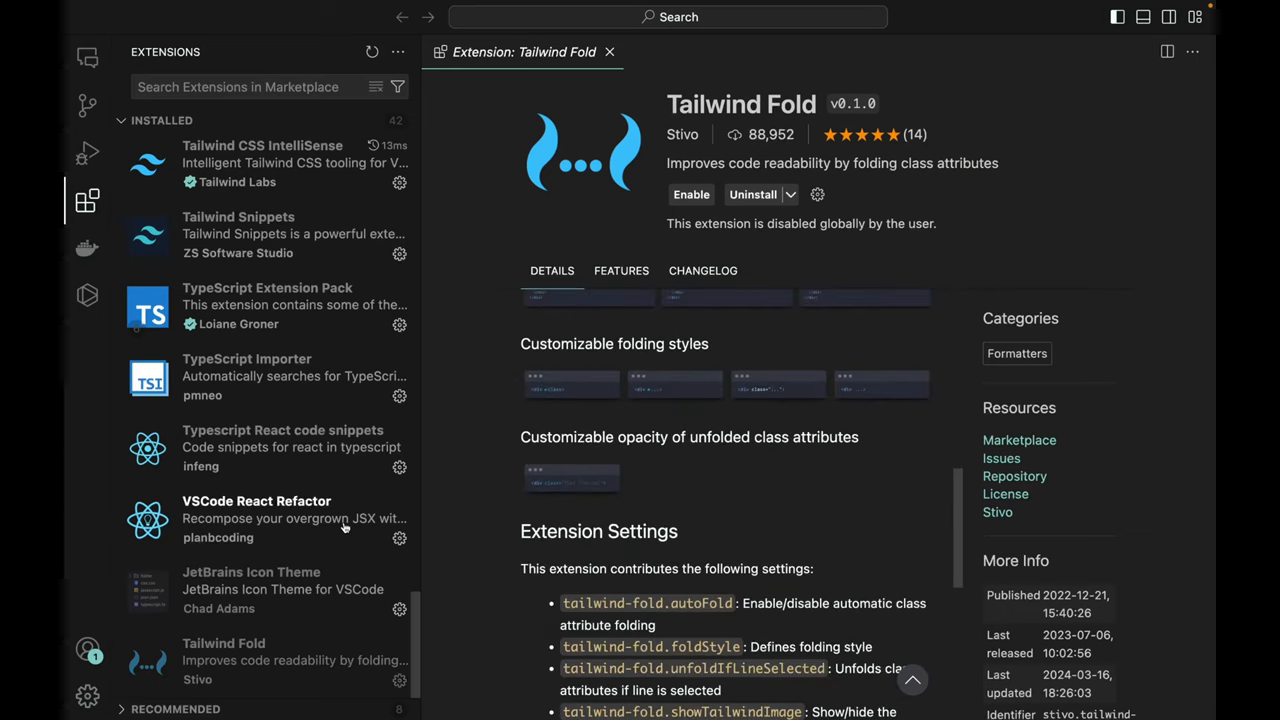
scroll(down, 3)
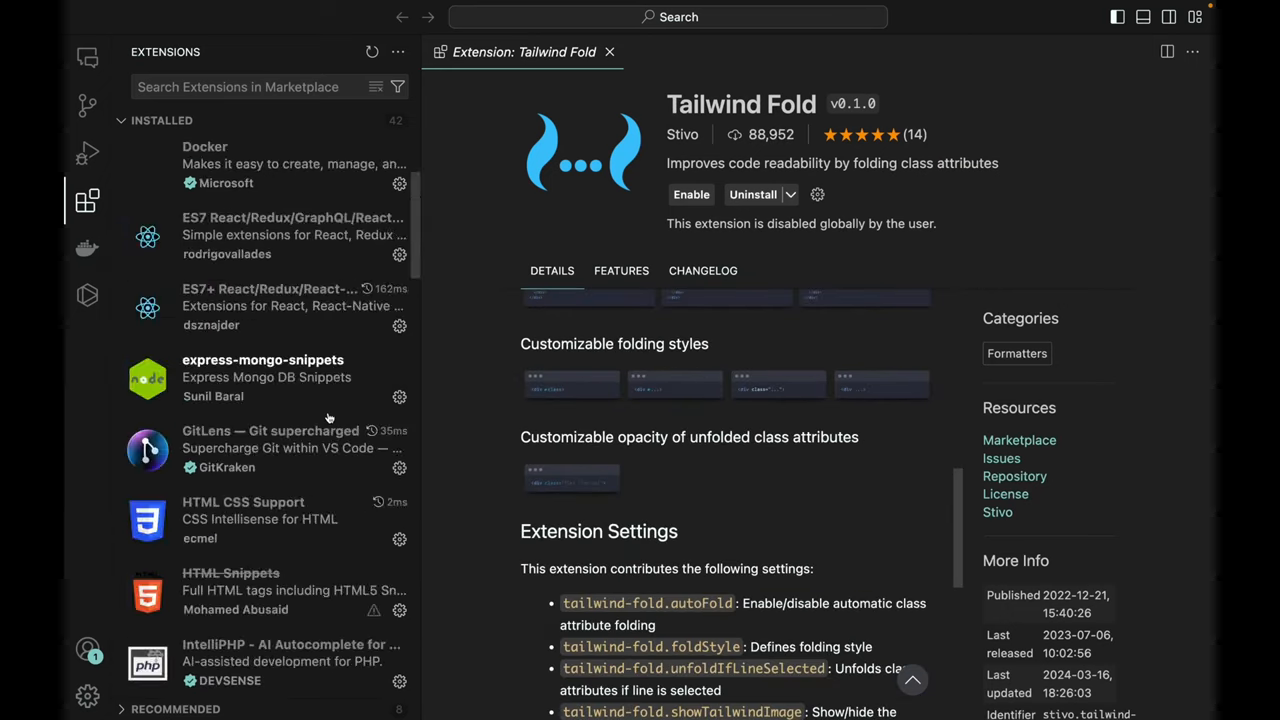